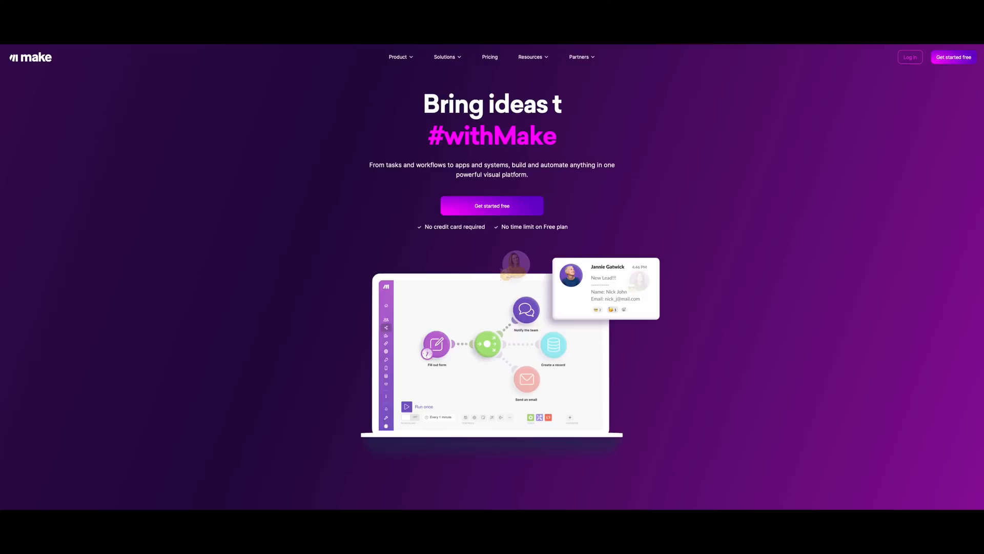
- Go from the Make.com home page to the Sign in page
{"action": "left_click", "coordinate": [910, 57]}
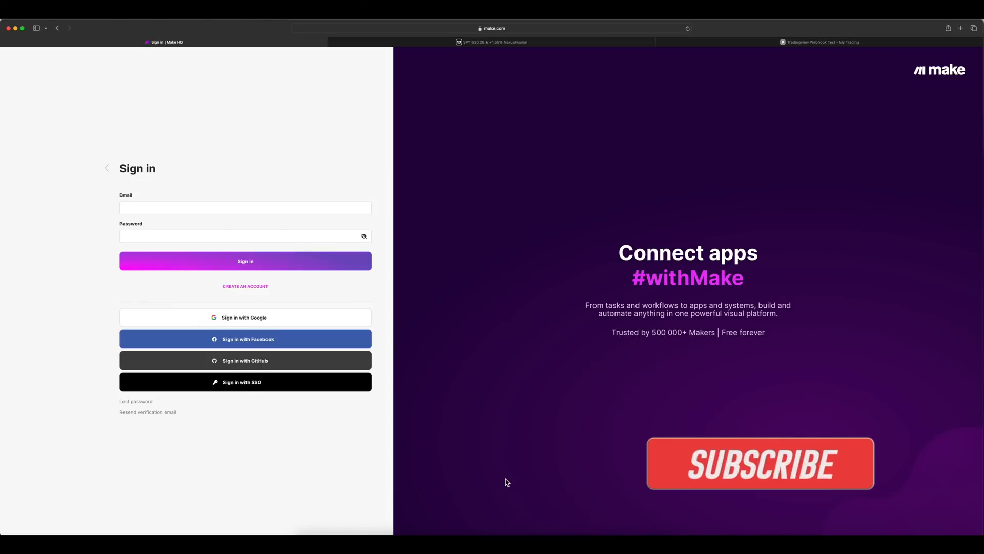
{"action": "left_click", "coordinate": [760, 463]}
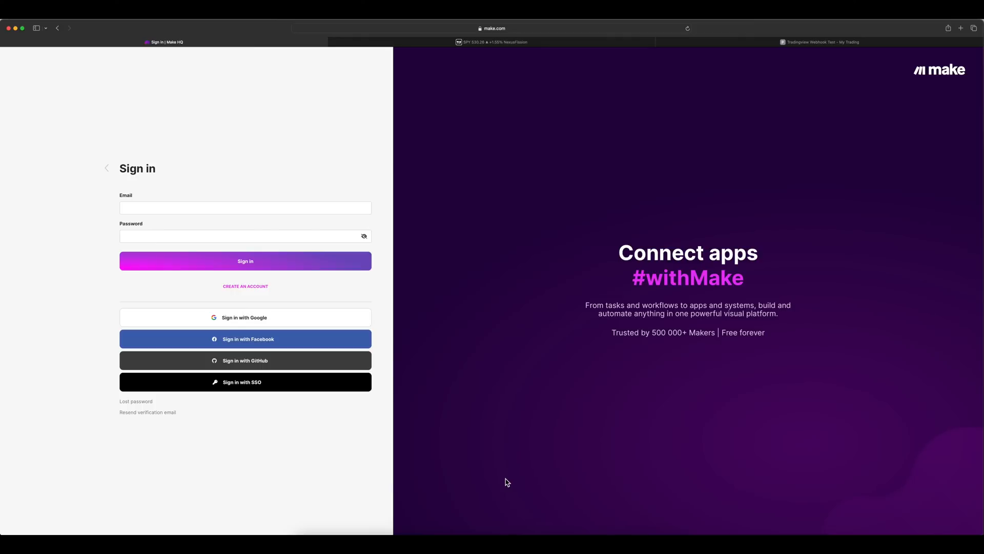
{"action": "mouse_move", "coordinate": [245, 317]}
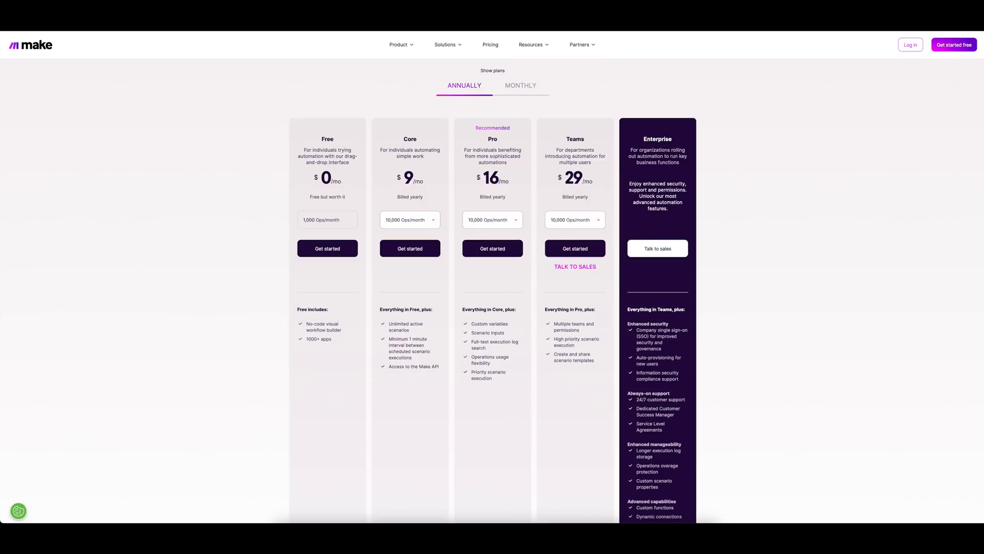
- Sign in with the Google account and show the NexusFission Scenarios list
{"action": "left_click", "coordinate": [910, 44]}
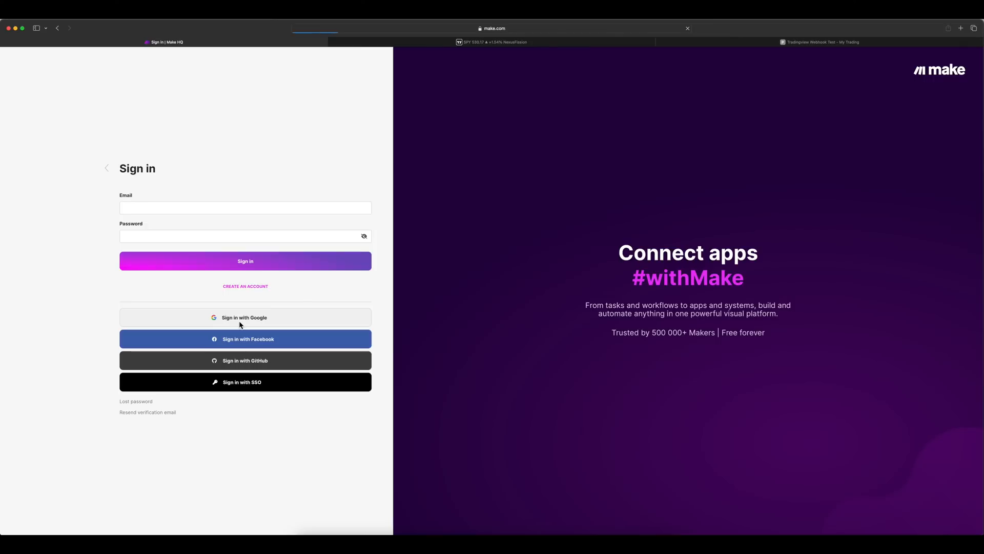
{"action": "left_click", "coordinate": [245, 262]}
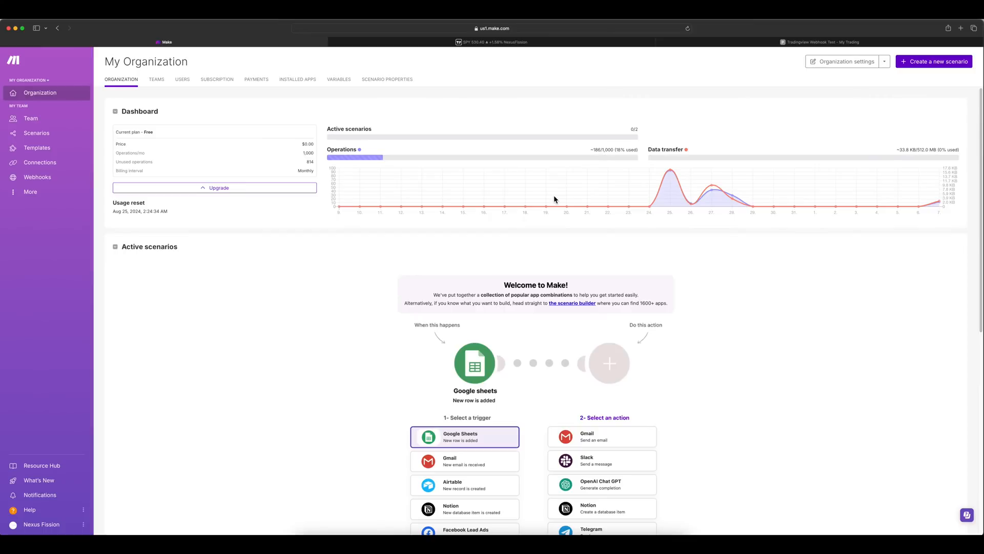
{"action": "mouse_move", "coordinate": [204, 170]}
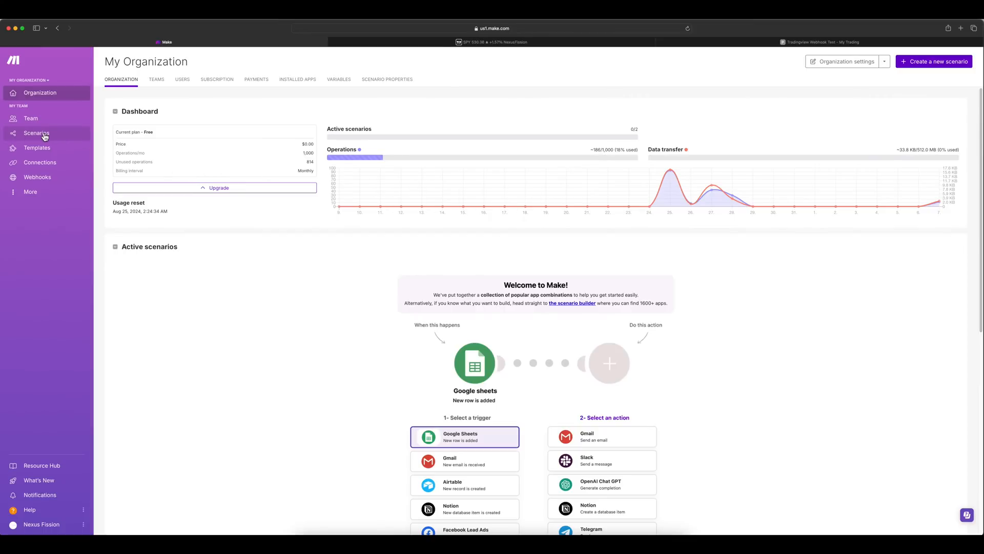
{"action": "left_click", "coordinate": [35, 132]}
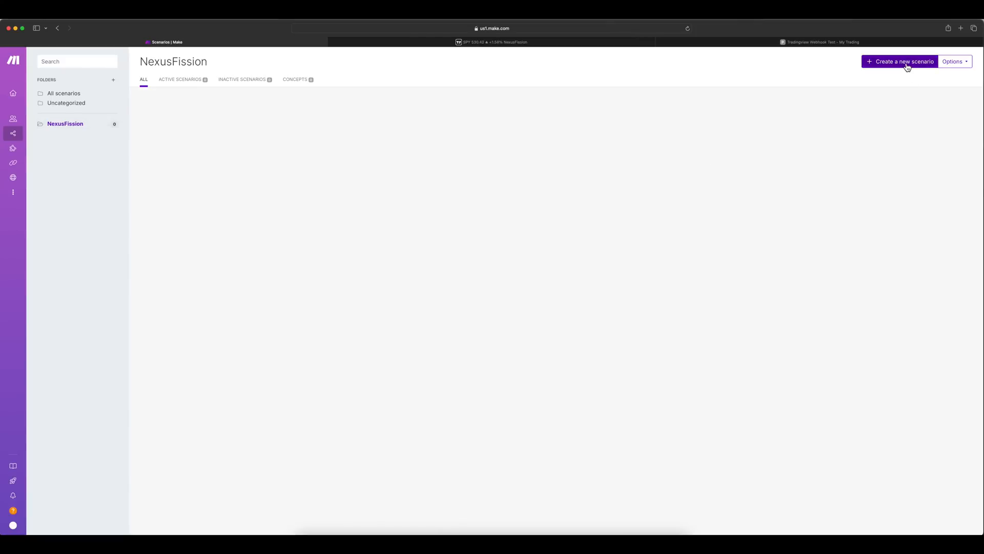
- Start a new scenario with a Custom webhook trigger connected to the NexusTrading hook
{"action": "left_click", "coordinate": [902, 62]}
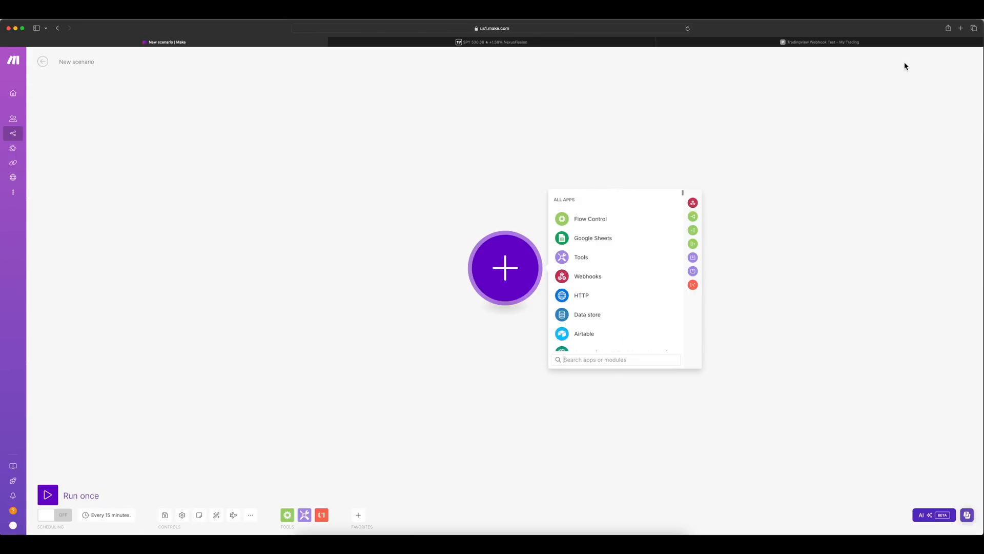
{"action": "mouse_move", "coordinate": [587, 275]}
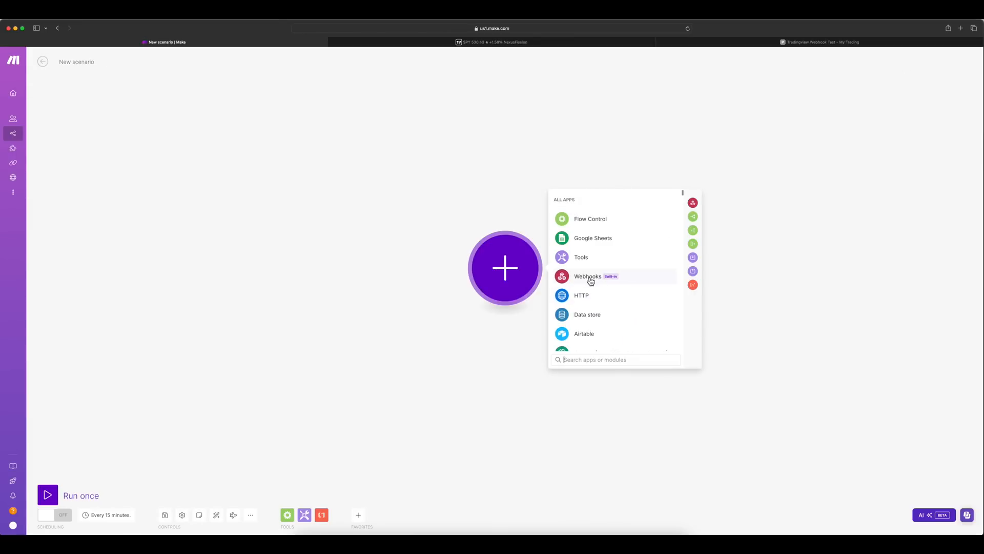
{"action": "left_click", "coordinate": [589, 275]}
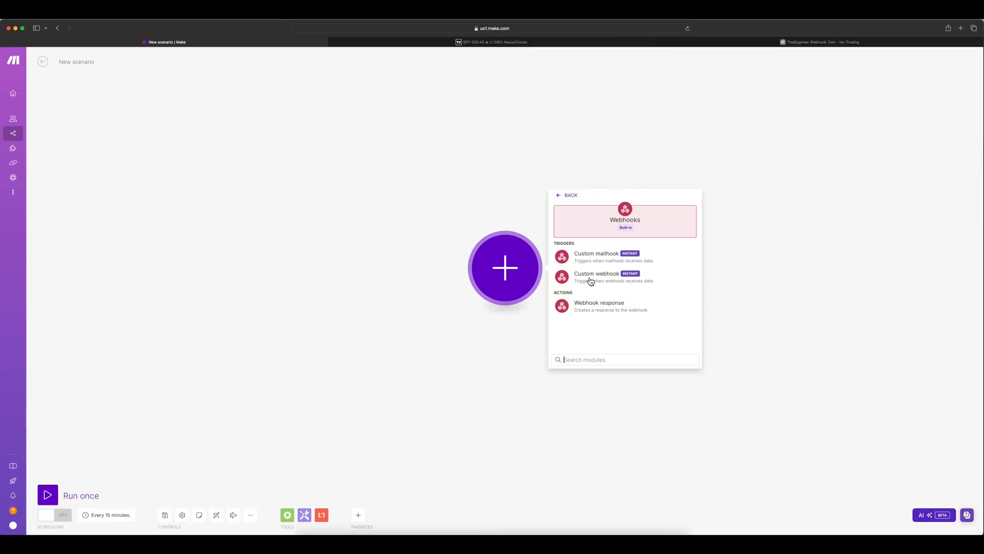
{"action": "left_click", "coordinate": [597, 276]}
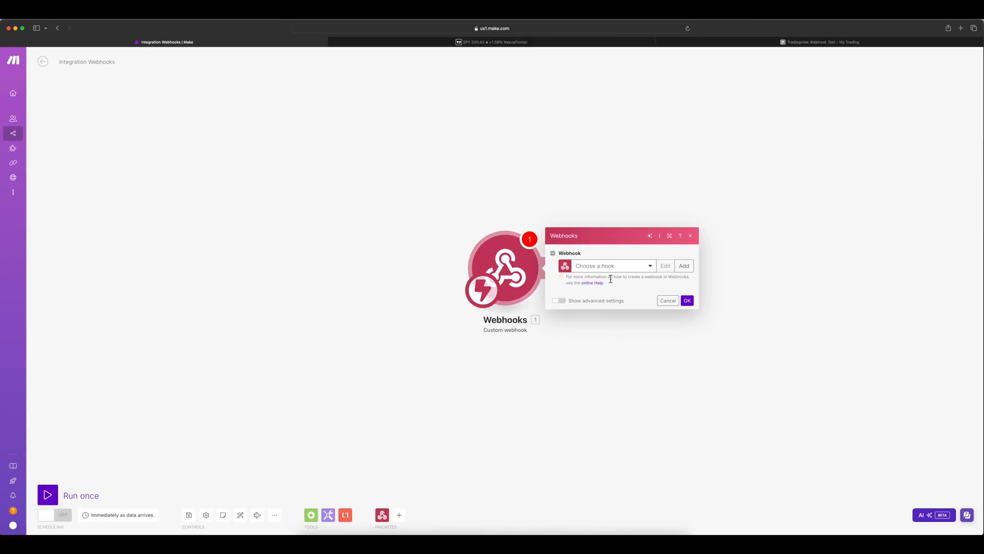
{"action": "left_click", "coordinate": [612, 264]}
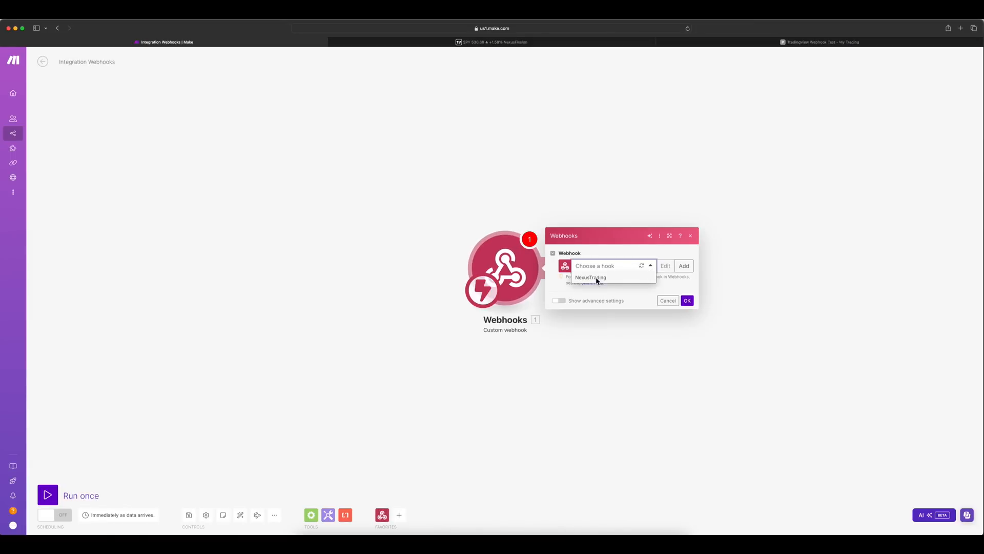
{"action": "left_click", "coordinate": [591, 278]}
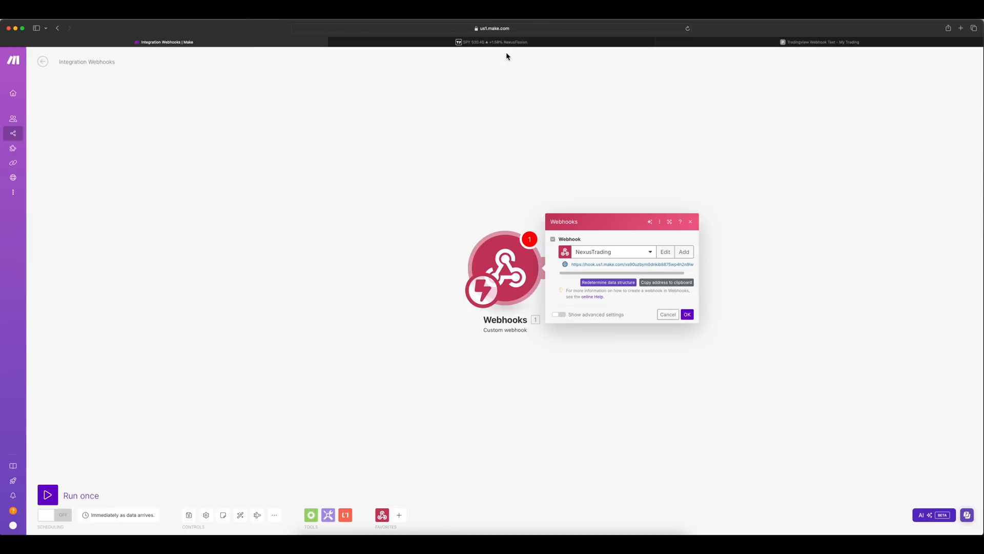
{"action": "mouse_move", "coordinate": [789, 53]}
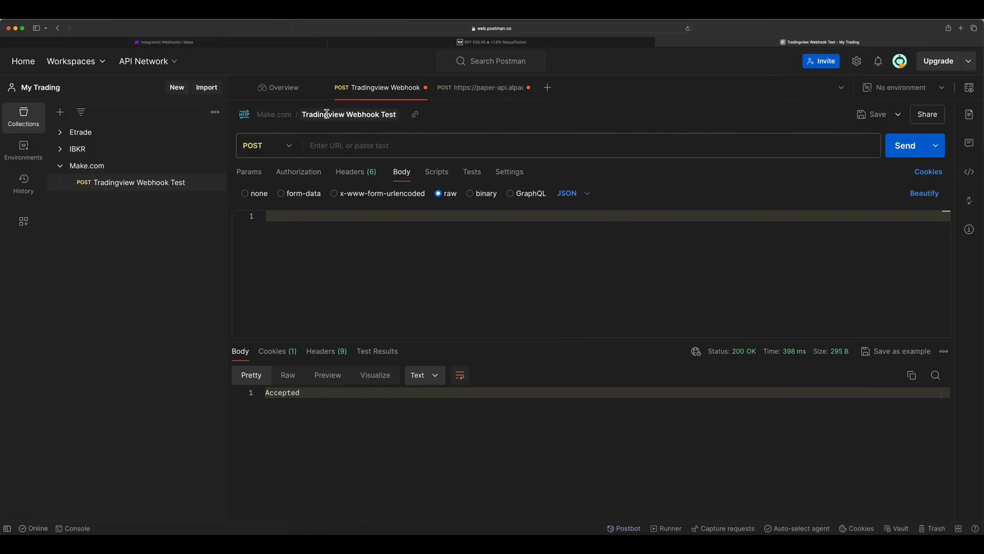
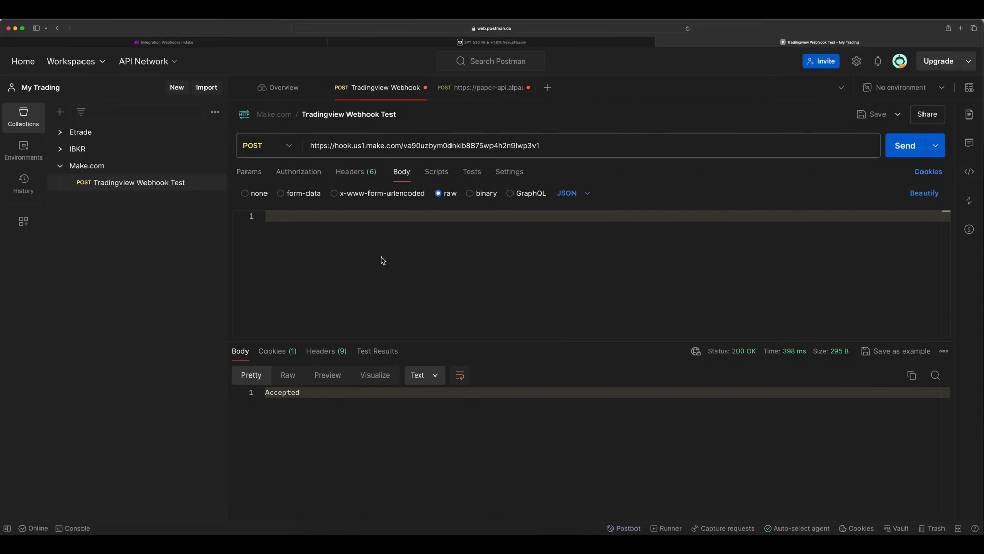
- Post the SPY buy-signal JSON from Postman to the Make hook URL and return to Make
{"action": "left_click", "coordinate": [905, 145]}
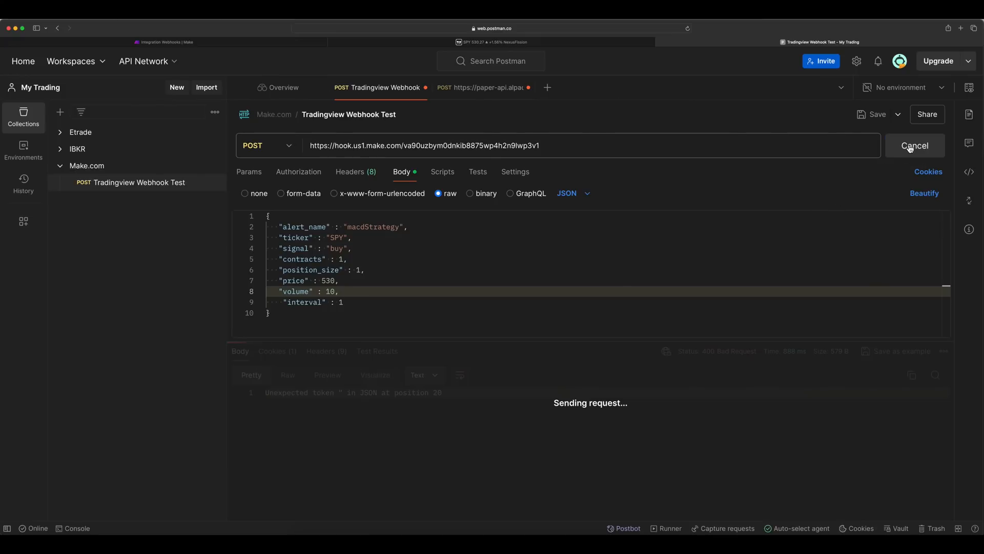
{"action": "left_click", "coordinate": [165, 42]}
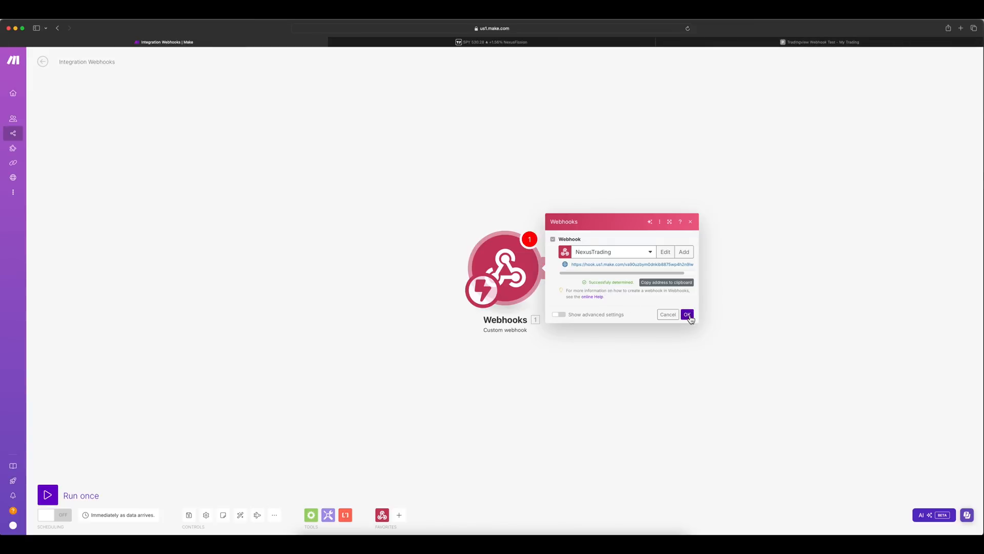
- Confirm the webhook once its data structure is determined
{"action": "left_click", "coordinate": [685, 315]}
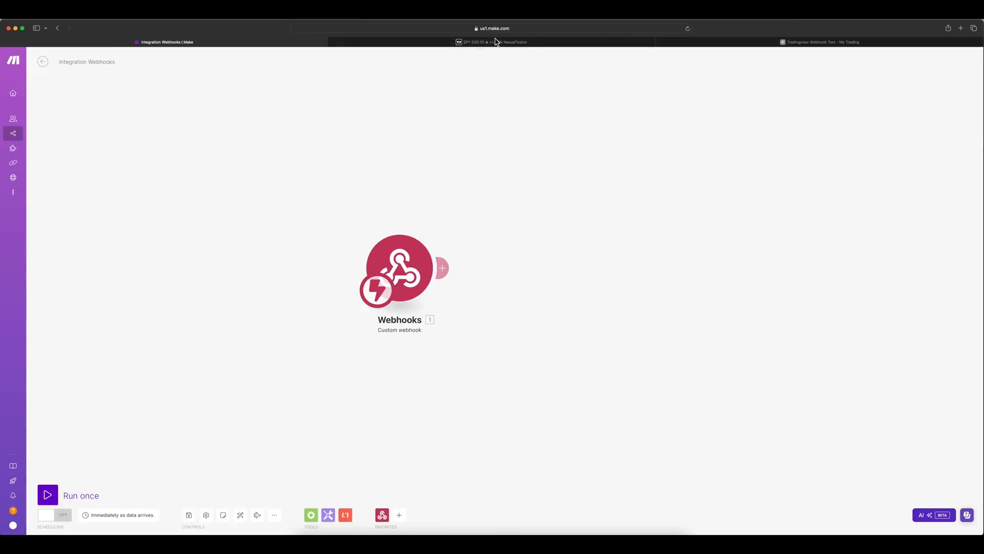
- Apply the built-in MACD Strategy to the SPY chart in TradingView
{"action": "left_click", "coordinate": [491, 42]}
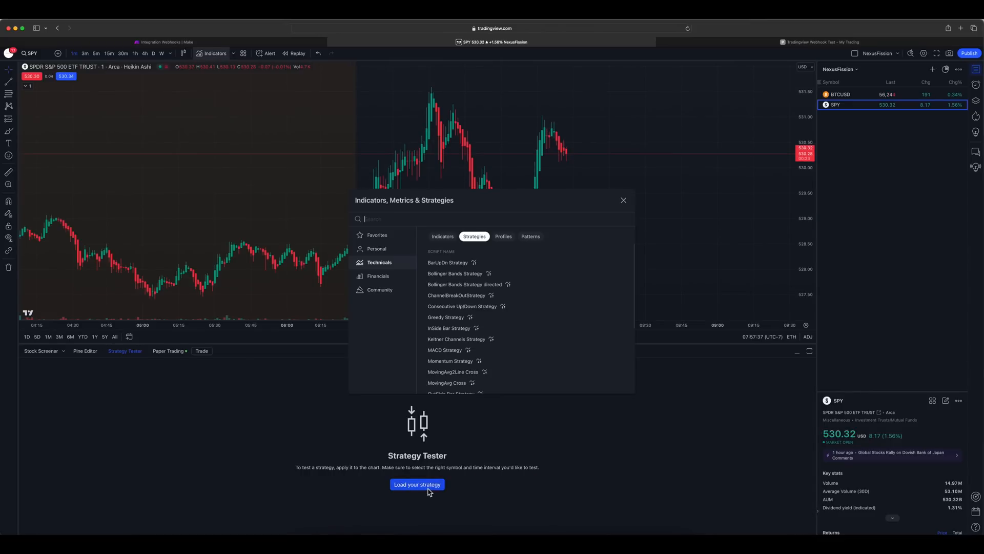
{"action": "mouse_move", "coordinate": [452, 351]}
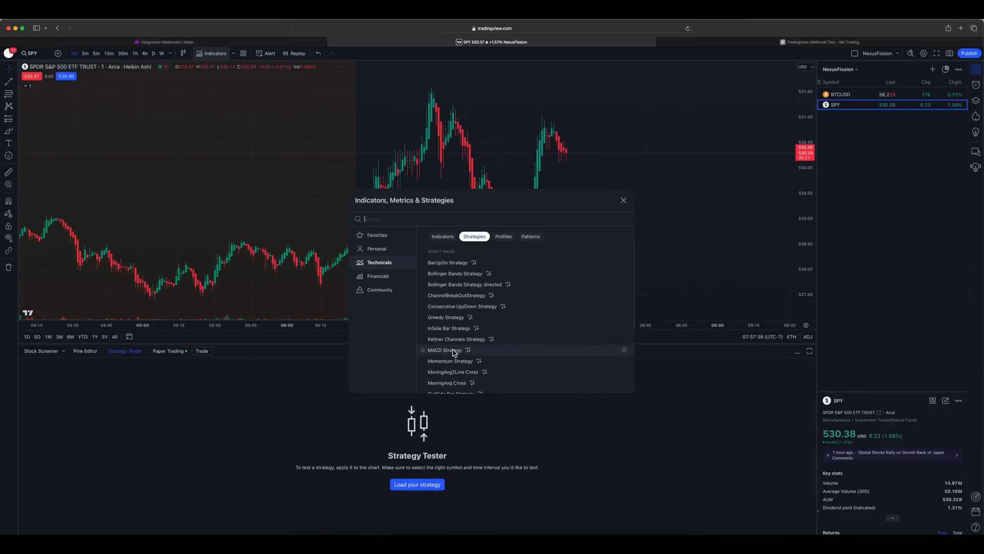
{"action": "left_click", "coordinate": [445, 350]}
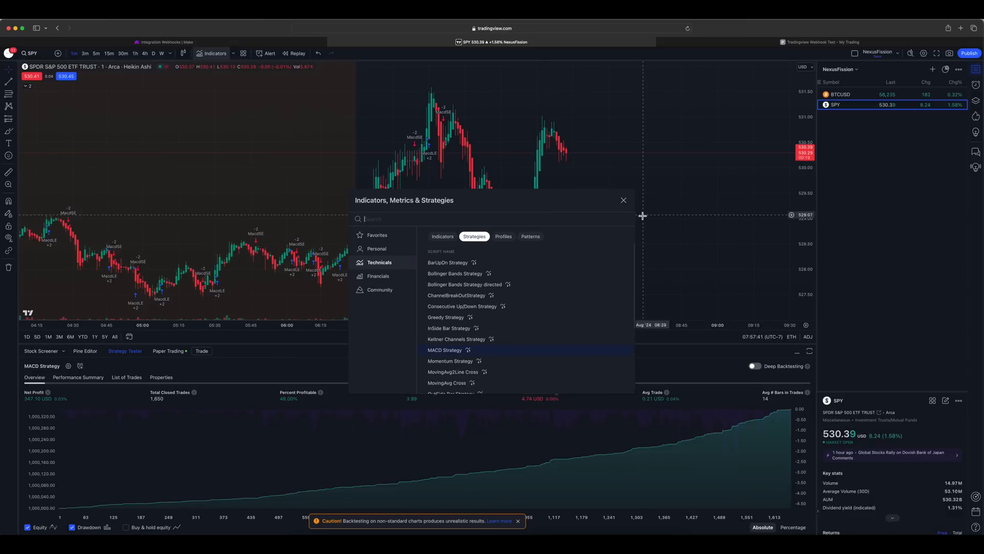
{"action": "left_click", "coordinate": [623, 200]}
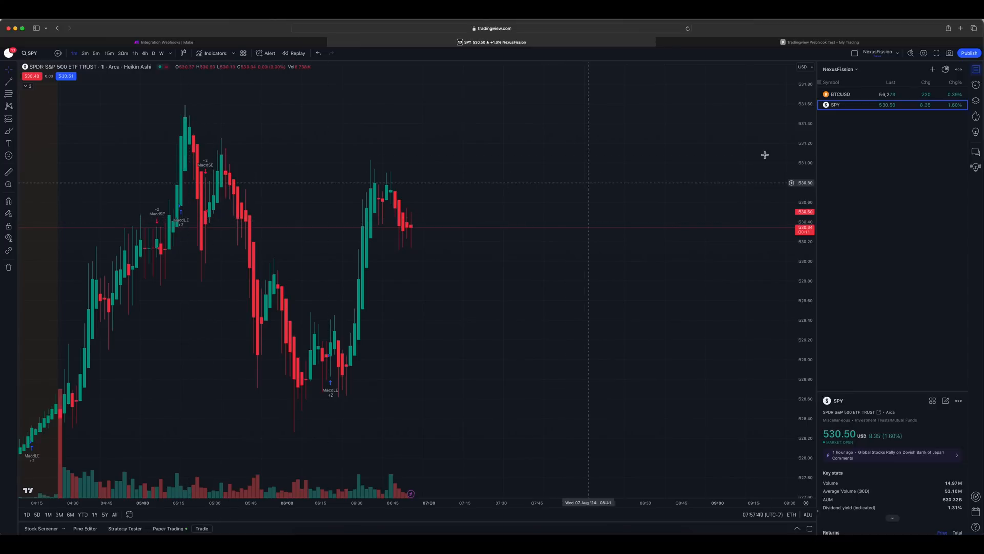
- Start a new SPY alert conditioned on the MACD Strategy
{"action": "left_click", "coordinate": [933, 69]}
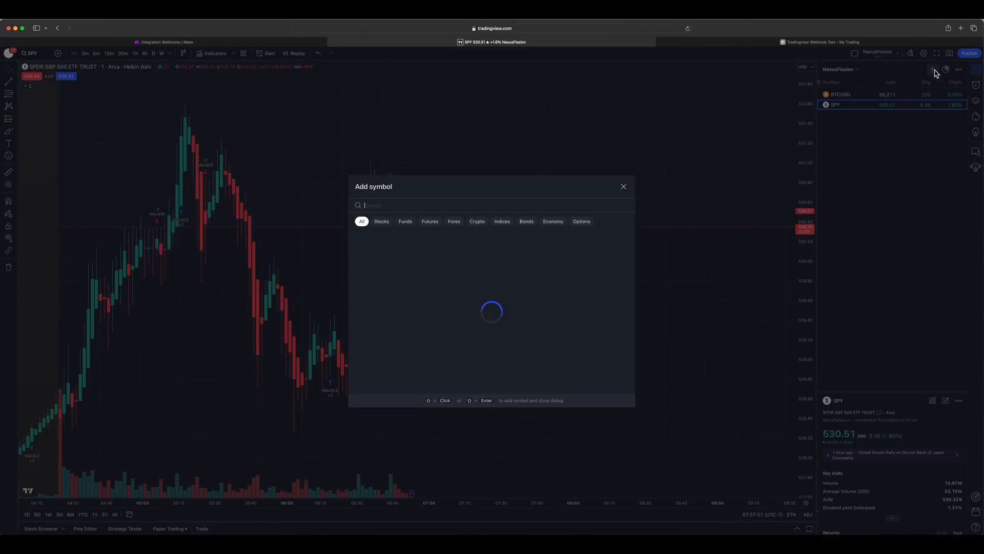
{"action": "left_click", "coordinate": [622, 187]}
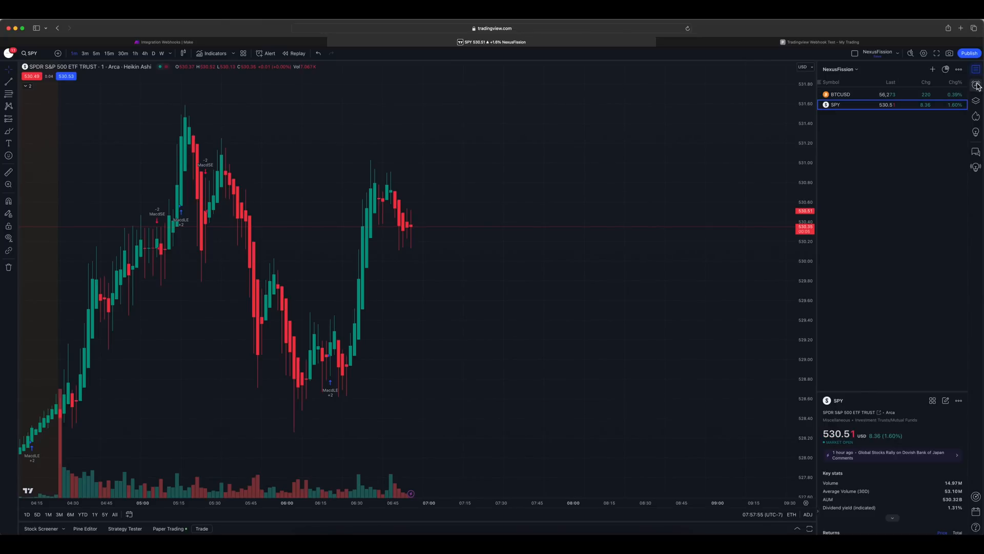
{"action": "left_click", "coordinate": [977, 82]}
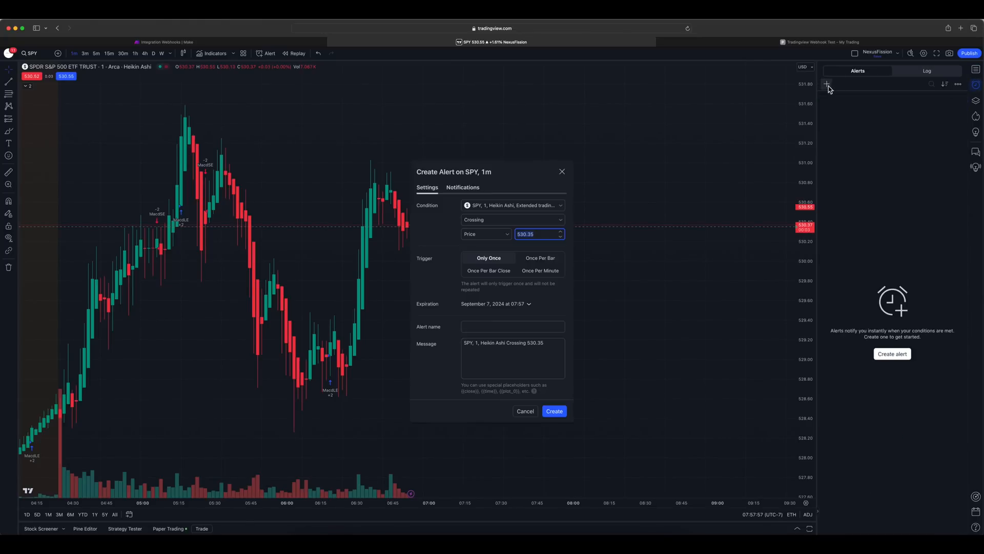
{"action": "left_click", "coordinate": [511, 205]}
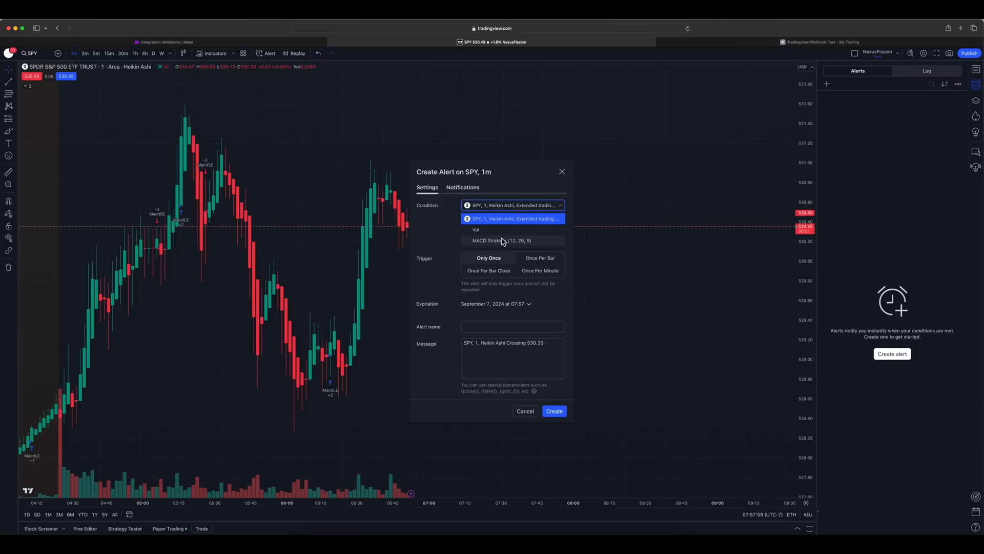
{"action": "left_click", "coordinate": [501, 240]}
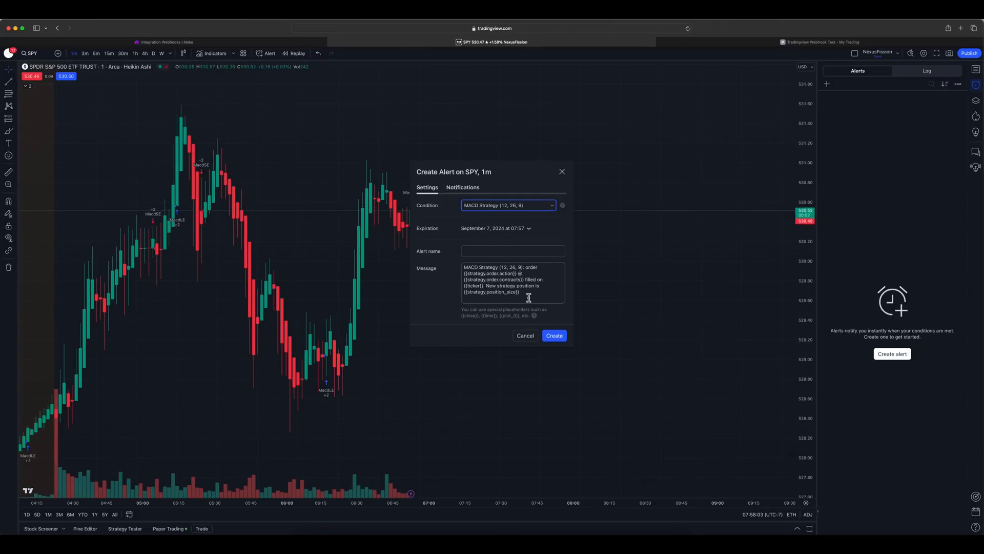
- Name the alert 'MacD Strategy'
{"action": "left_click", "coordinate": [512, 251]}
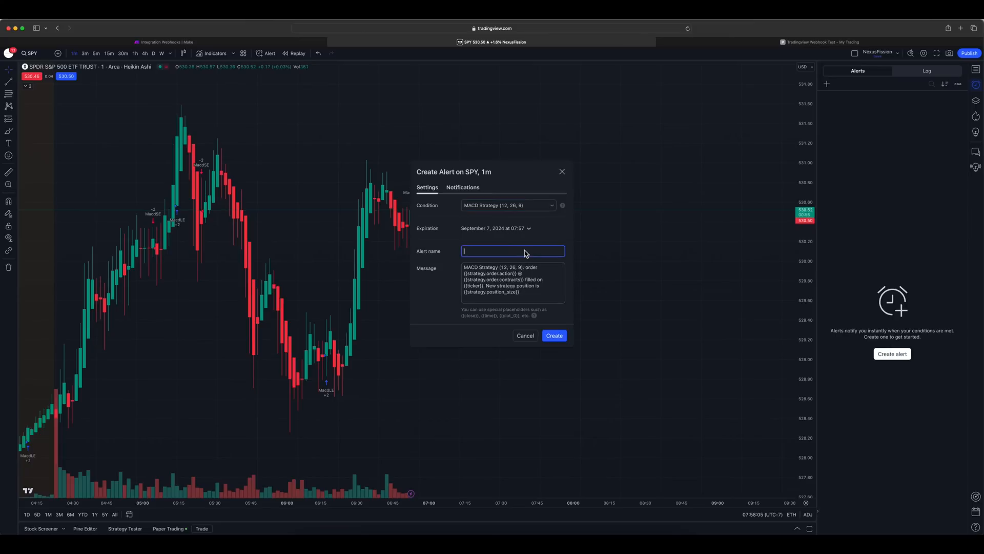
{"action": "type", "text": "MacD Stra"}
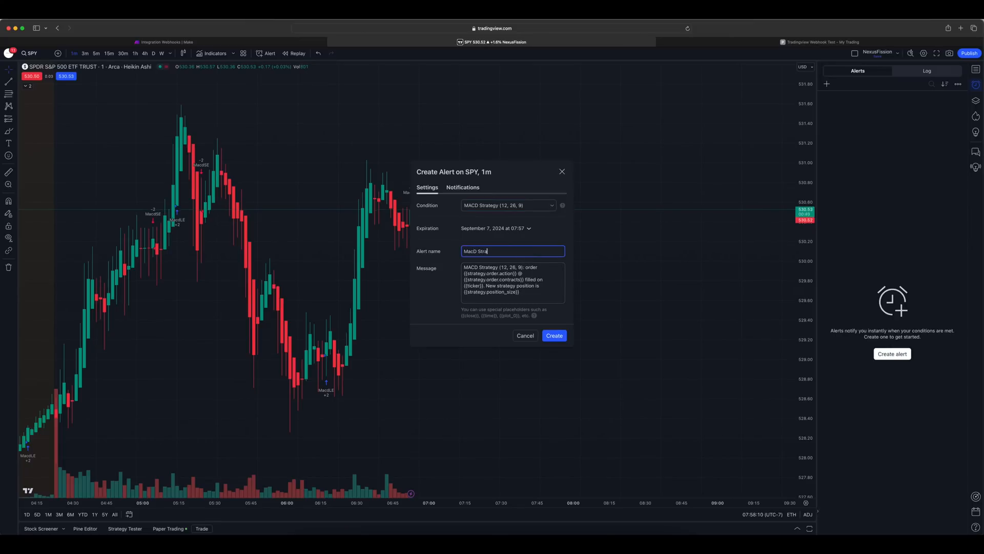
{"action": "type", "text": "tegy"}
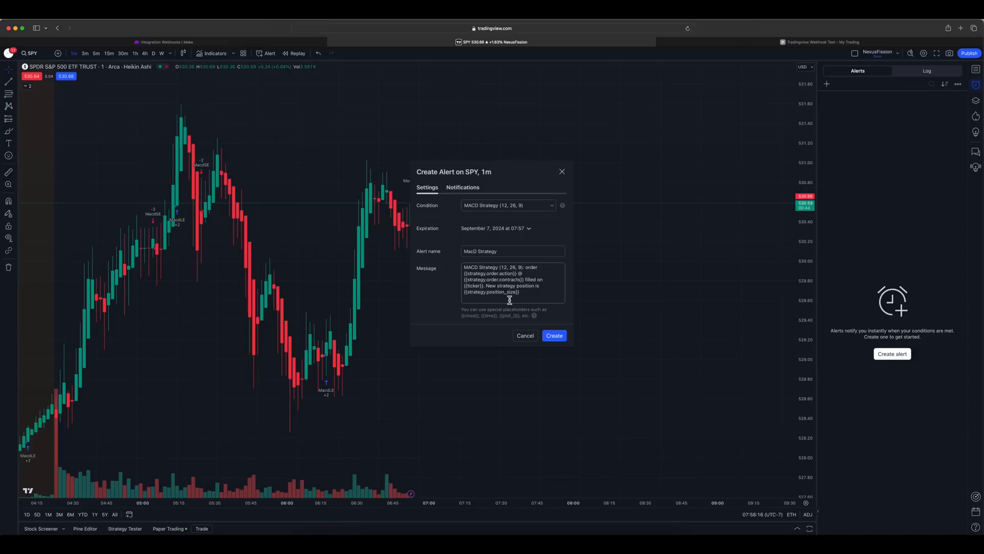
- Replace the alert message with the JSON signal template and show notification options
{"action": "triple_click", "coordinate": [512, 279]}
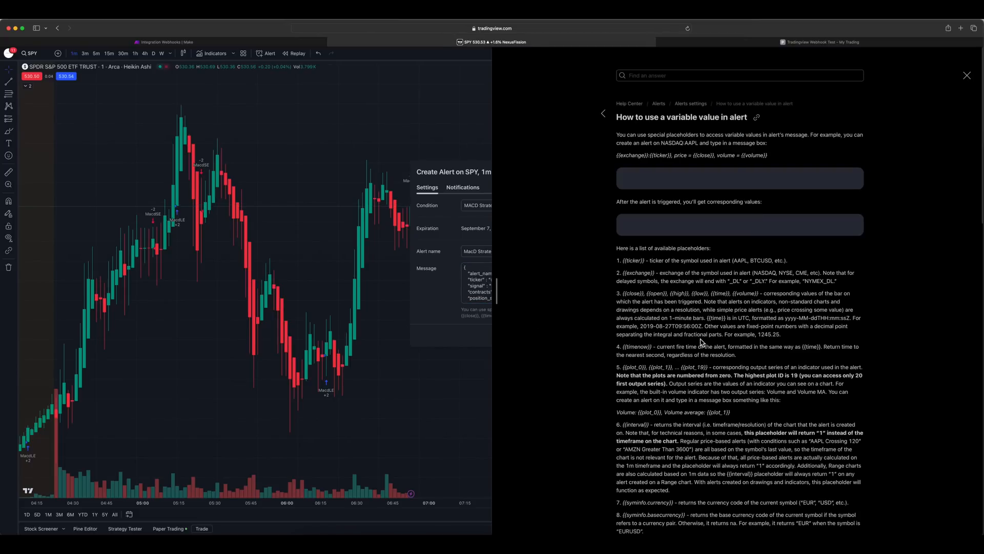
{"action": "scroll", "scroll_direction": "down", "scroll_amount": 3}
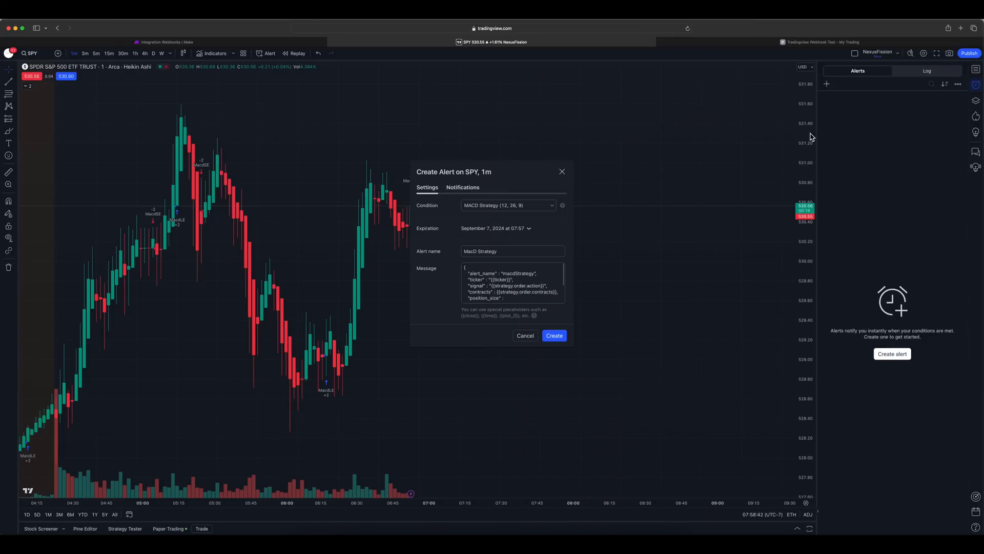
{"action": "scroll", "scroll_direction": "down", "scroll_amount": 3}
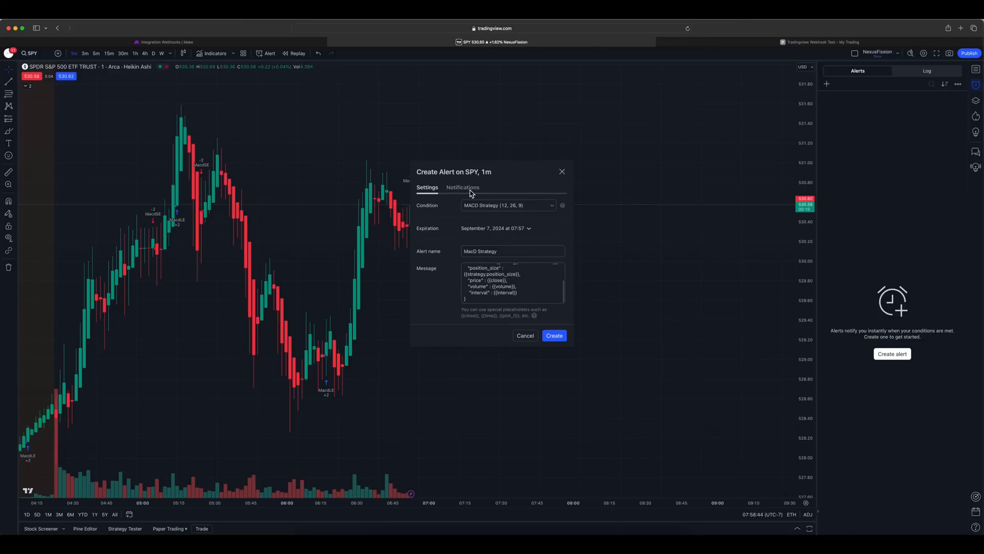
{"action": "left_click", "coordinate": [463, 186]}
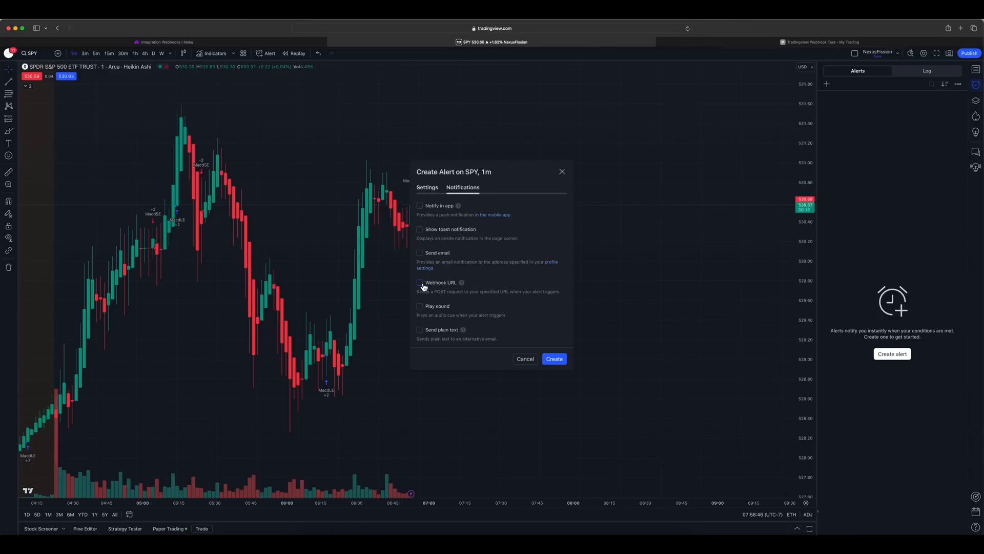
- Enable webhook delivery and bring up the NexusTrading hook address in Make
{"action": "left_click", "coordinate": [166, 42]}
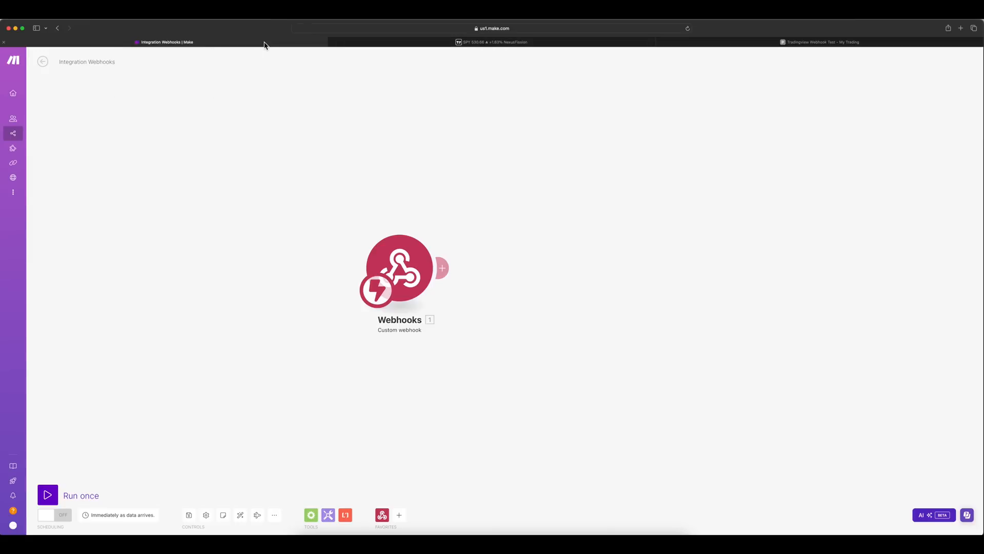
{"action": "left_click", "coordinate": [399, 271]}
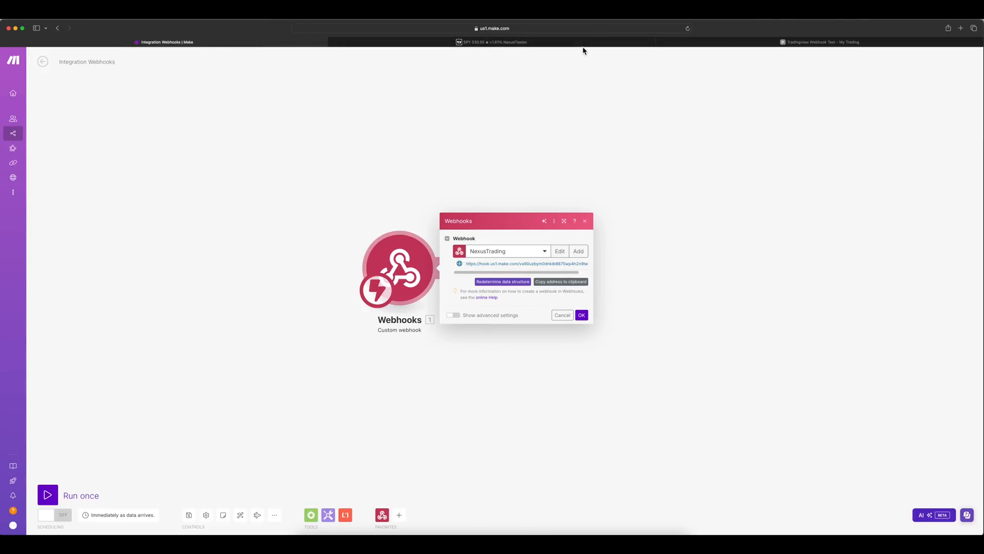
- Save the alert with the Make webhook URL and return to the scenario
{"action": "left_click", "coordinate": [494, 42]}
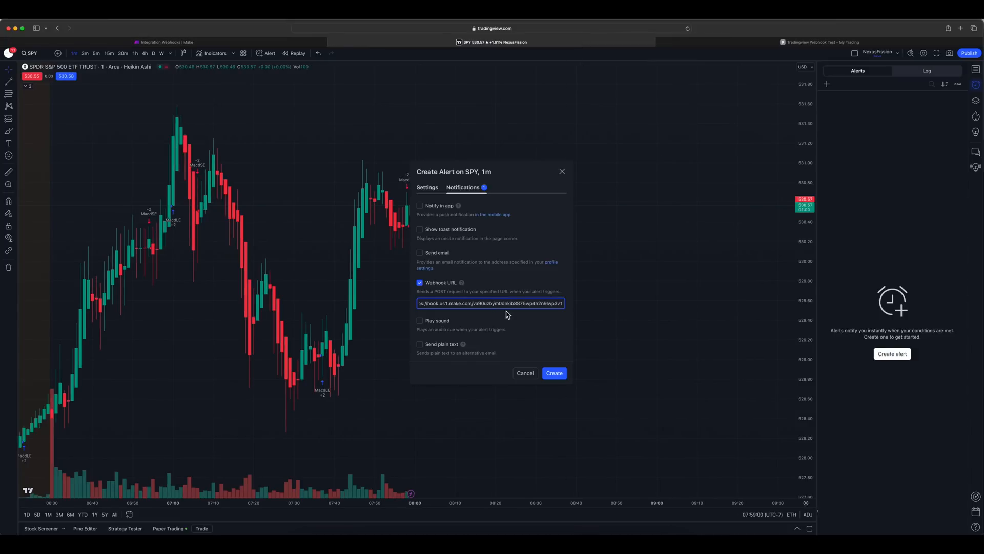
{"action": "left_click", "coordinate": [553, 374]}
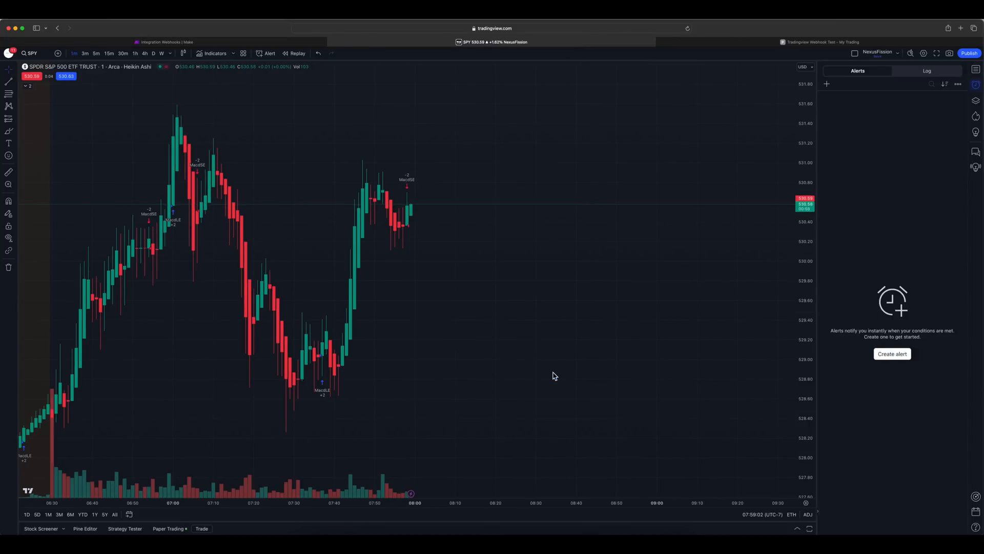
{"action": "left_click", "coordinate": [163, 41]}
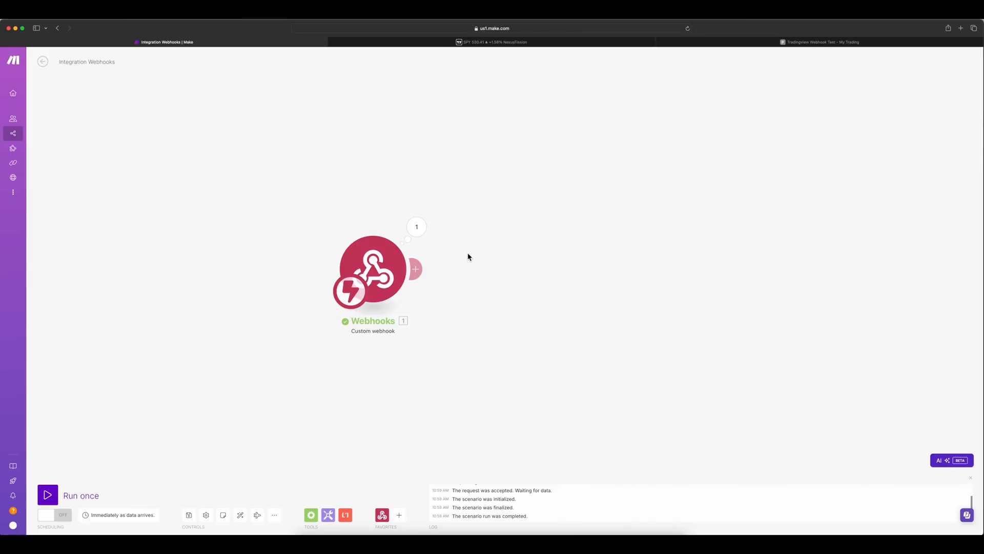
{"action": "mouse_move", "coordinate": [417, 269]}
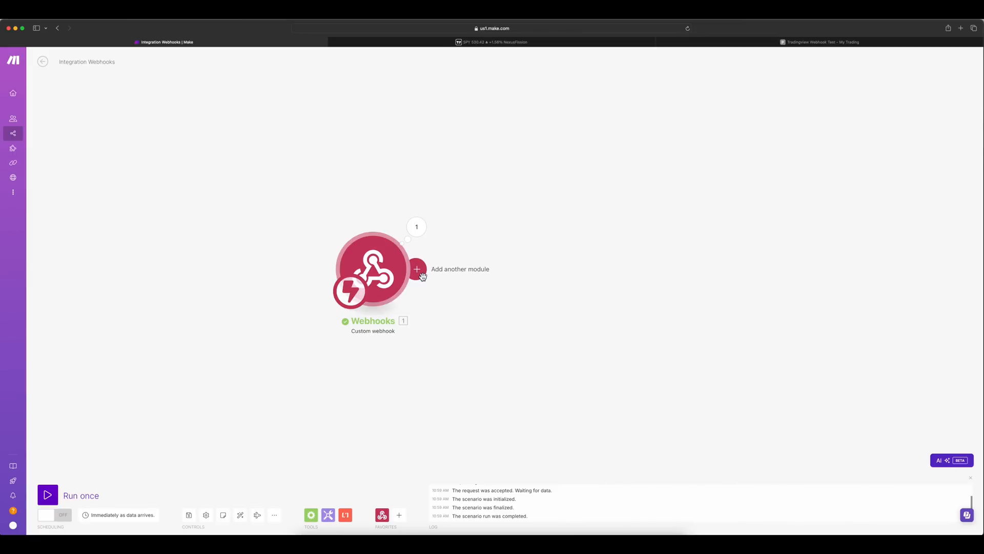
- Add a Flow Control Router after the webhook, splitting into two routes
{"action": "left_click", "coordinate": [417, 269]}
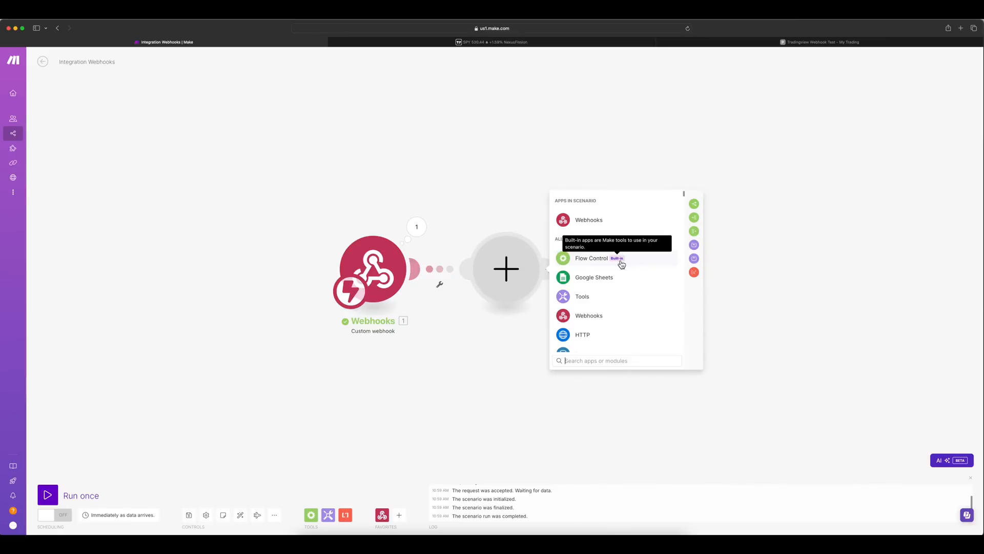
{"action": "left_click", "coordinate": [591, 258]}
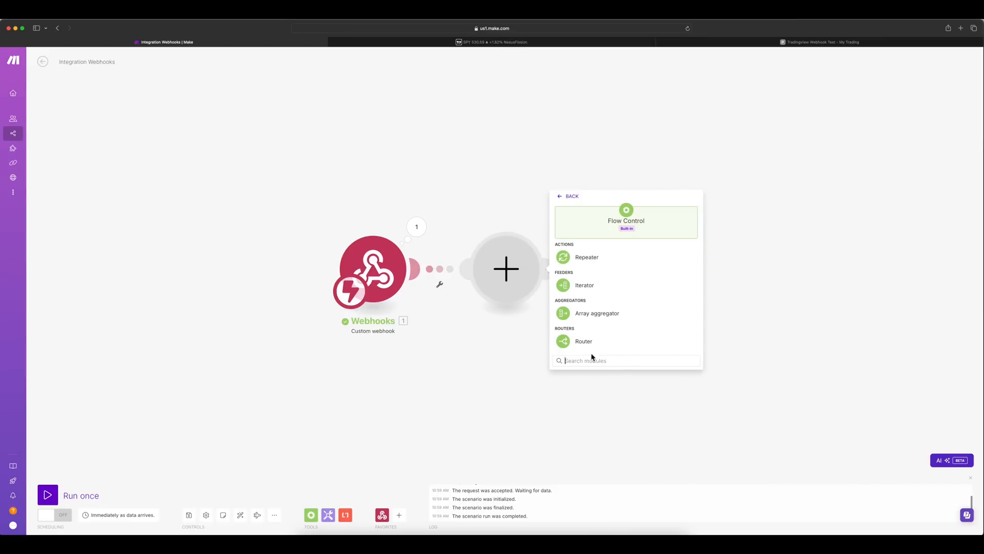
{"action": "left_click", "coordinate": [583, 340]}
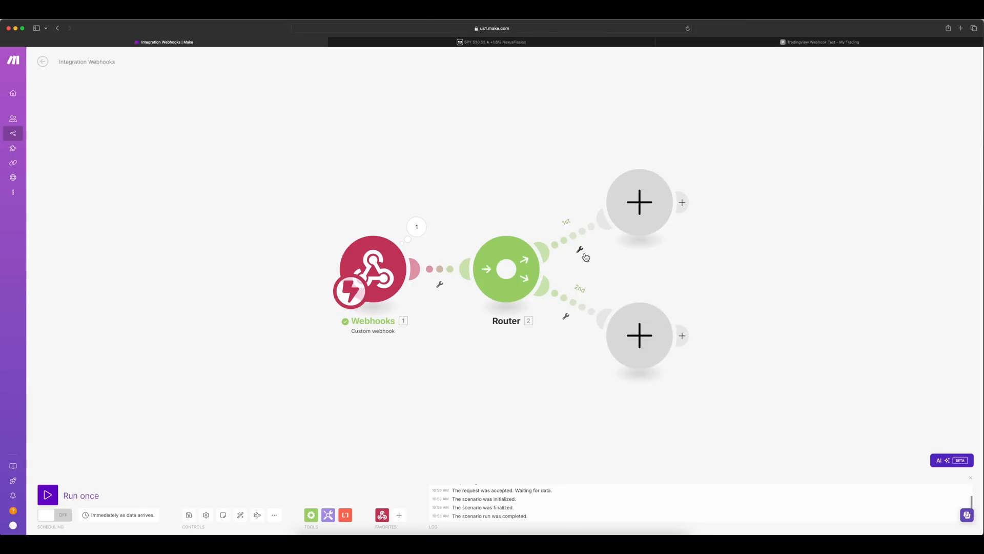
- Add a filter labelled Buy on the first route where the webhook signal equals 'buy'
{"action": "left_click", "coordinate": [580, 249]}
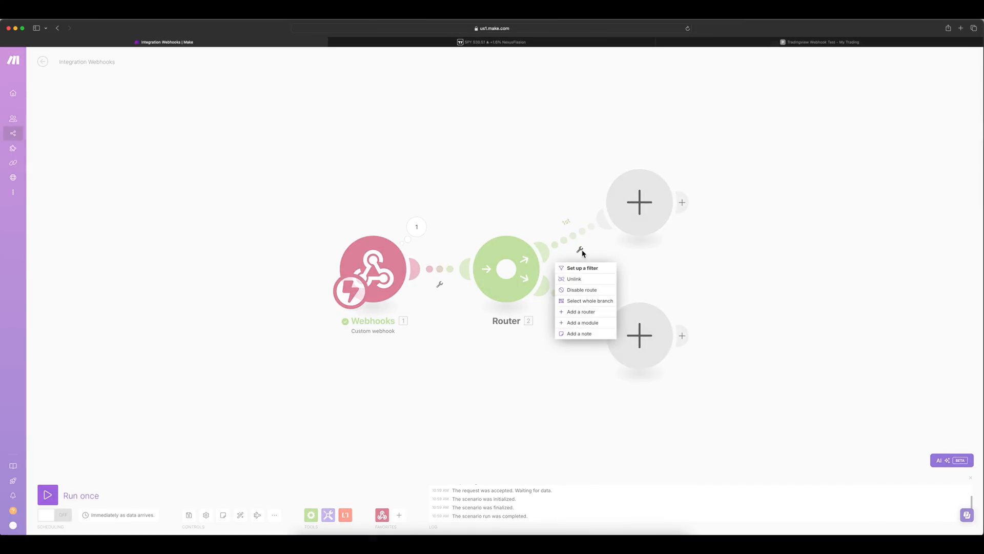
{"action": "left_click", "coordinate": [582, 268]}
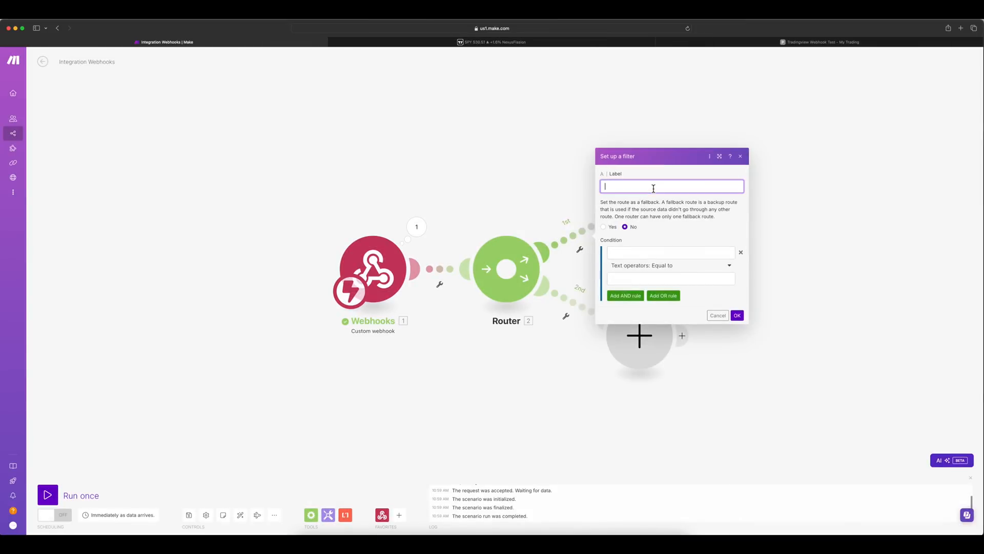
{"action": "type", "text": "Buy"}
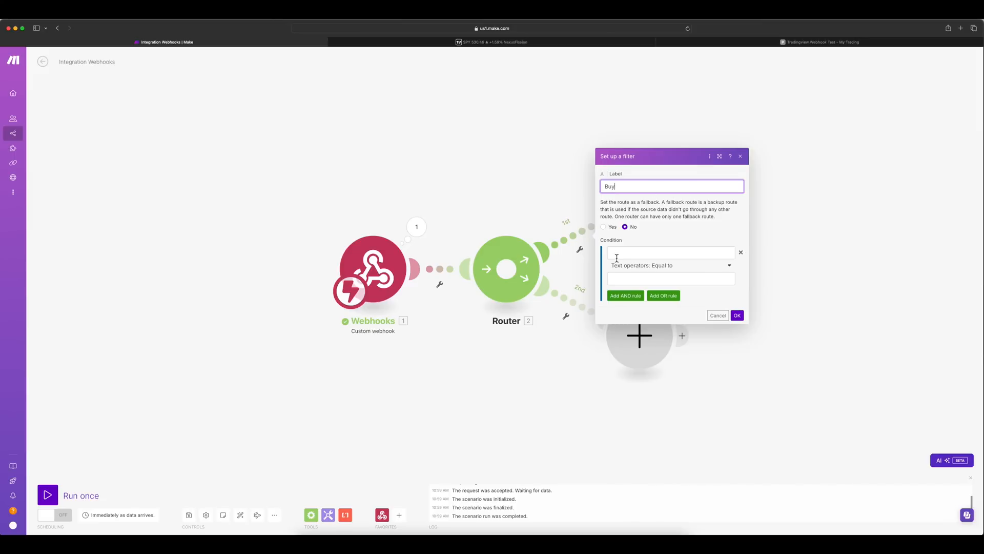
{"action": "left_click", "coordinate": [671, 252]}
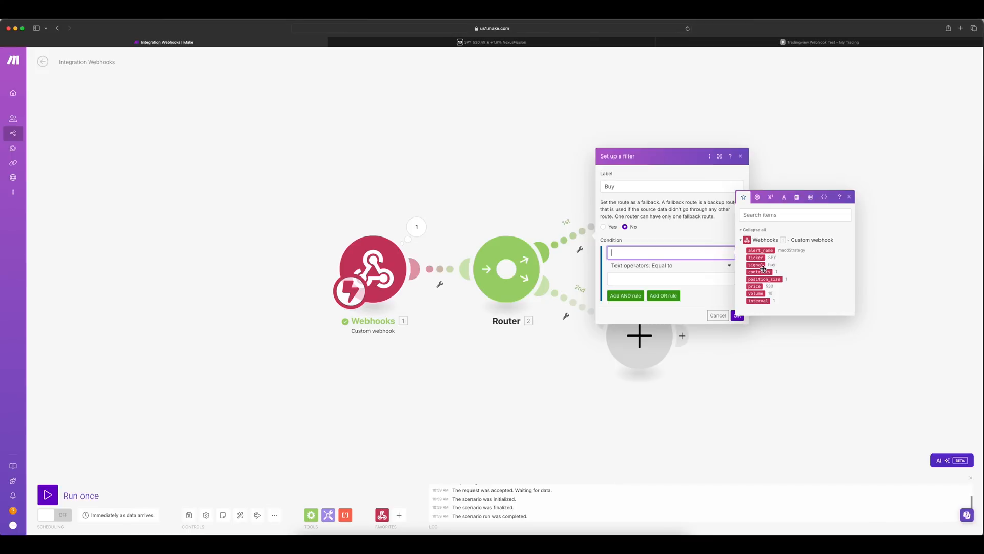
{"action": "left_click", "coordinate": [756, 283]}
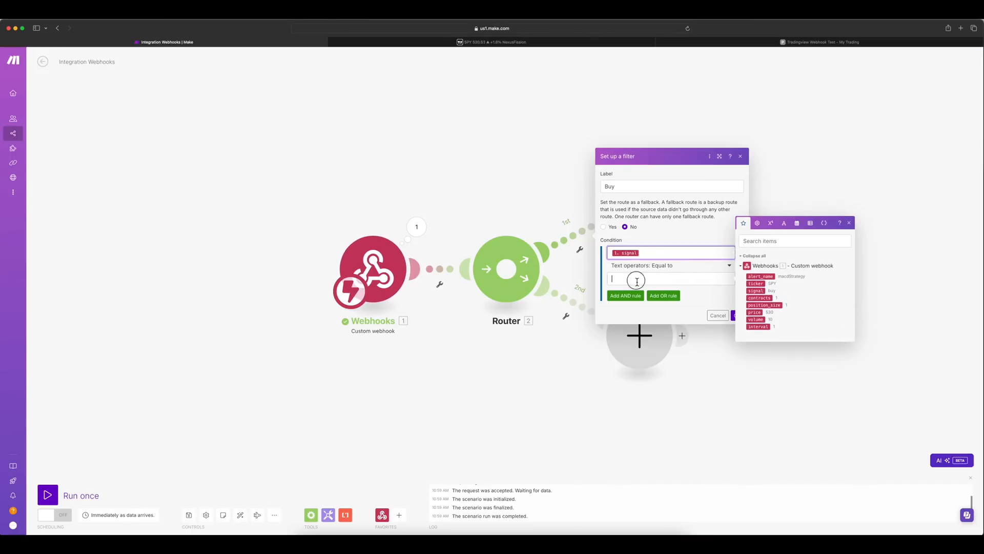
{"action": "type", "text": "buy"}
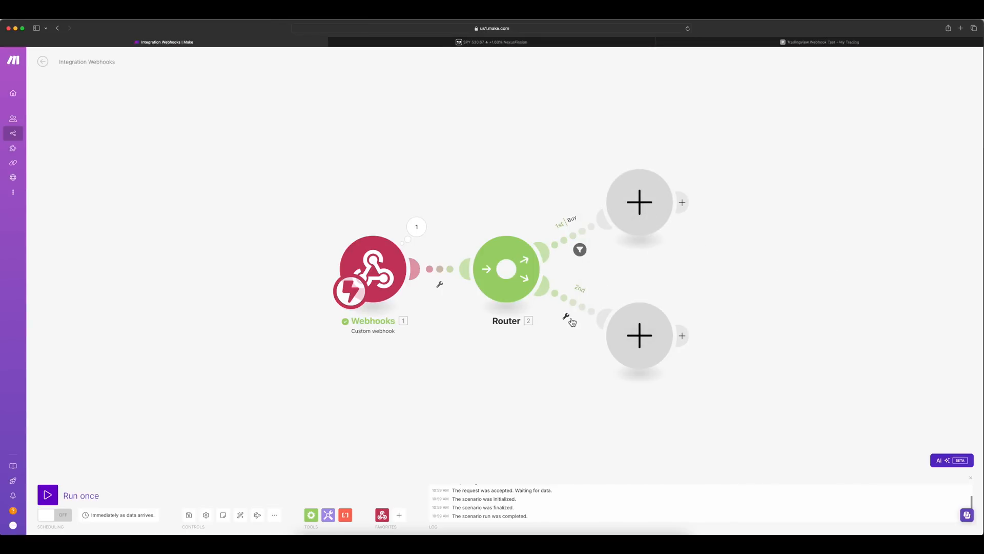
- Add a filter labelled Sell on the second route where signal equals 'sell' and confirm it
{"action": "left_click", "coordinate": [566, 316]}
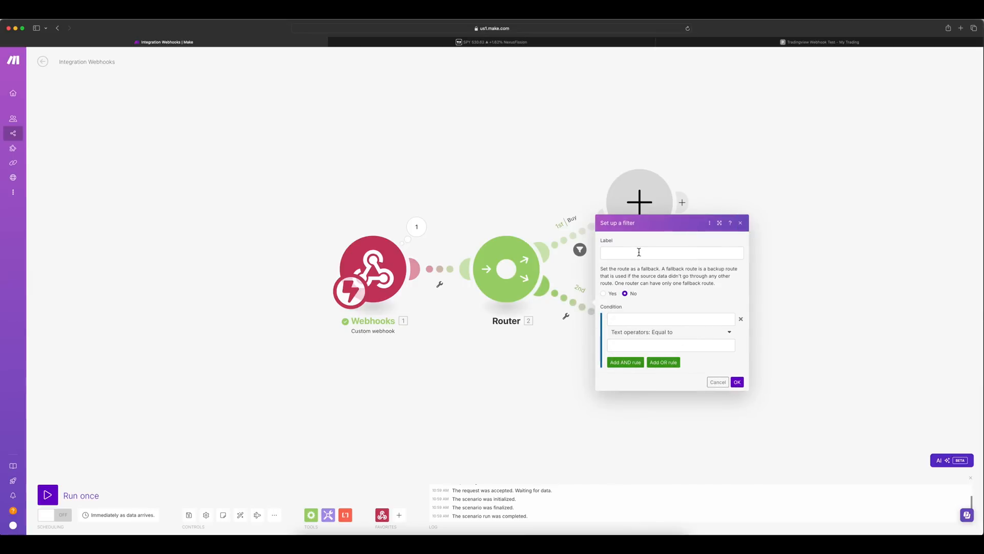
{"action": "type", "text": "Sell"}
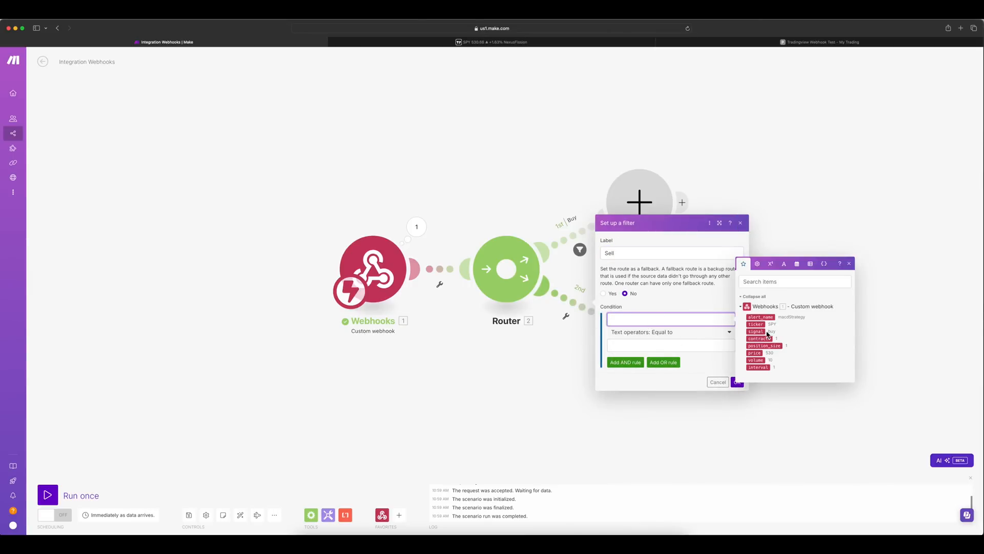
{"action": "left_click", "coordinate": [756, 331]}
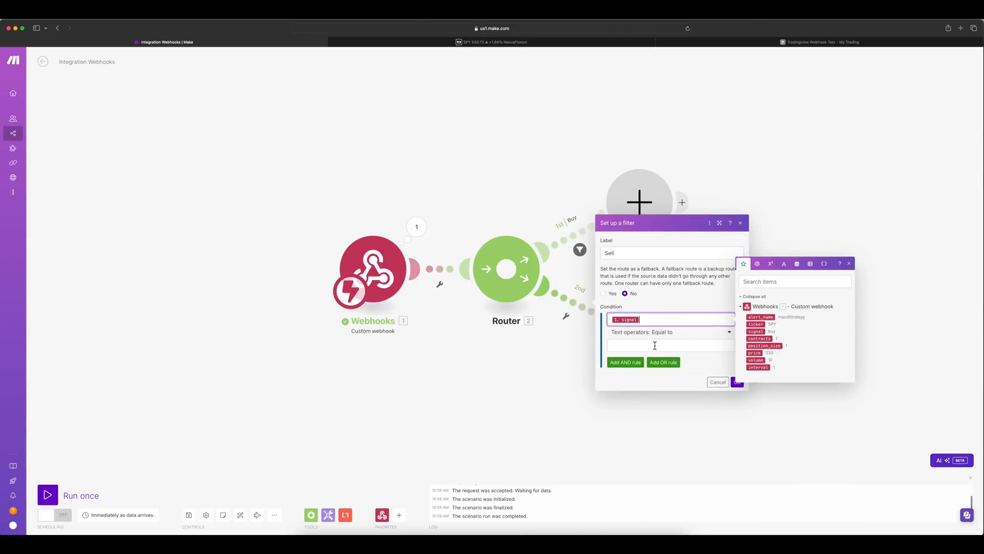
{"action": "type", "text": "sell"}
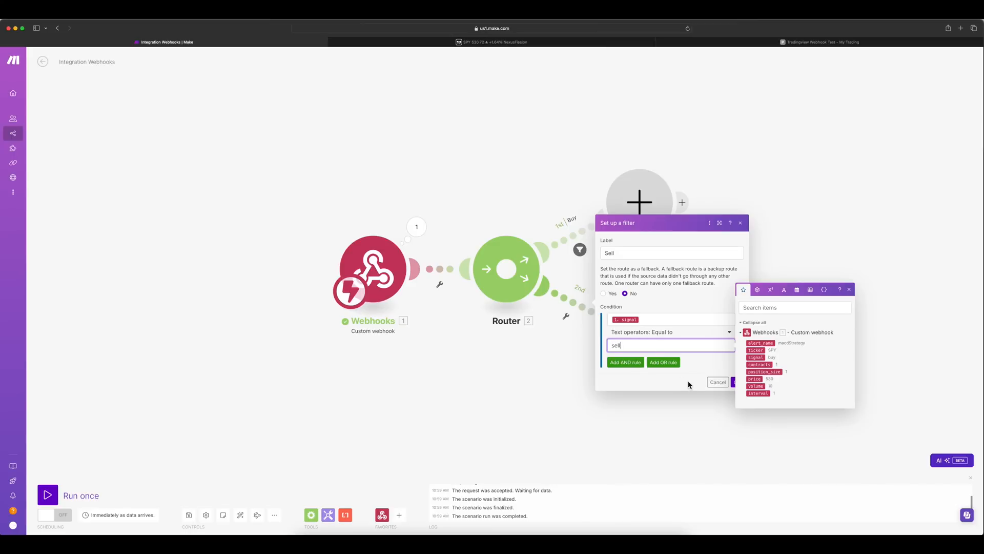
{"action": "left_click", "coordinate": [736, 381]}
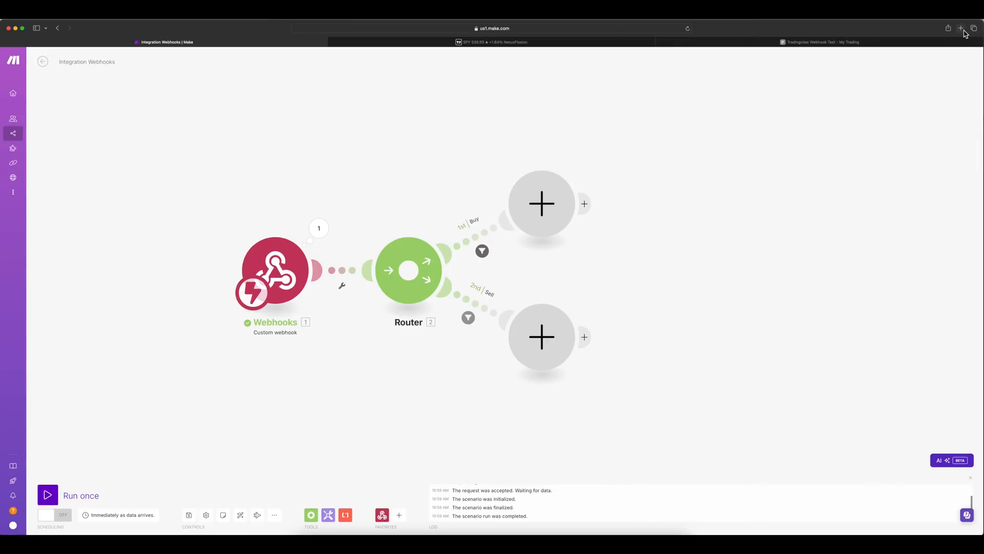
{"action": "mouse_move", "coordinate": [960, 29]}
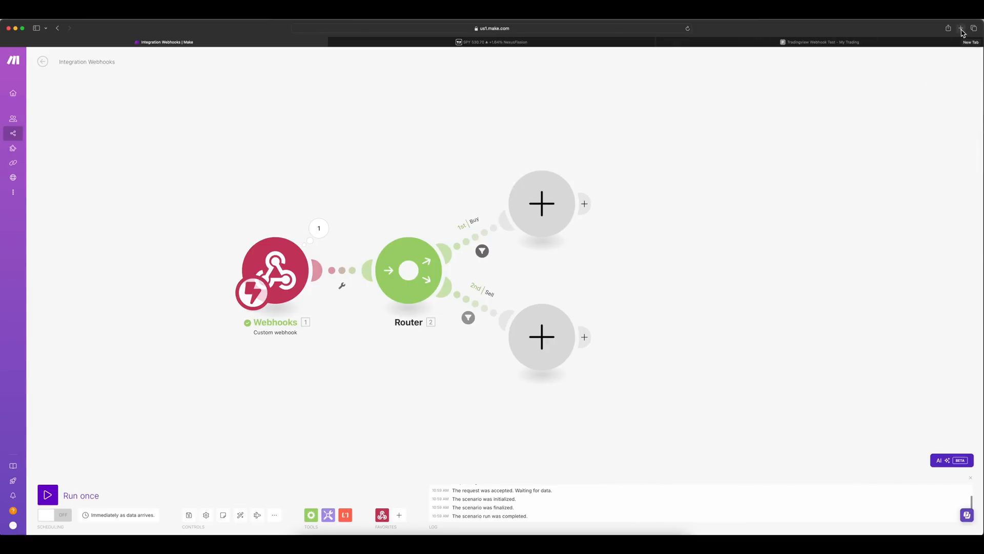
- In a new browser tab, reach Alpaca's API reference and show the Orders > Create an Order page
{"action": "left_click", "coordinate": [959, 28]}
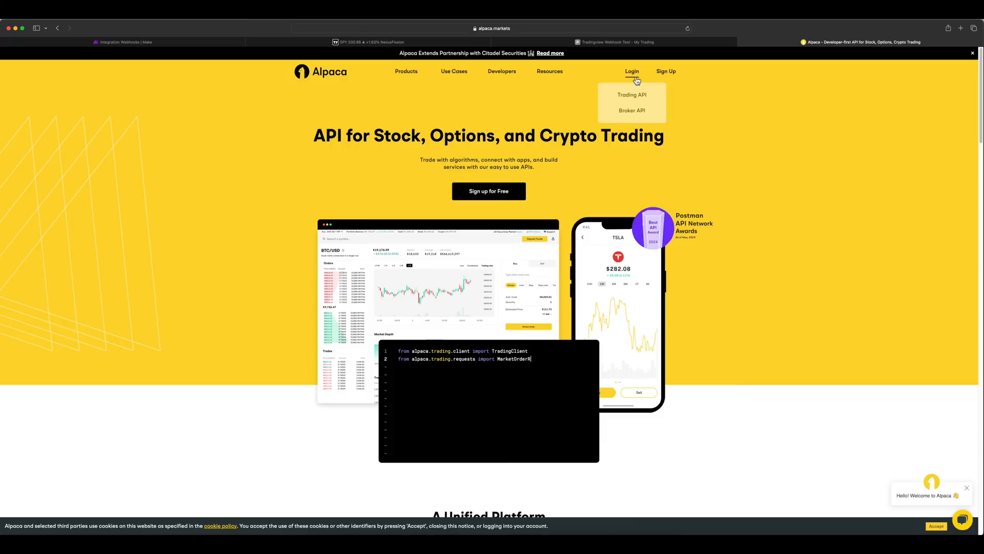
{"action": "left_click", "coordinate": [632, 94]}
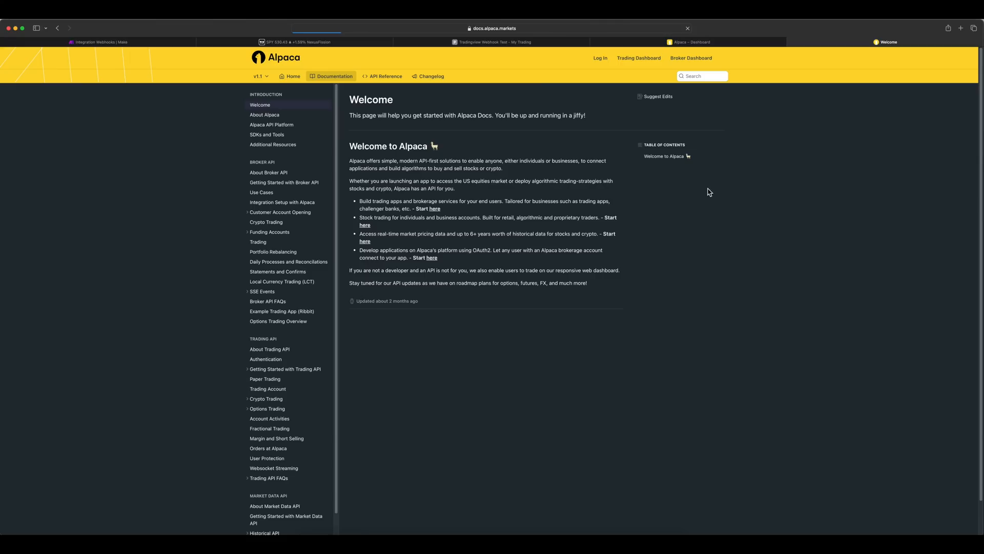
{"action": "left_click", "coordinate": [383, 76]}
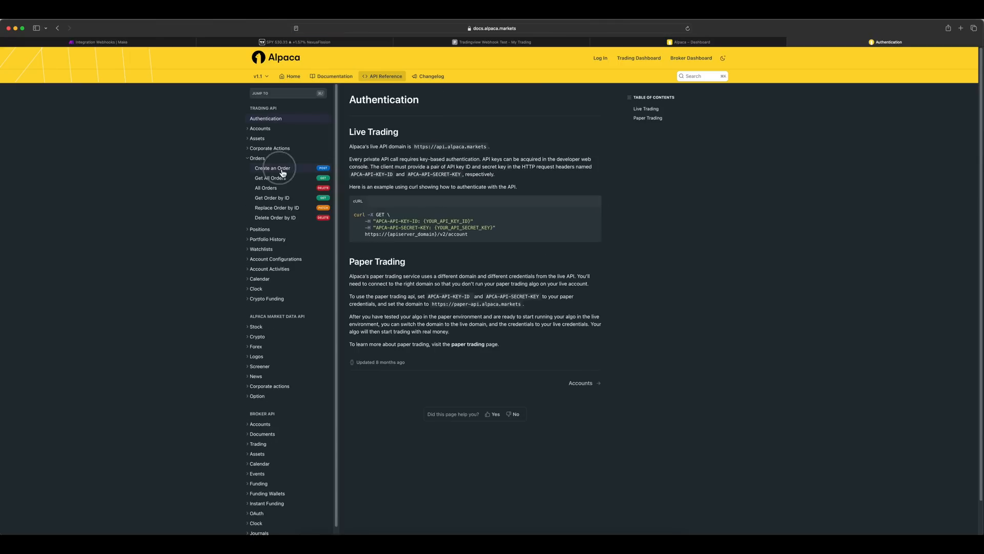
{"action": "left_click", "coordinate": [272, 168]}
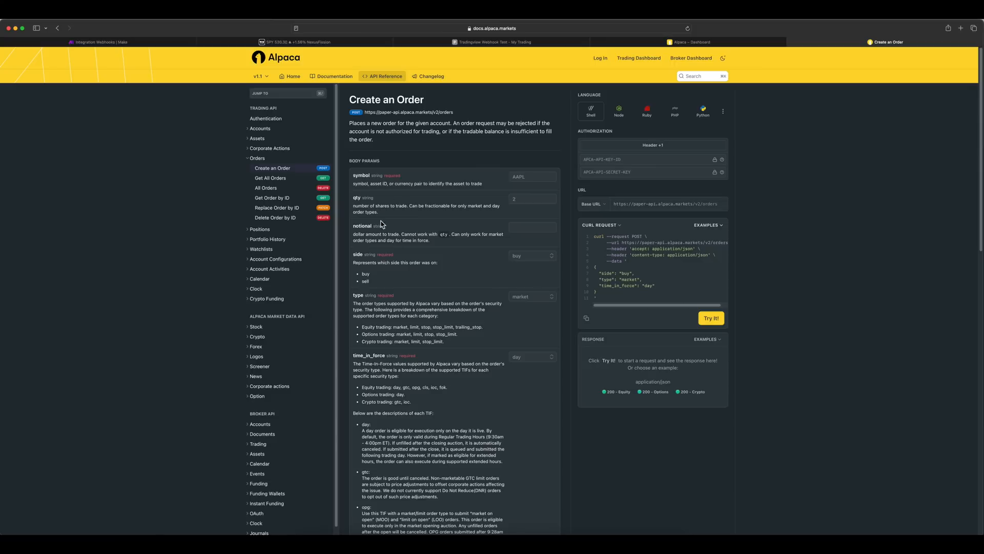
{"action": "mouse_move", "coordinate": [690, 207]}
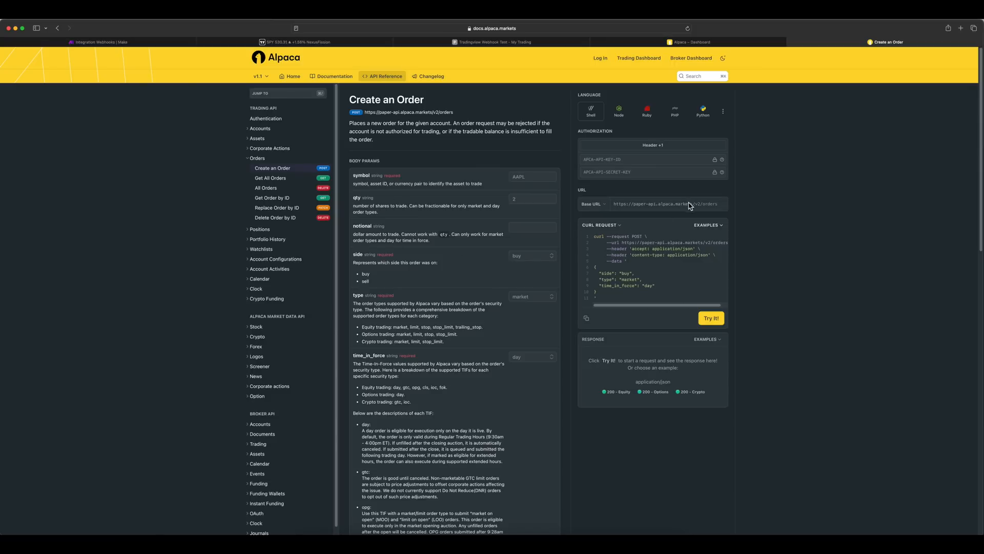
{"action": "mouse_move", "coordinate": [781, 73]}
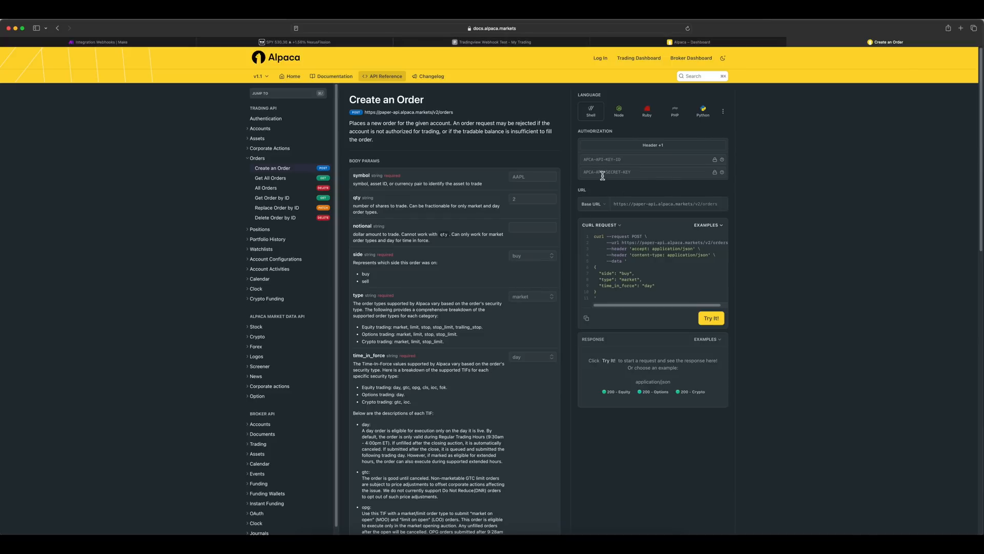
- Generate a new paper API key pair on the Alpaca dashboard, copy the secret, and check Positions is empty
{"action": "left_click", "coordinate": [690, 42]}
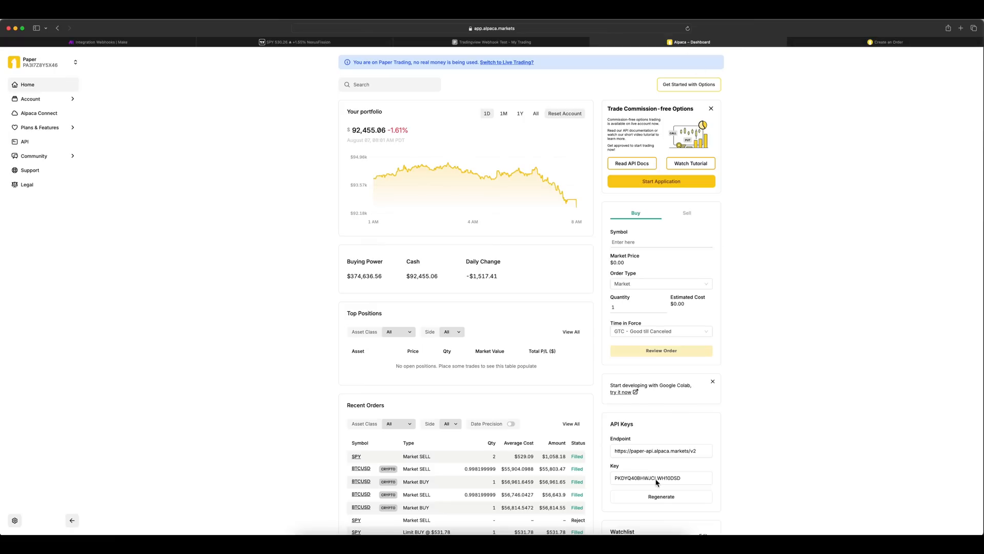
{"action": "mouse_move", "coordinate": [660, 500]}
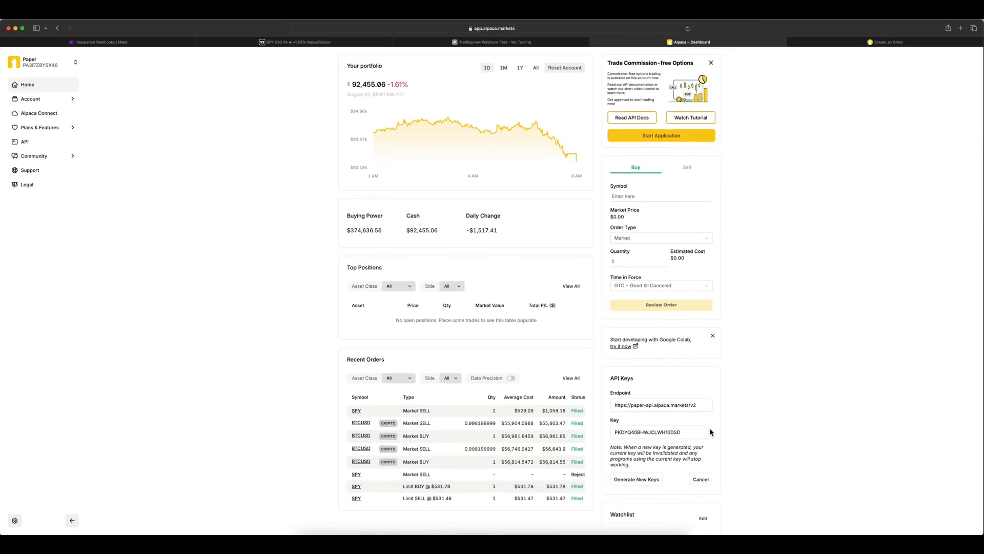
{"action": "scroll", "scroll_direction": "down", "scroll_amount": 3}
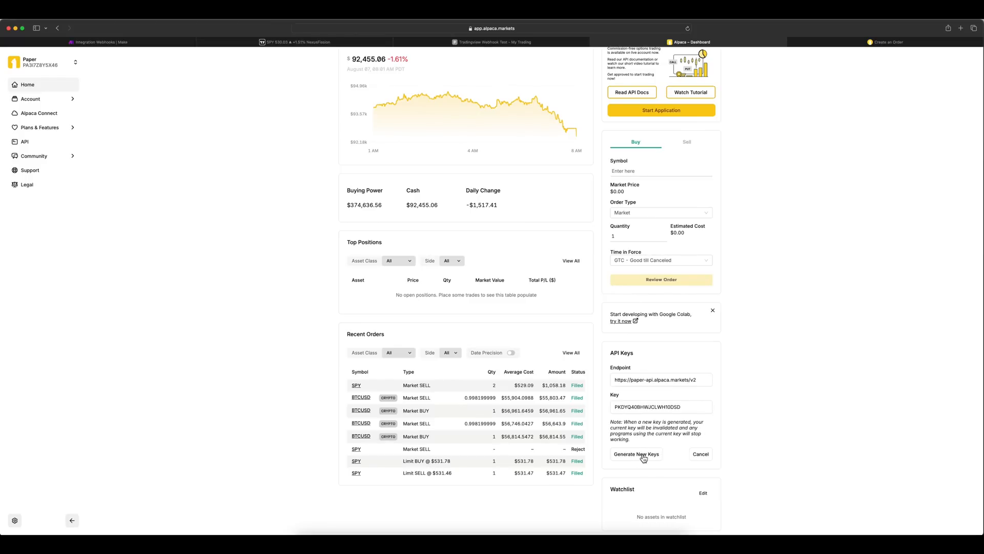
{"action": "left_click", "coordinate": [636, 455]}
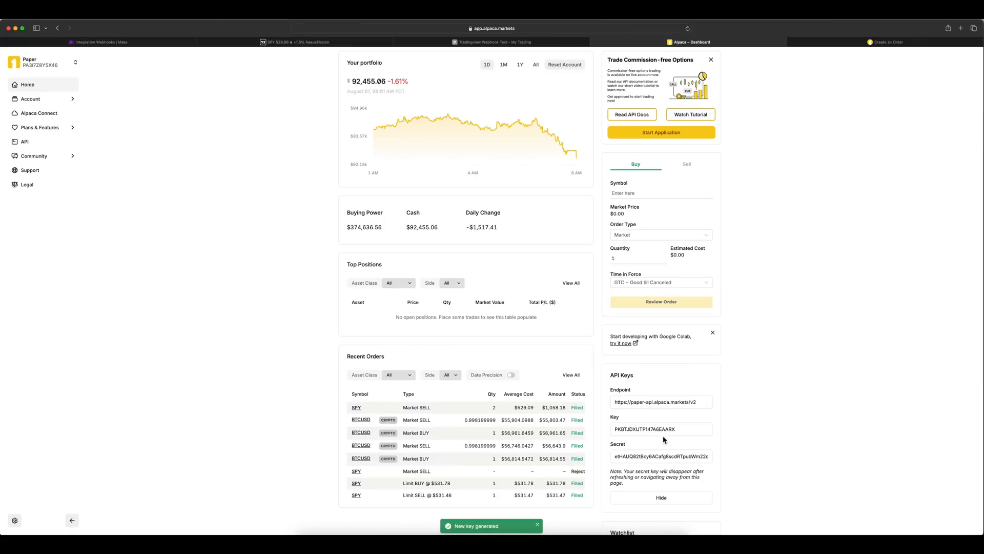
{"action": "triple_click", "coordinate": [659, 429]}
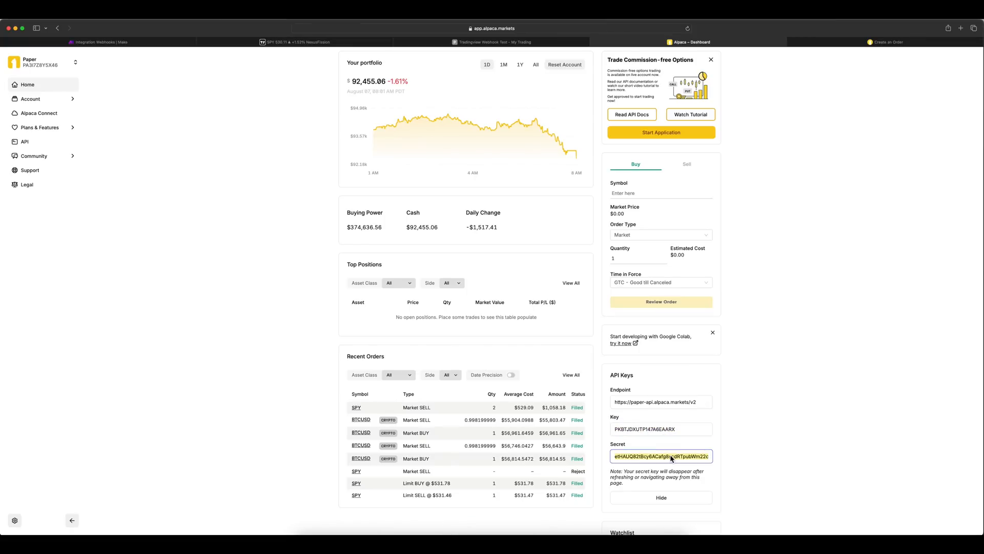
{"action": "mouse_move", "coordinate": [784, 333]}
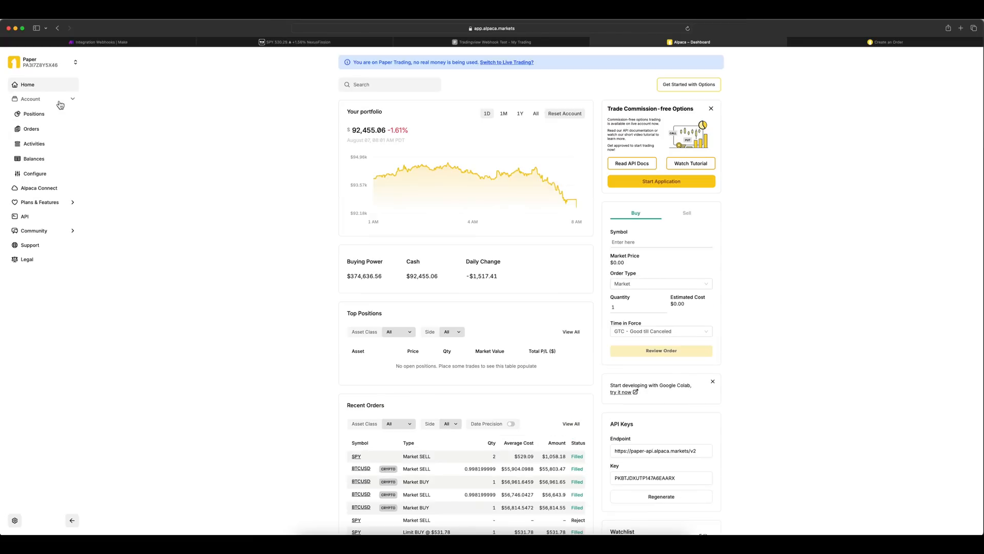
{"action": "left_click", "coordinate": [33, 114]}
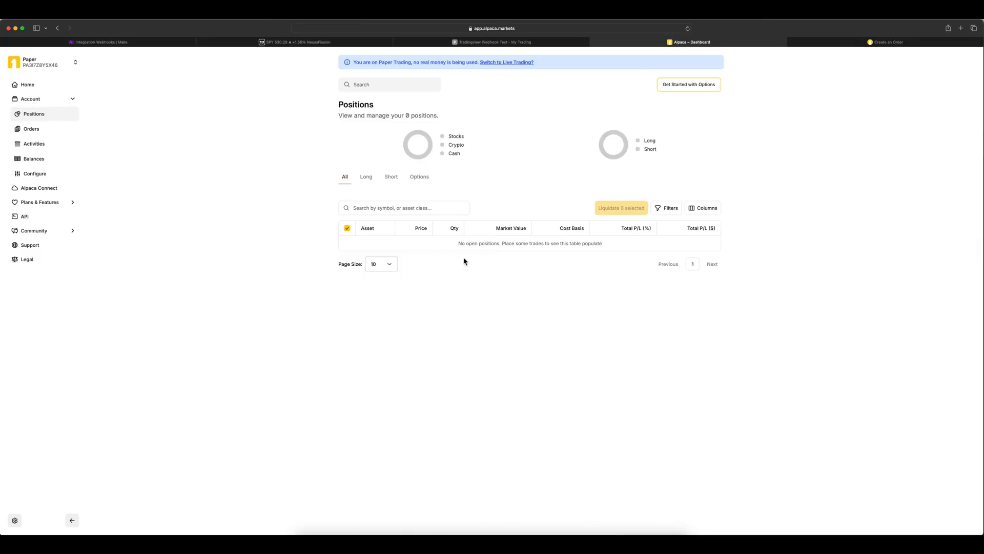
{"action": "mouse_move", "coordinate": [484, 257]}
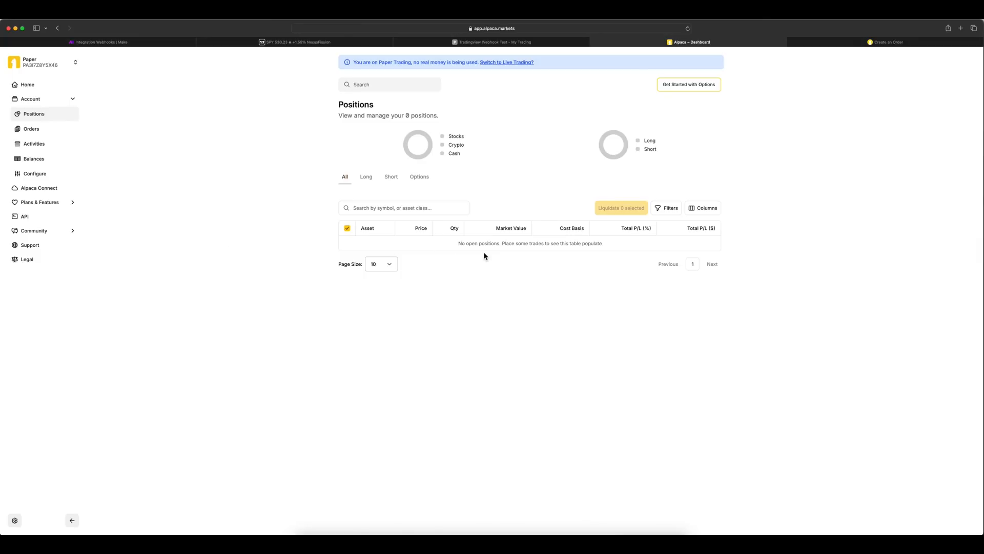
{"action": "mouse_move", "coordinate": [527, 222]}
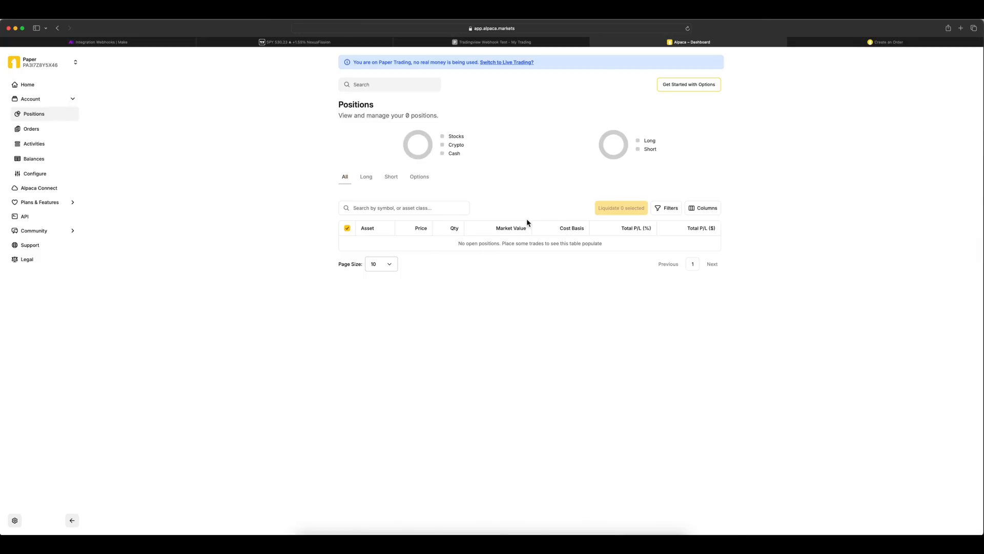
{"action": "left_click", "coordinate": [493, 42]}
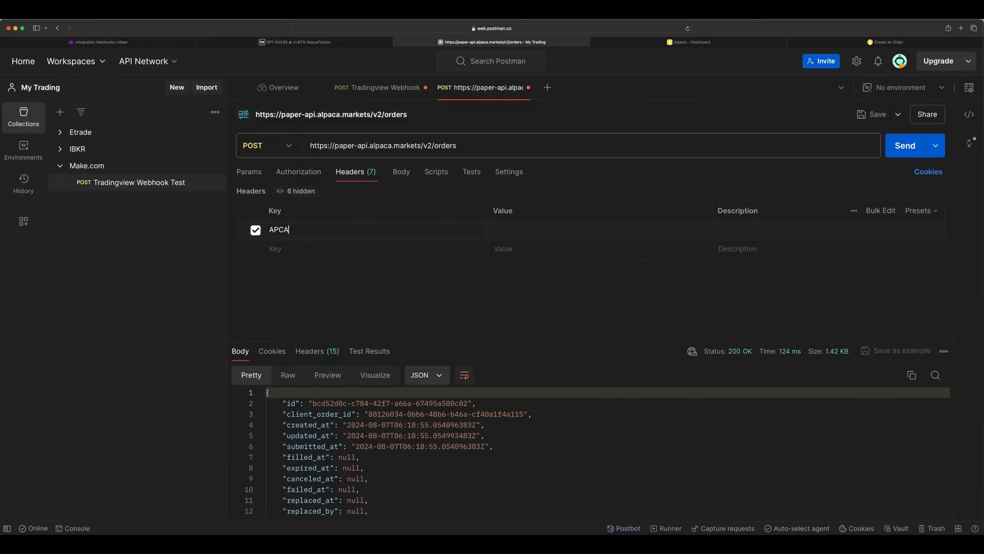
- Add APCA-API-KEY-ID and APCA-API-SECRET-KEY headers to the Postman orders request
{"action": "type", "text": "-API-KEY-ID"}
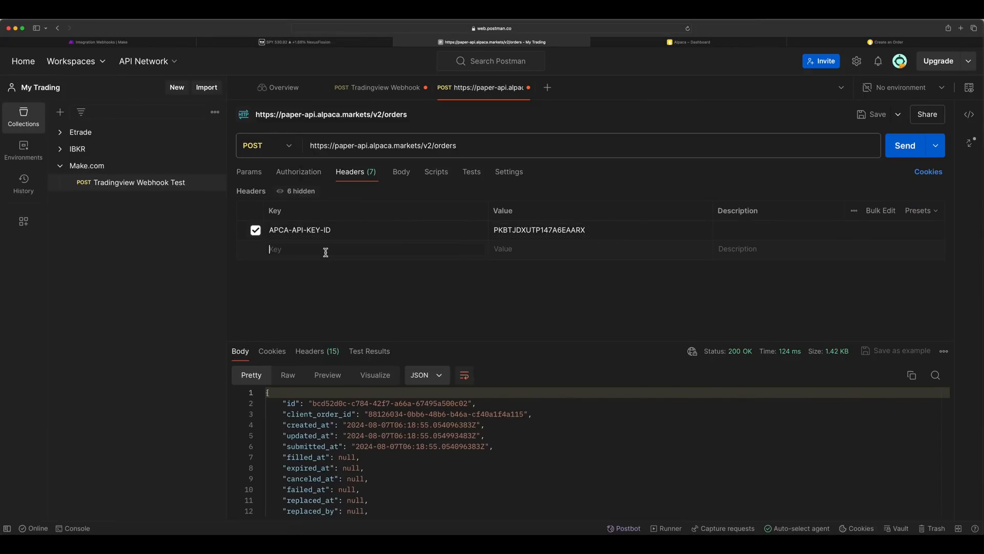
{"action": "type", "text": "APCA-API-SECRET-KEY"}
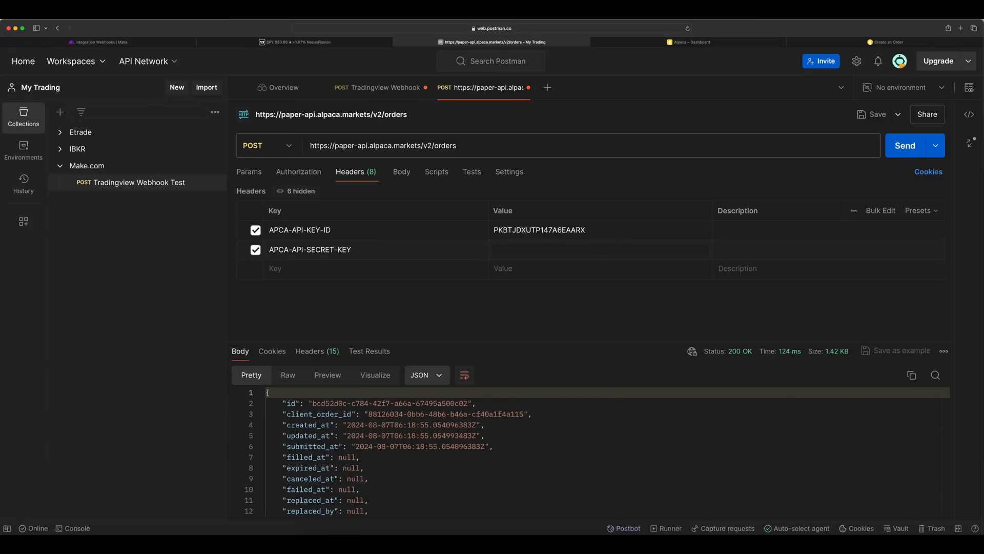
{"action": "left_click", "coordinate": [401, 172]}
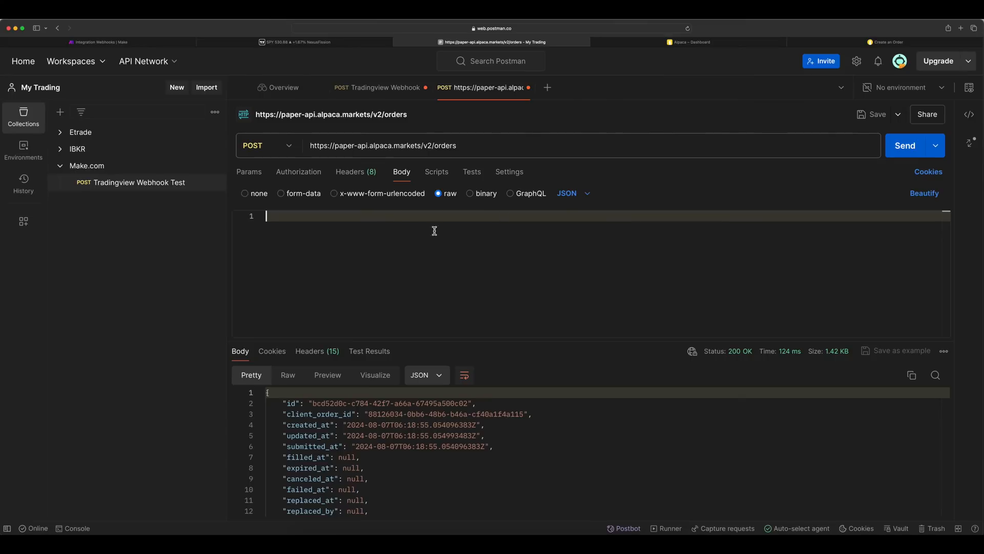
- Send a raw JSON gtc market buy of 1 SPY and confirm Alpaca Positions lists one SPY share
{"action": "type", "text": "{\"symbol\": \"SPY\", \"qty\": 1, \"side\": \"buy\", \"type\": \"market\", \"time_in_force\": \"gtc\"}"}
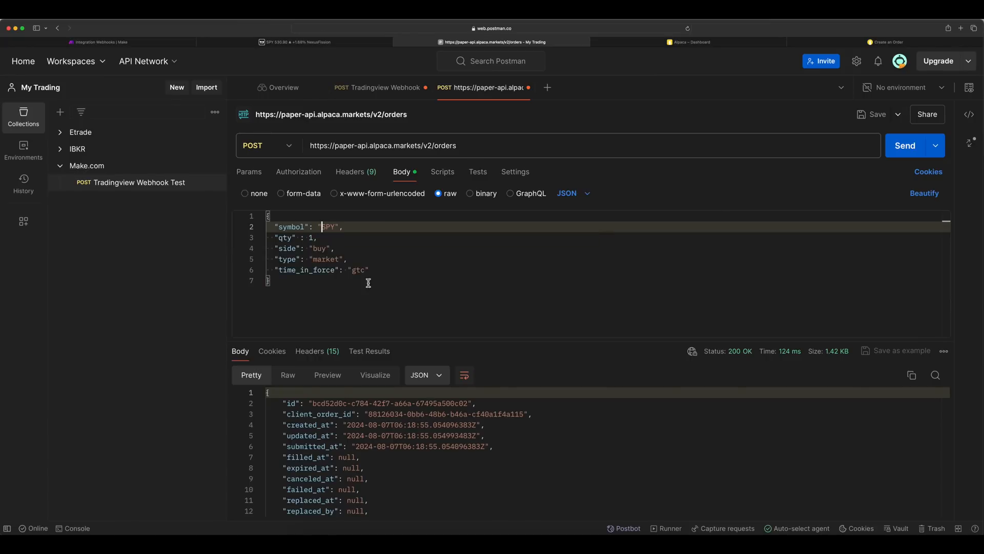
{"action": "mouse_move", "coordinate": [695, 42]}
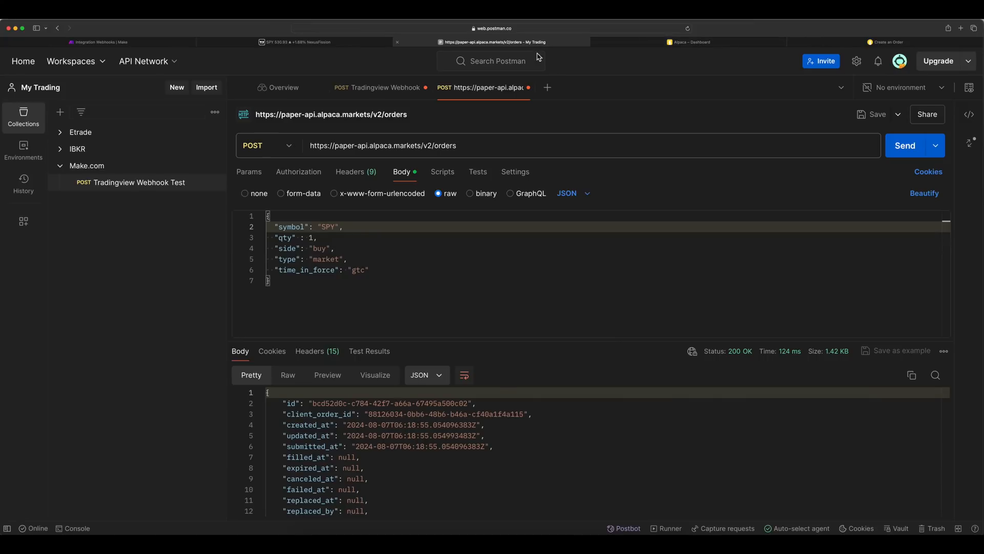
{"action": "left_click", "coordinate": [690, 42]}
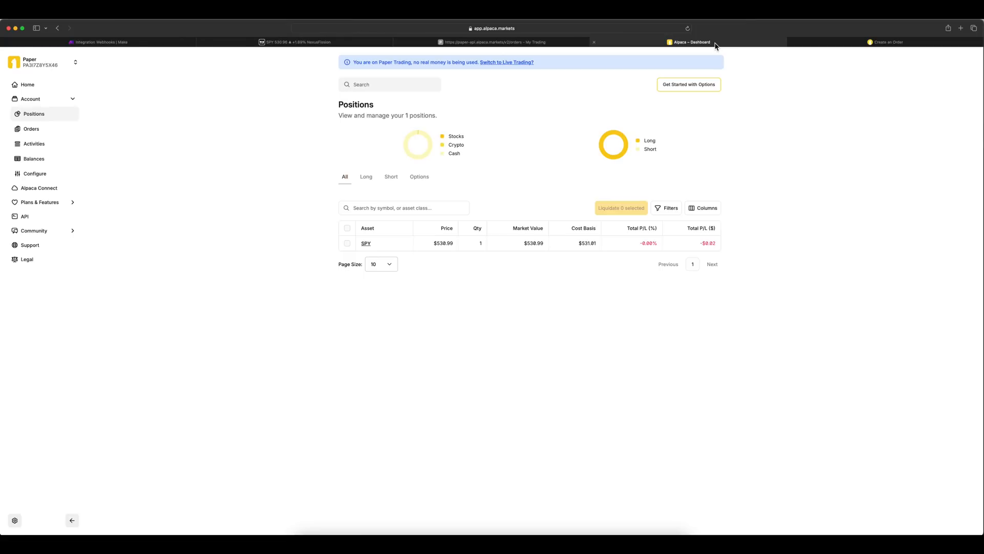
{"action": "left_click", "coordinate": [98, 42]}
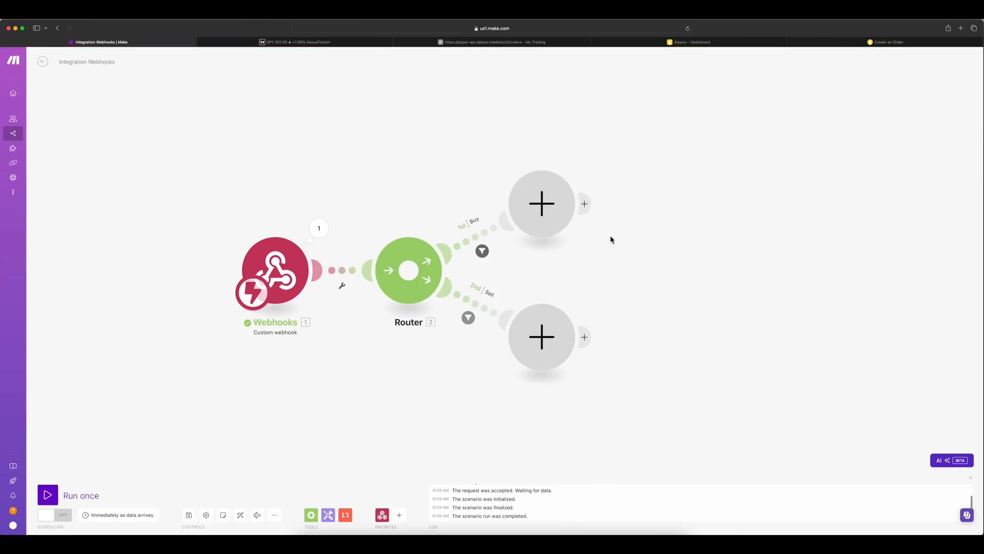
- Attach an HTTP 'Make a request' module to the router's Buy route
{"action": "left_click", "coordinate": [542, 203]}
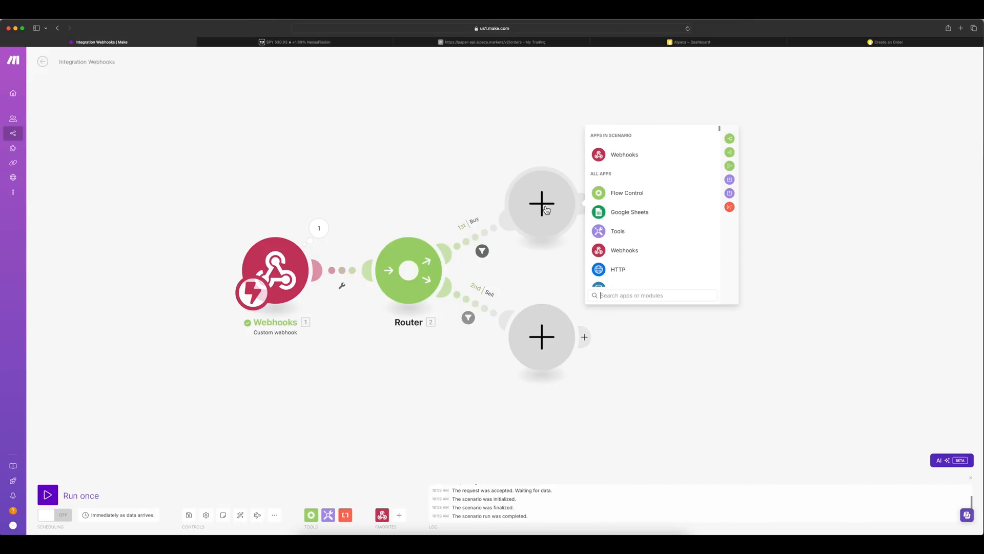
{"action": "left_click", "coordinate": [617, 270]}
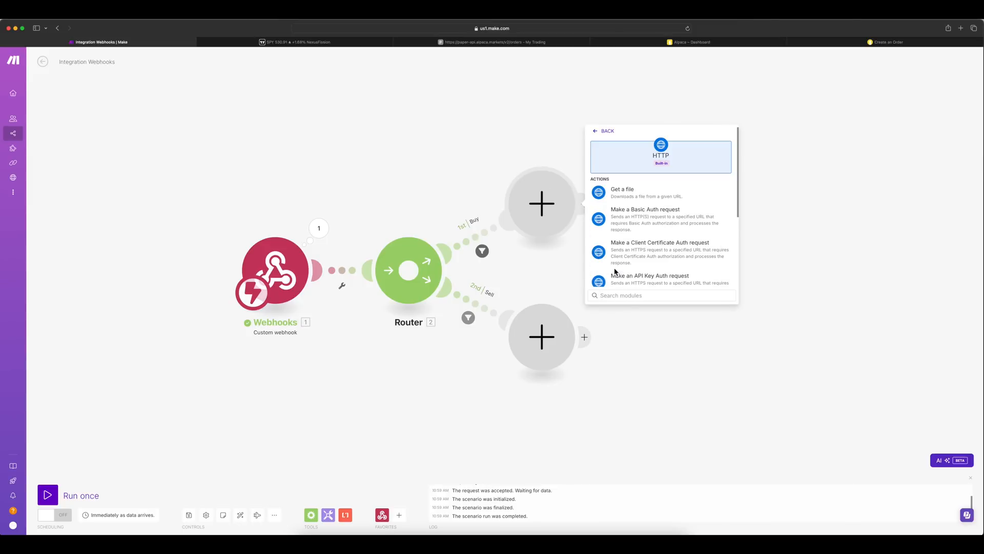
{"action": "scroll", "scroll_direction": "down", "scroll_amount": 3}
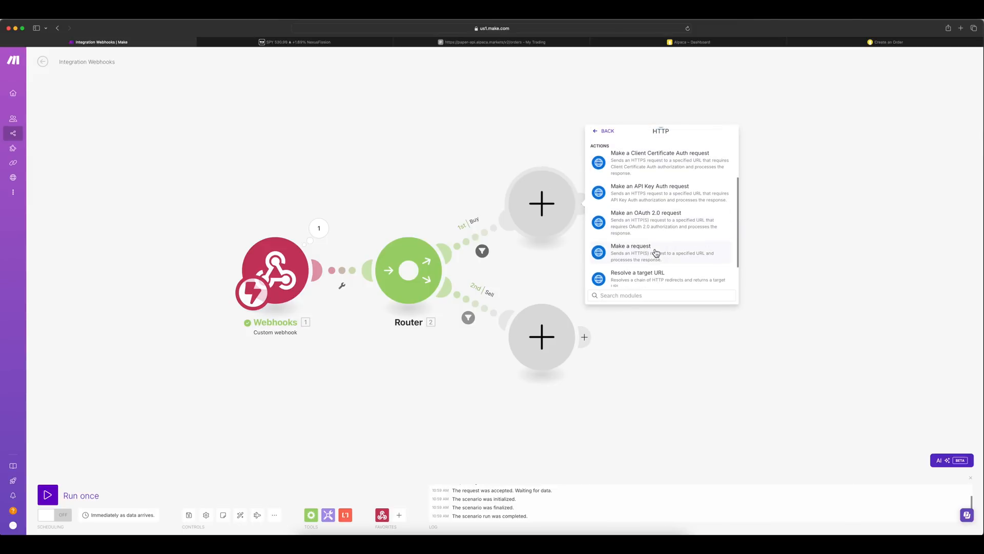
{"action": "left_click", "coordinate": [631, 245]}
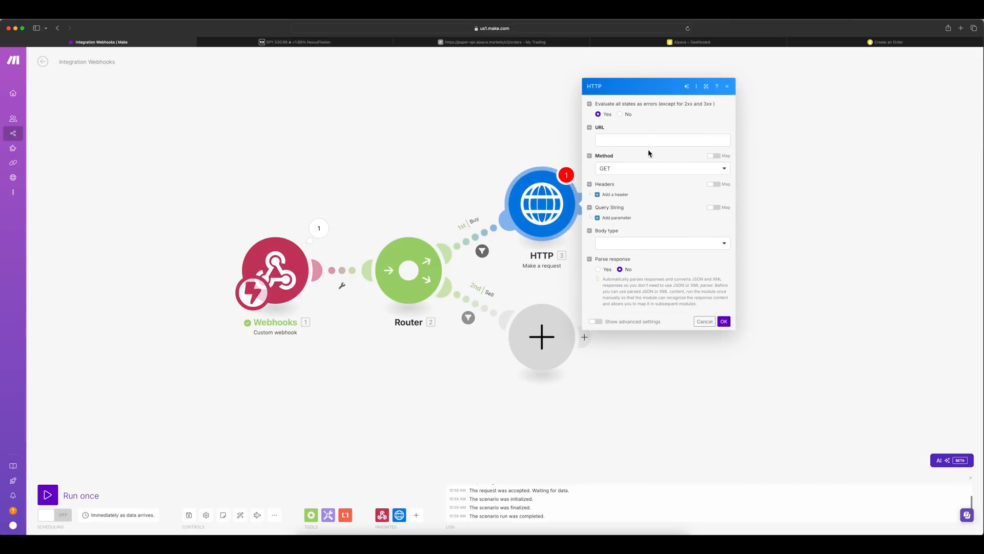
{"action": "left_click", "coordinate": [661, 140]}
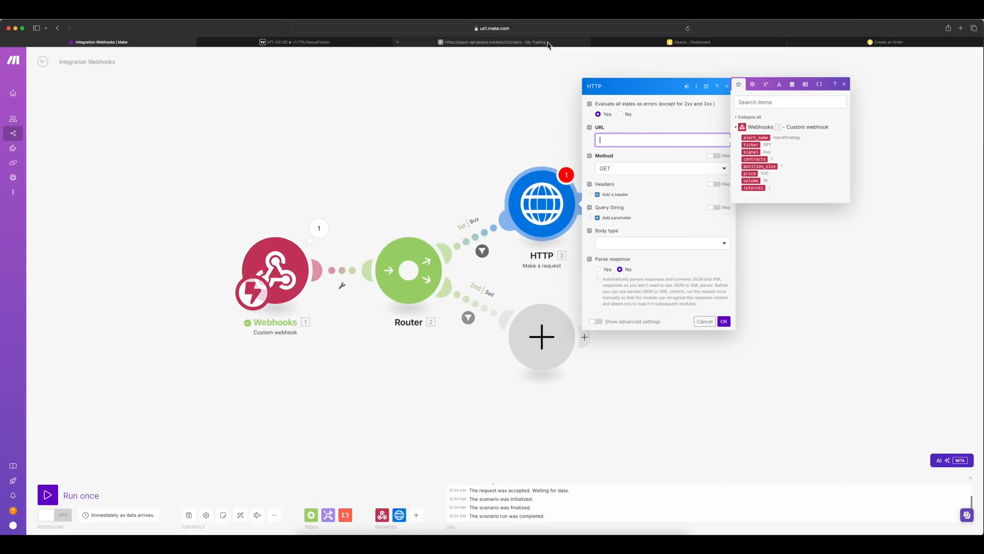
{"action": "left_click", "coordinate": [496, 42]}
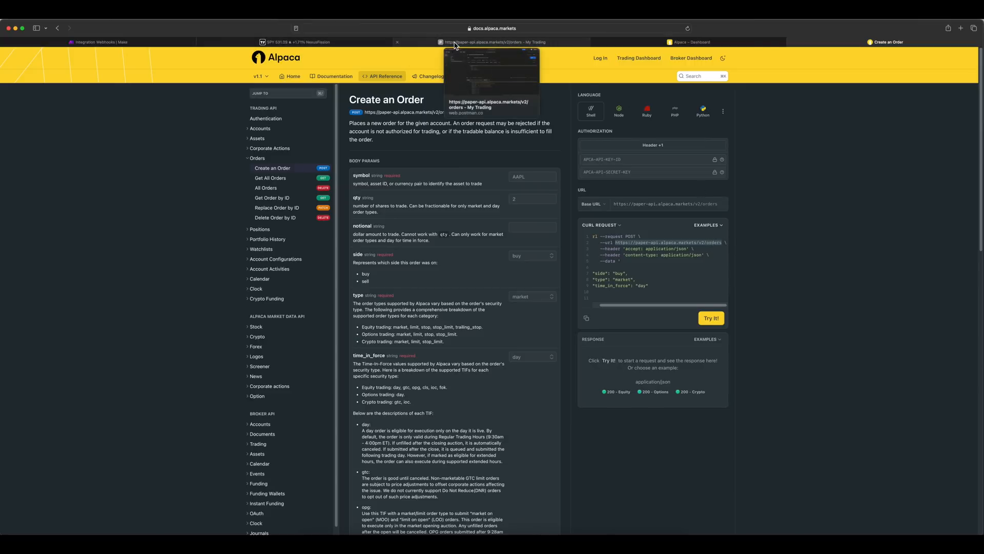
{"action": "left_click", "coordinate": [98, 42]}
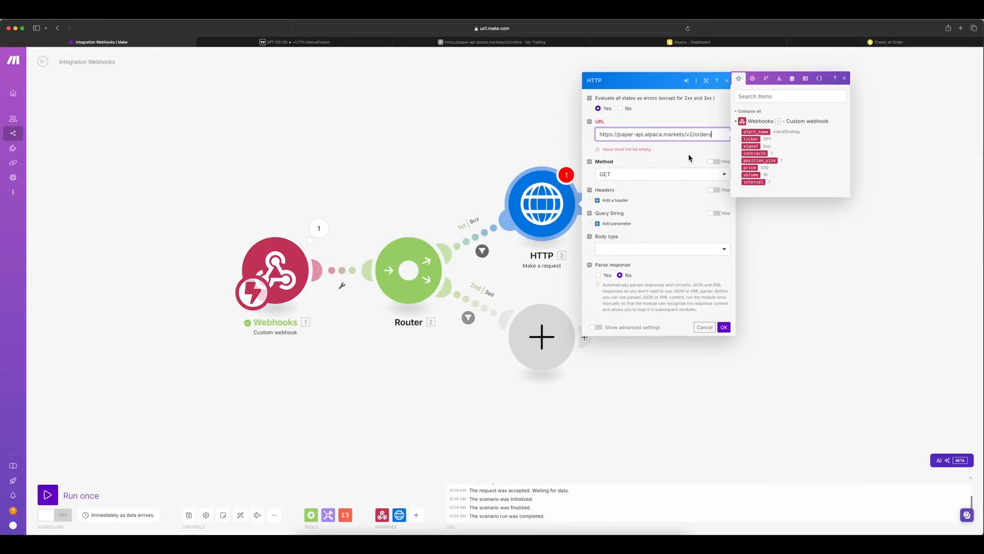
{"action": "left_click", "coordinate": [661, 174]}
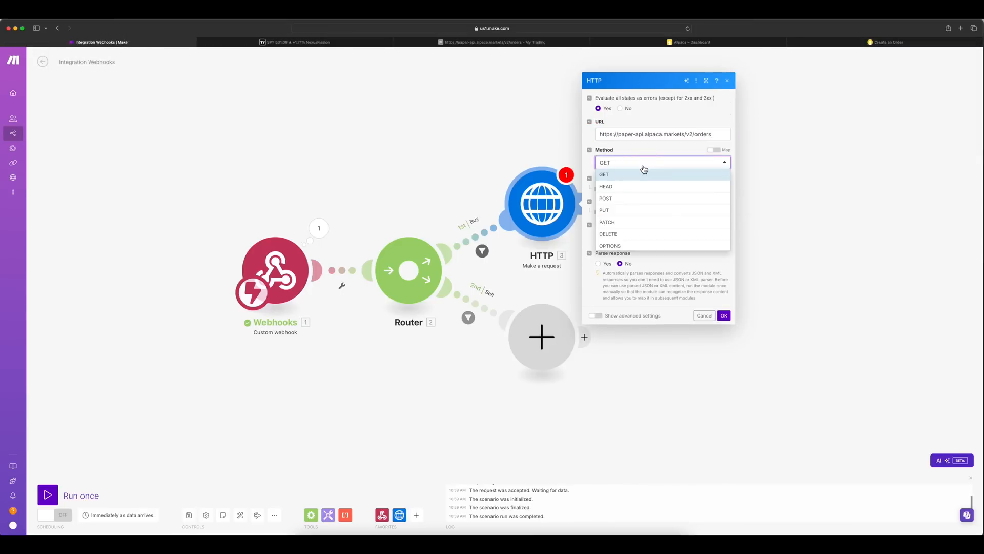
{"action": "left_click", "coordinate": [604, 198]}
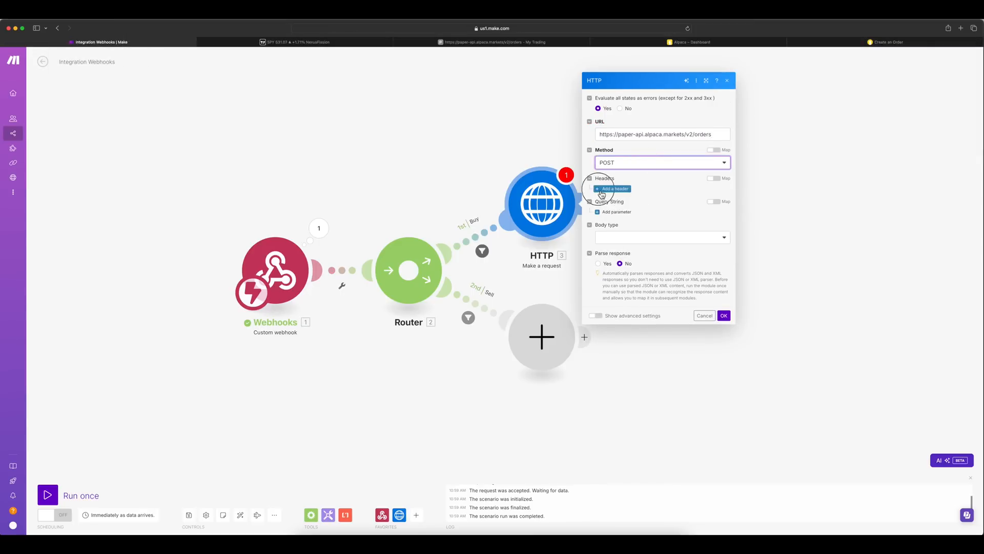
{"action": "left_click", "coordinate": [613, 188]}
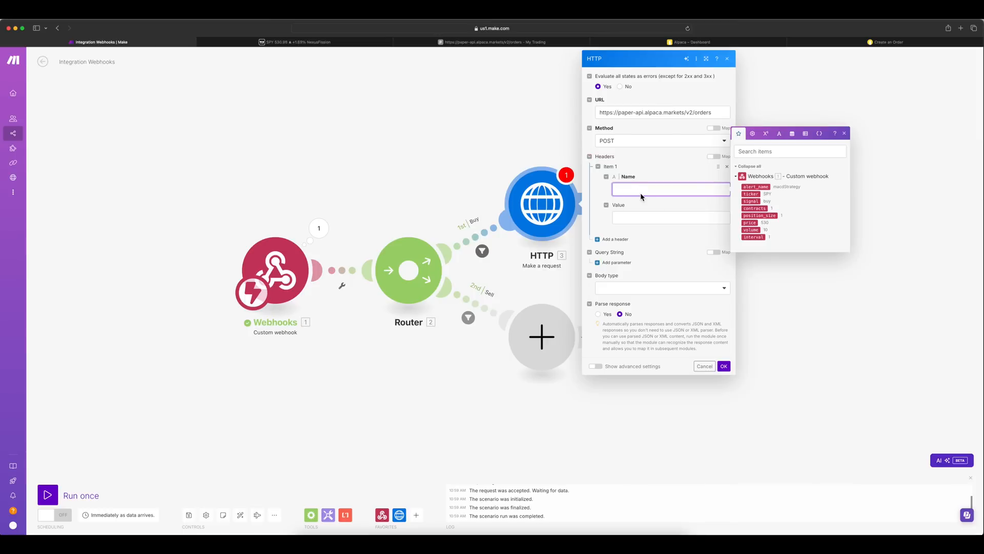
{"action": "type", "text": "APCA-API-KEY-ID"}
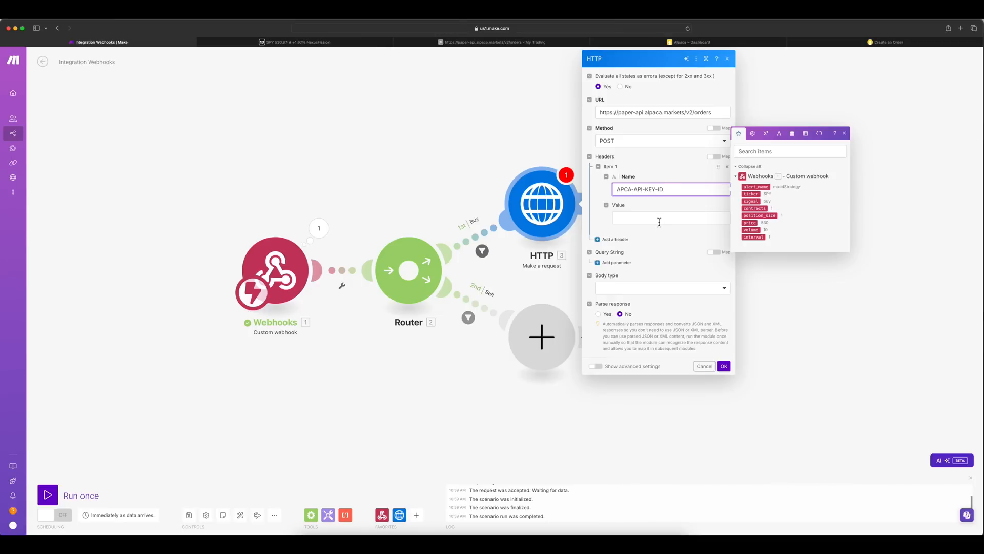
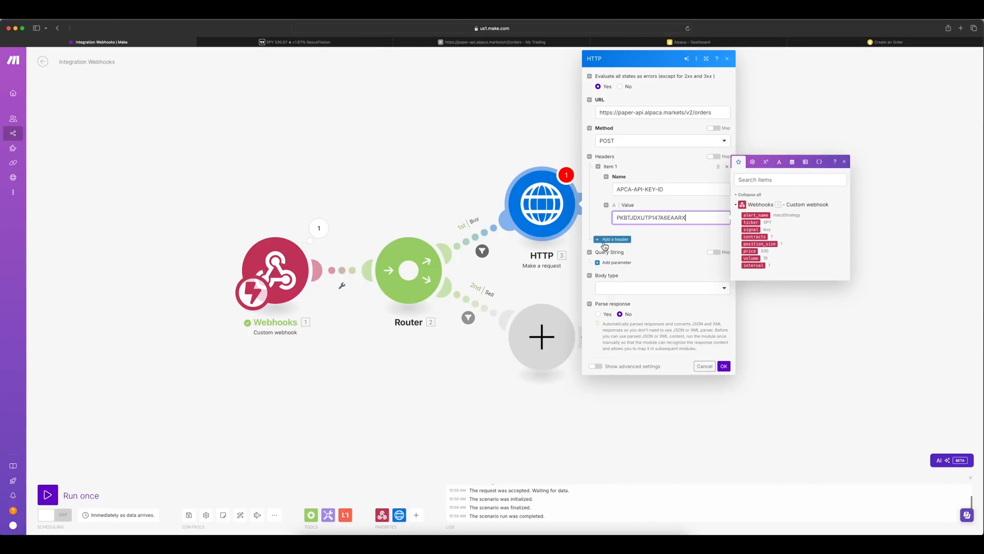
{"action": "left_click", "coordinate": [613, 238]}
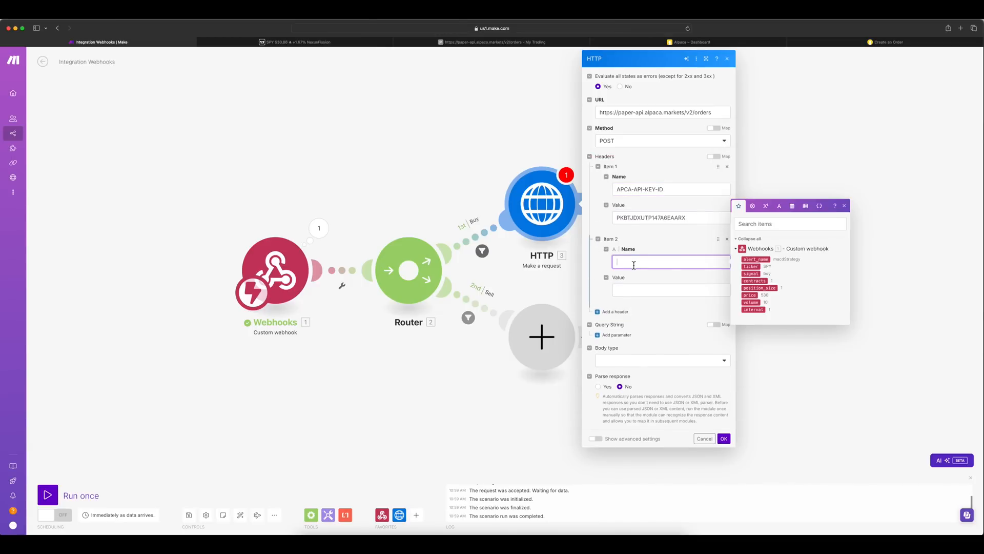
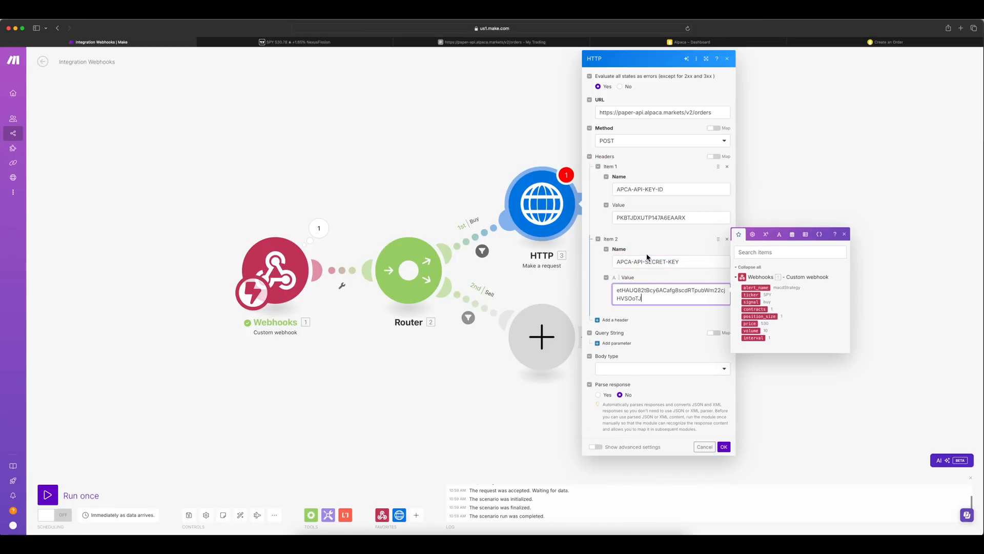
{"action": "mouse_move", "coordinate": [664, 376]}
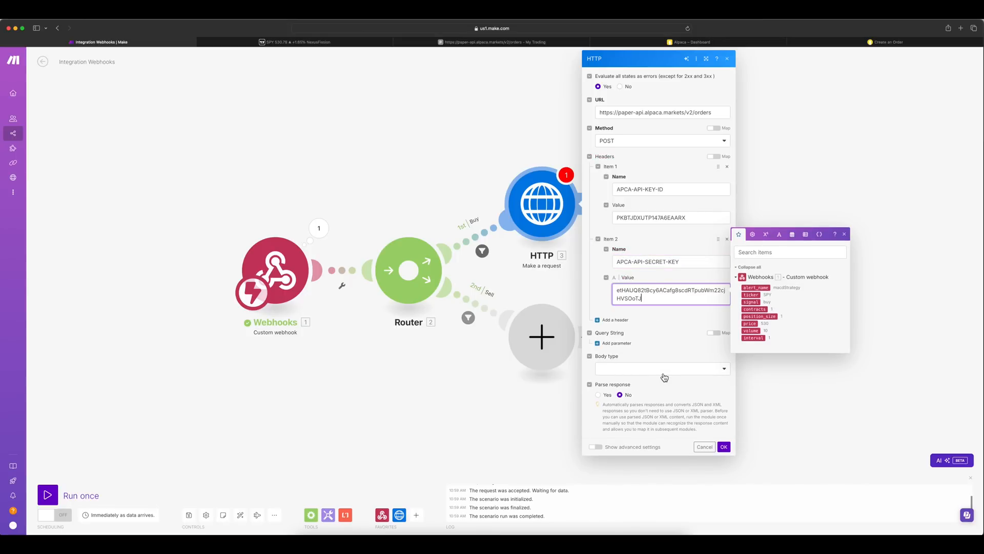
- Set body type Raw, content JSON, and write the market order mapping ticker, contracts and signal with 'day' time-in-force
{"action": "left_click", "coordinate": [661, 368]}
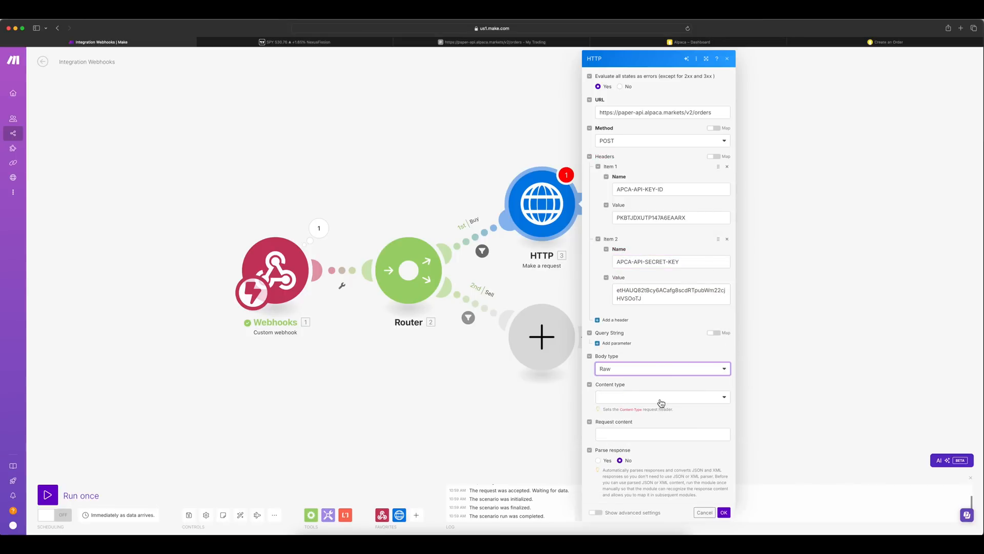
{"action": "left_click", "coordinate": [661, 395]}
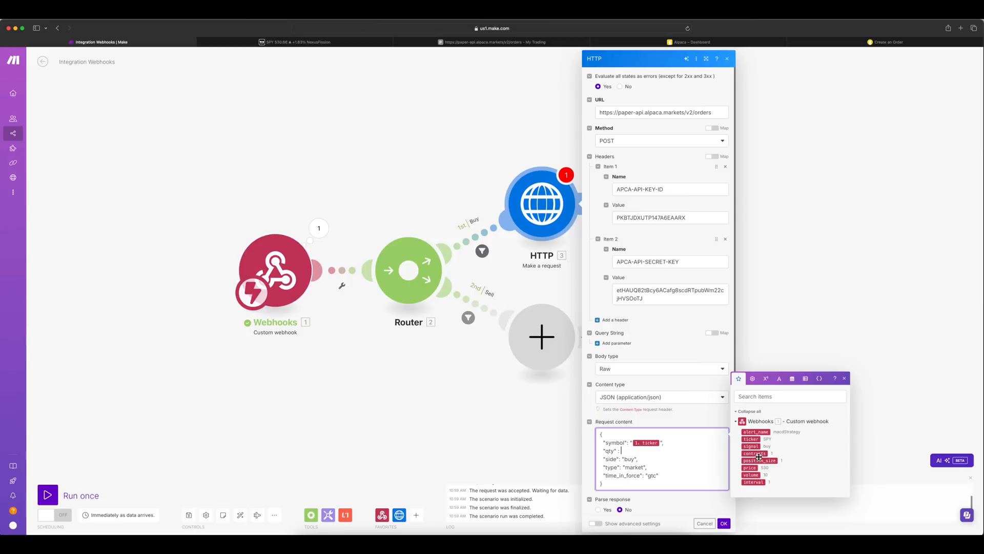
{"action": "left_click", "coordinate": [755, 453]}
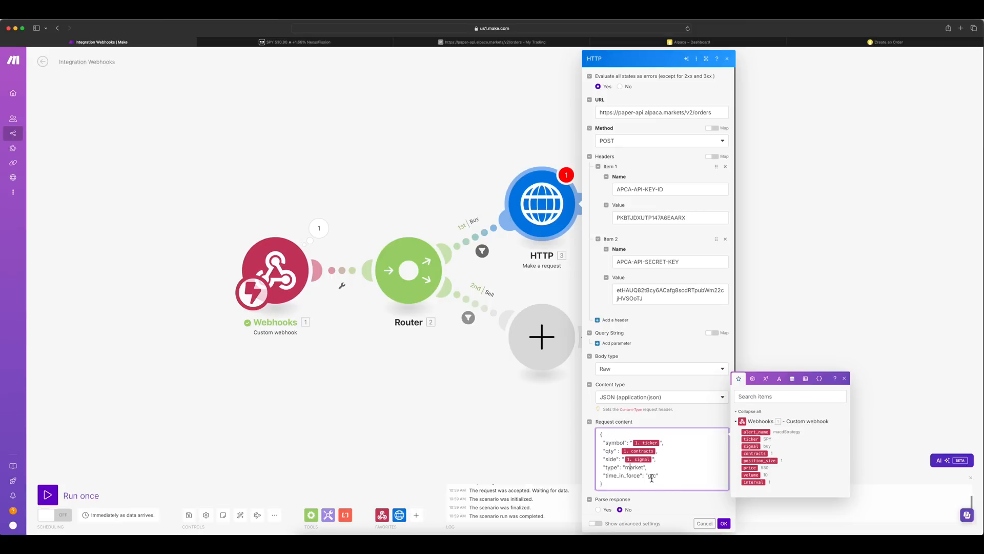
{"action": "type", "text": "day"}
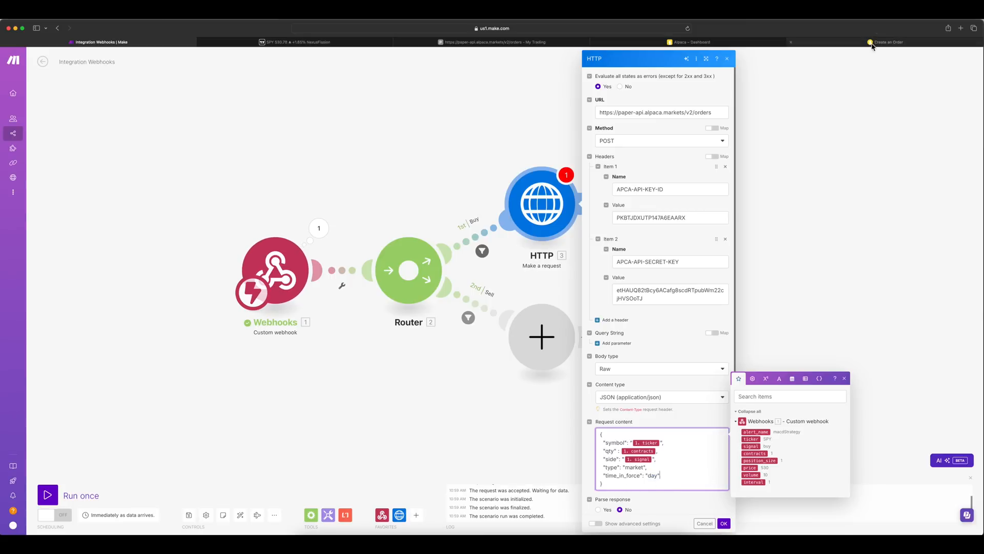
- Check the order against Alpaca's docs, set Parse response to Yes, and save the Buy module
{"action": "left_click", "coordinate": [886, 42]}
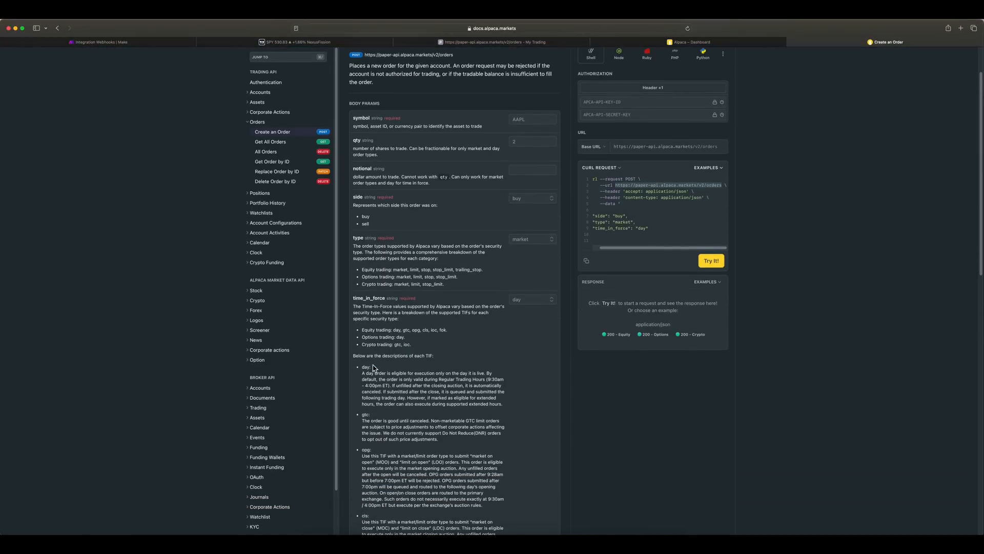
{"action": "mouse_move", "coordinate": [401, 232]}
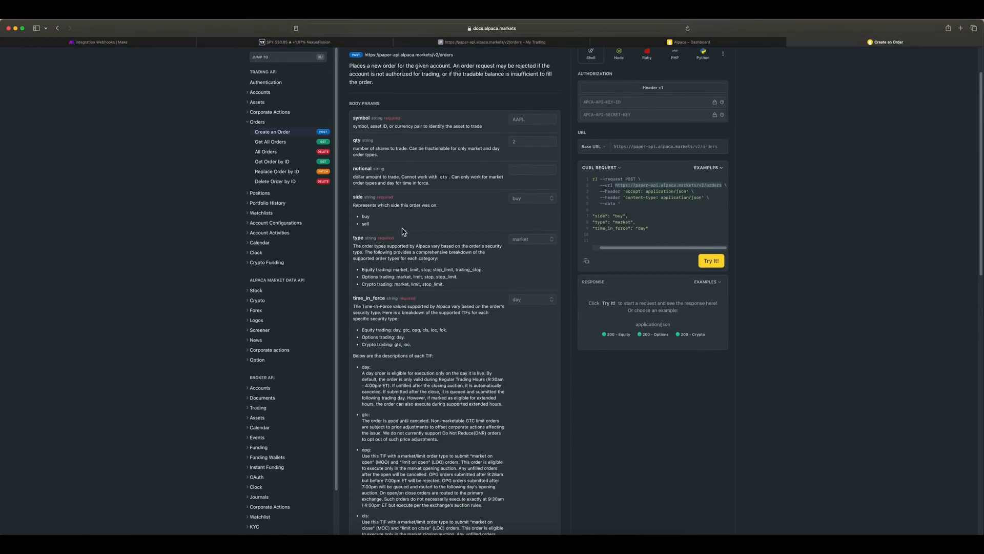
{"action": "left_click", "coordinate": [98, 42]}
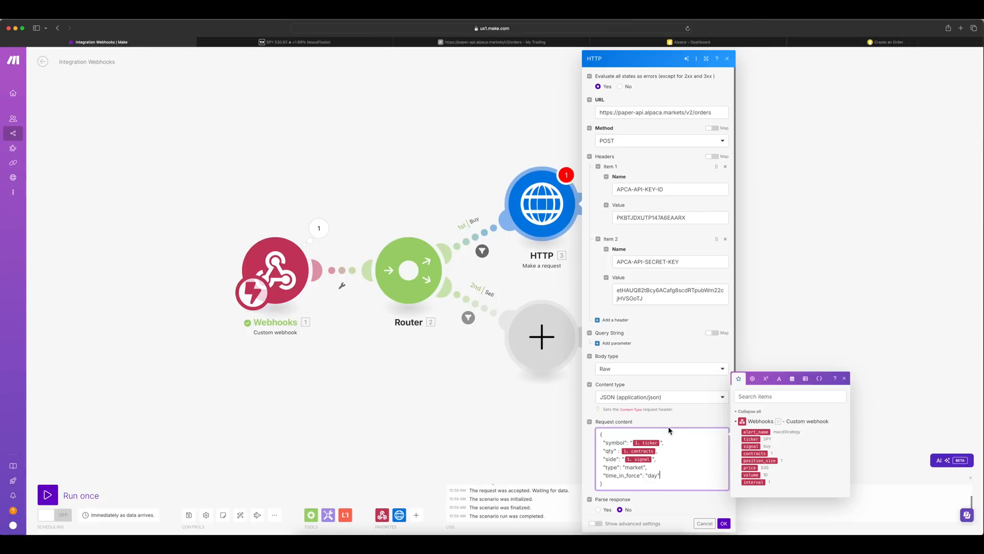
{"action": "scroll", "scroll_direction": "down", "scroll_amount": 3}
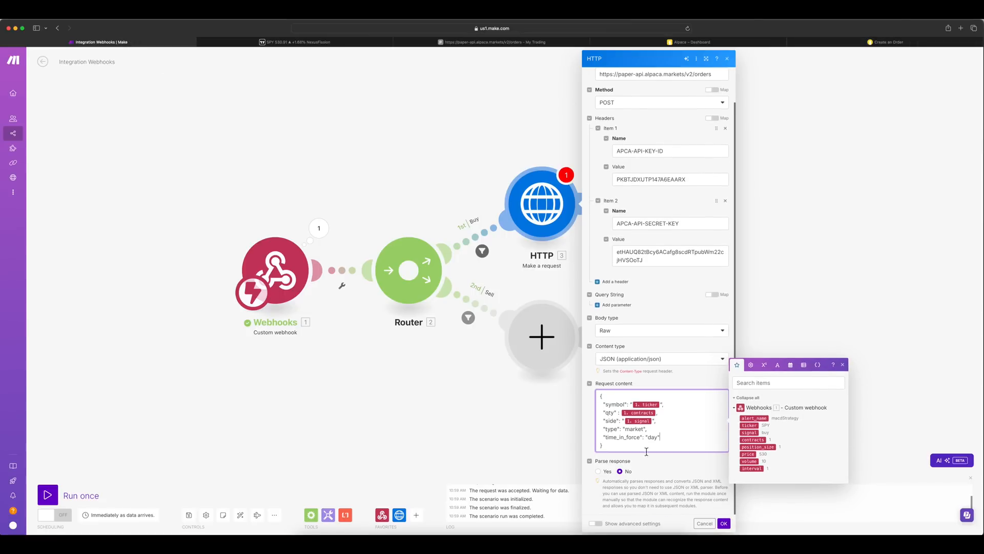
{"action": "left_click", "coordinate": [598, 471]}
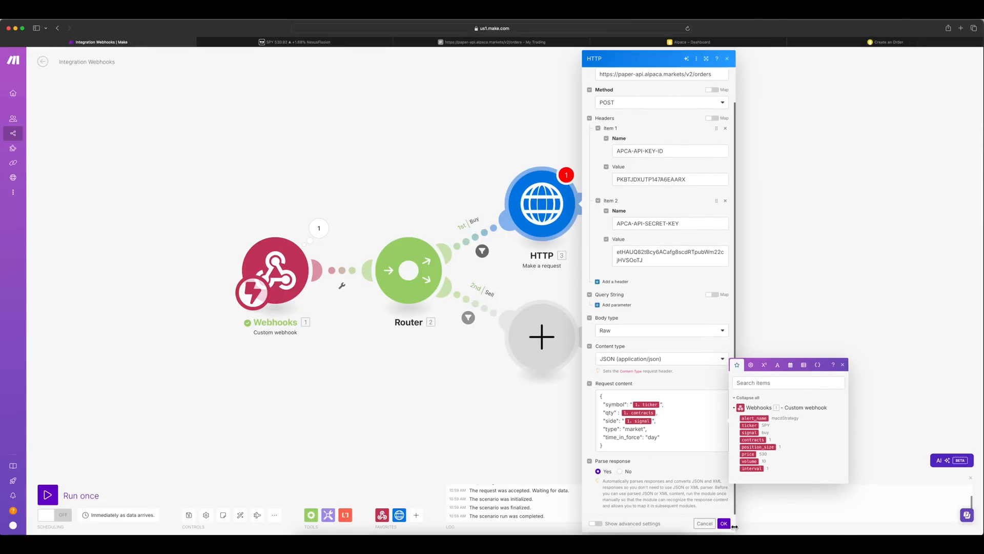
{"action": "left_click", "coordinate": [723, 522]}
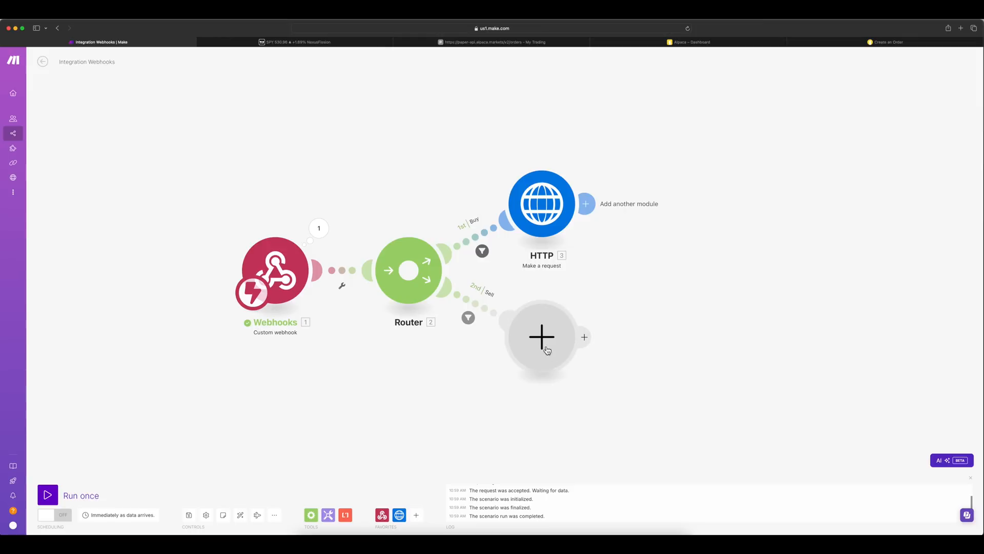
- Add an HTTP Make a request module to the Sell route with Alpaca headers and a JSON order body mapping contracts and signal
{"action": "left_click", "coordinate": [541, 338]}
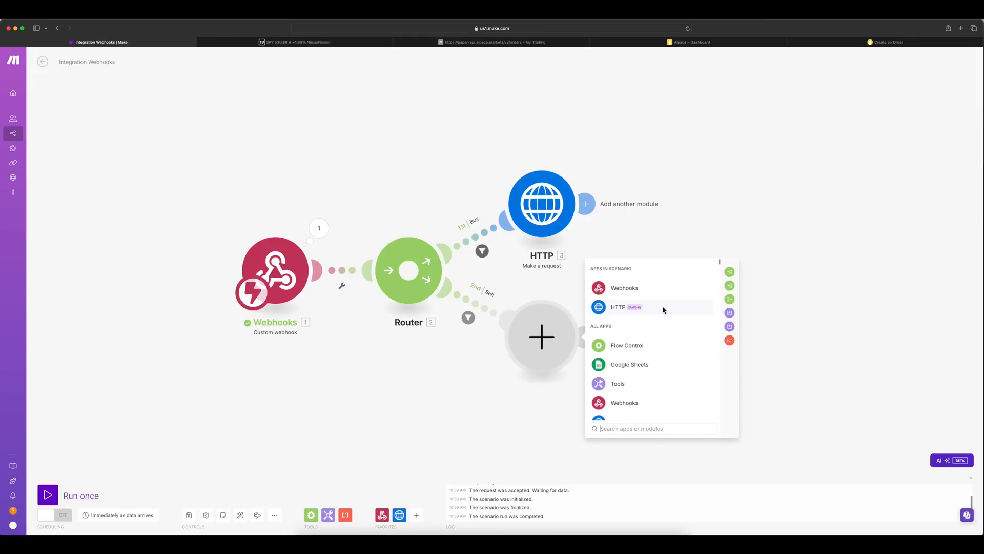
{"action": "left_click", "coordinate": [617, 306]}
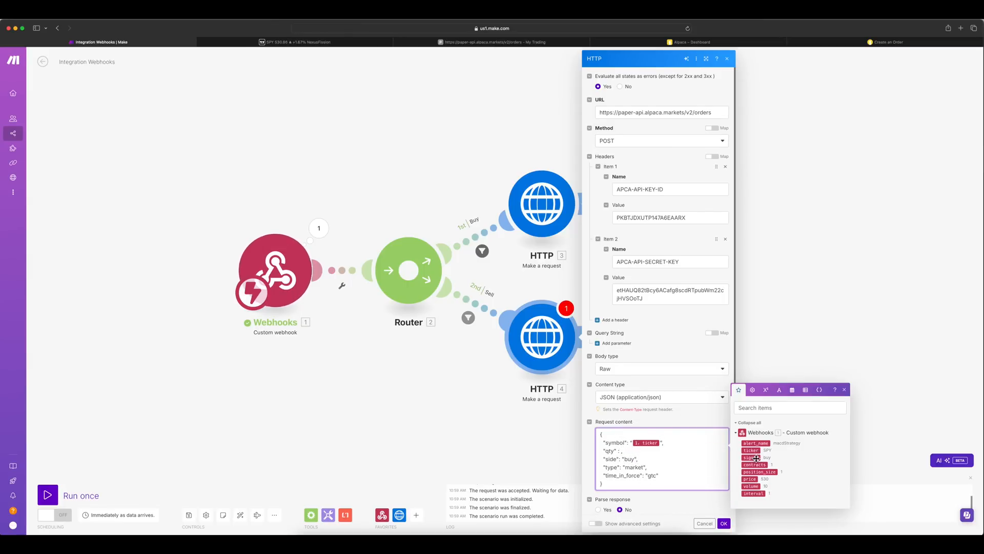
{"action": "left_click", "coordinate": [753, 464]}
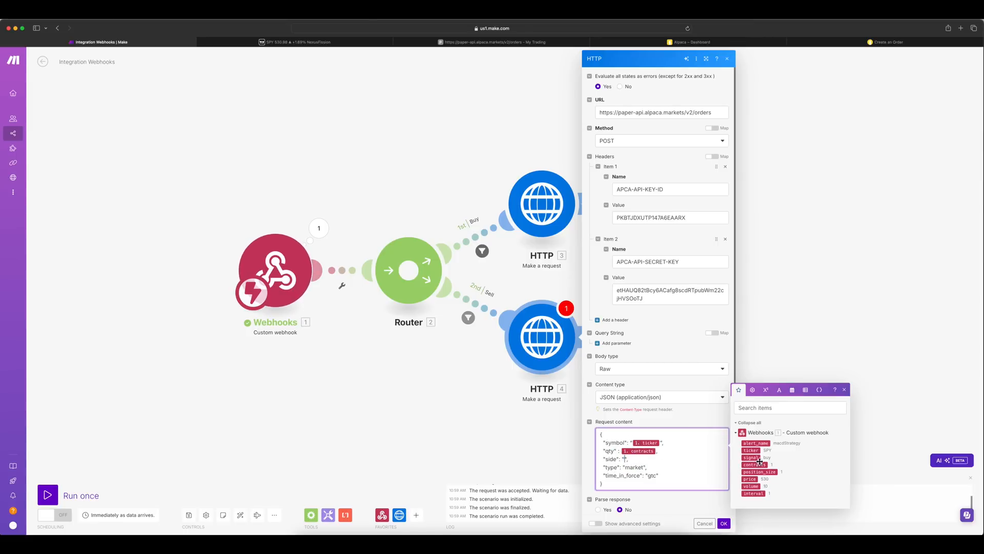
{"action": "left_click", "coordinate": [750, 457]}
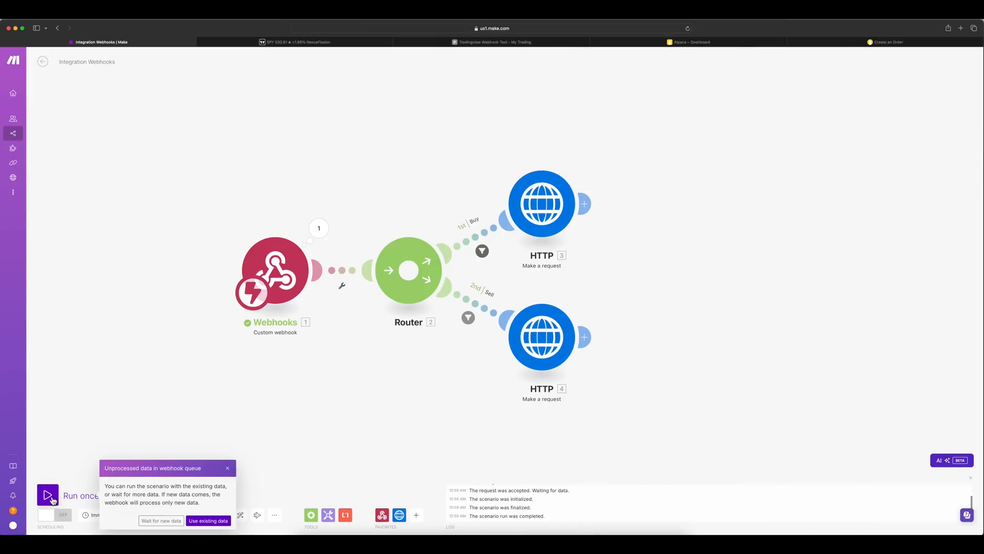
- Run the scenario on new data, send a buy alert from Postman, and confirm 2 SPY shares in Alpaca positions
{"action": "left_click", "coordinate": [208, 521]}
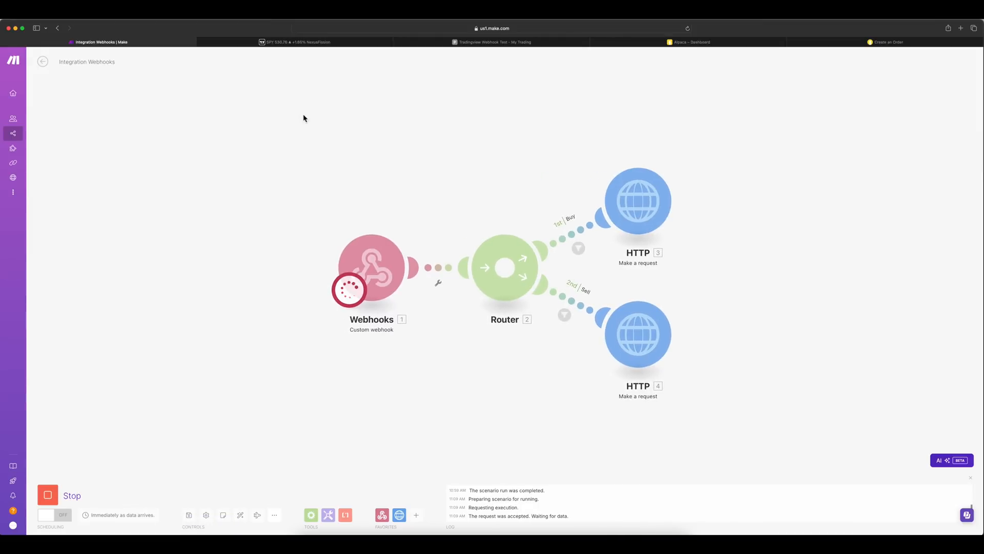
{"action": "left_click", "coordinate": [494, 42]}
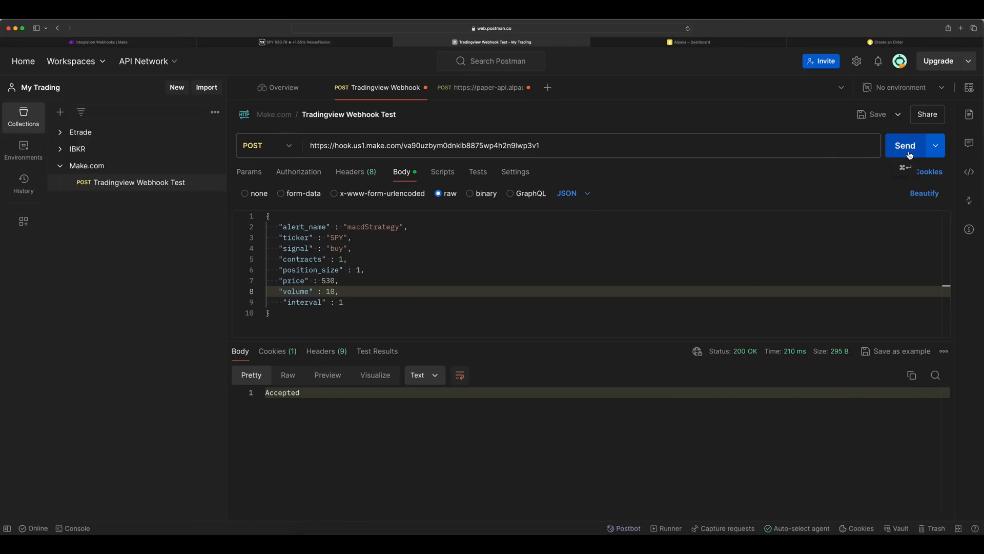
{"action": "left_click", "coordinate": [904, 144]}
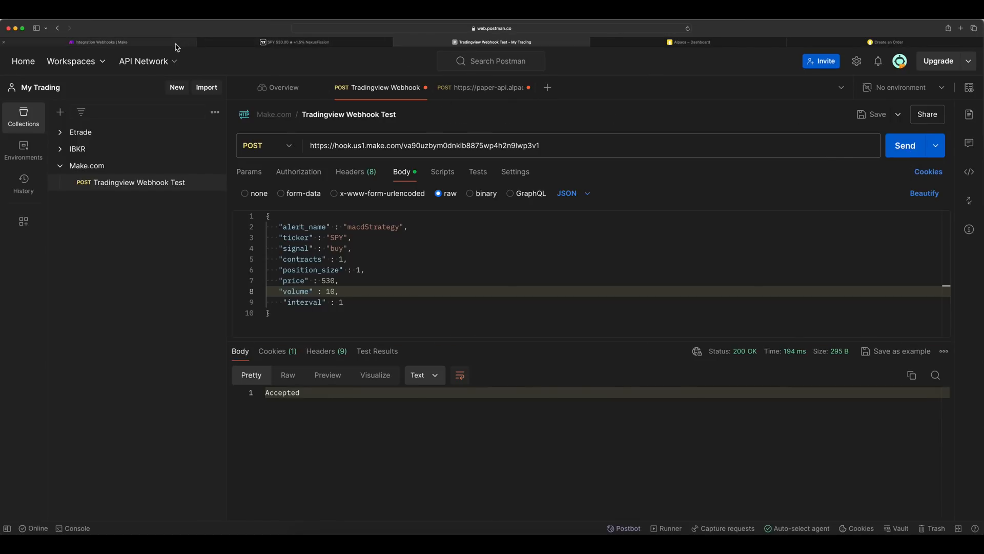
{"action": "left_click", "coordinate": [98, 42]}
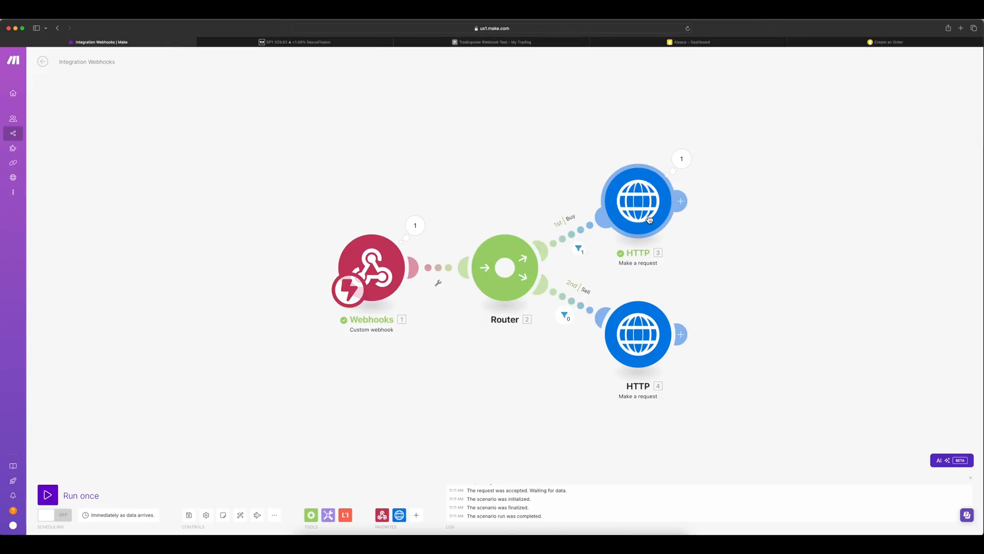
{"action": "left_click", "coordinate": [690, 42]}
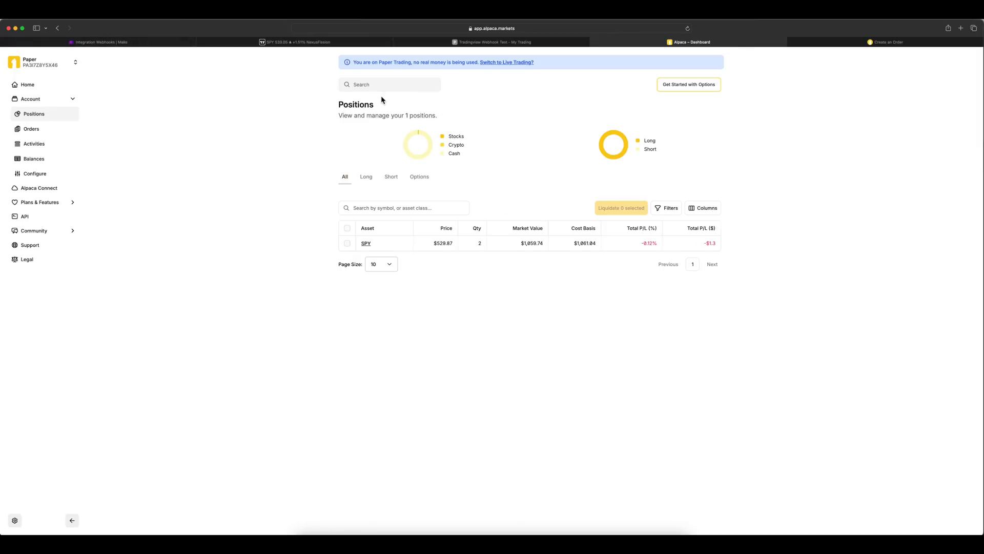
{"action": "left_click", "coordinate": [98, 42]}
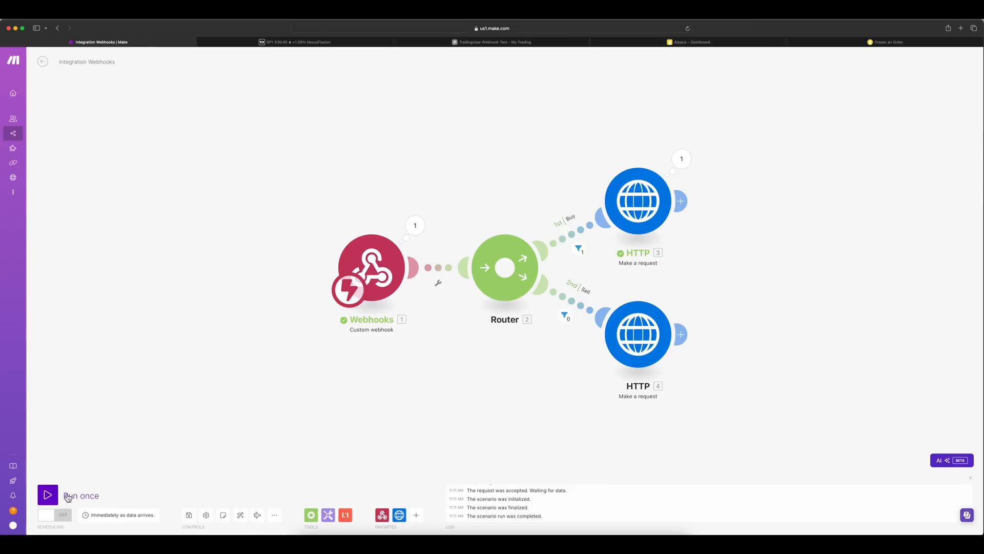
- Run the scenario again, send a sell alert from Postman, check Alpaca positions are closed, then view the TradingView SPY chart
{"action": "left_click", "coordinate": [47, 495]}
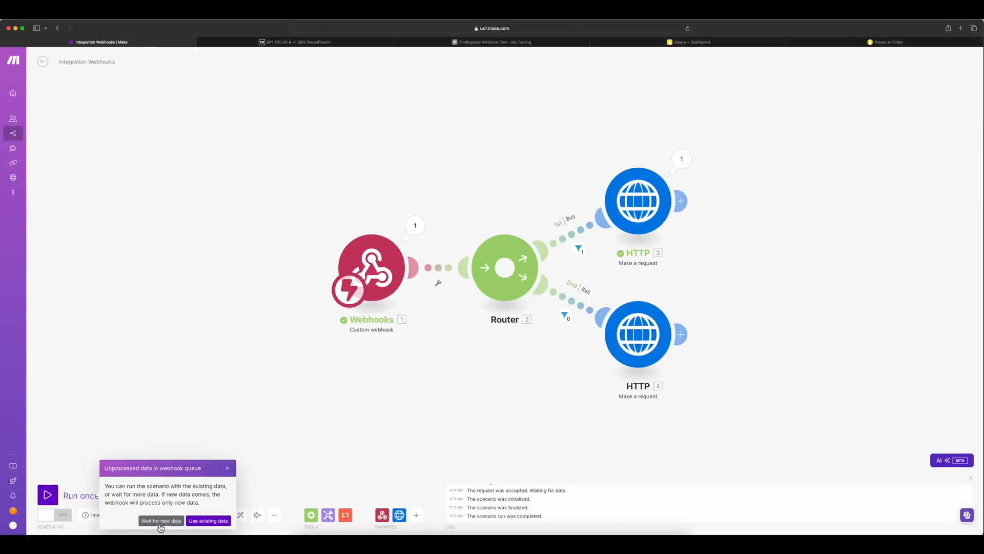
{"action": "left_click", "coordinate": [493, 42]}
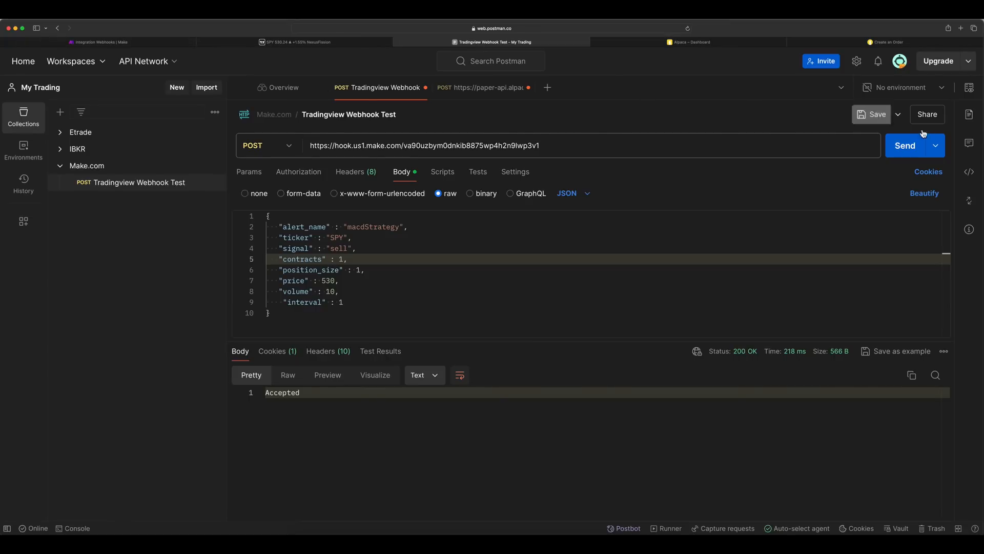
{"action": "left_click", "coordinate": [904, 145]}
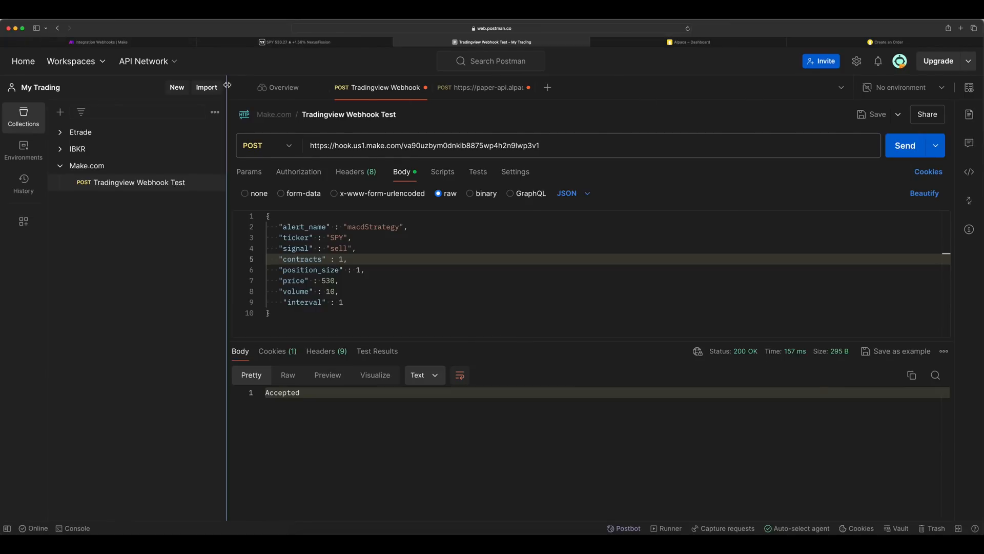
{"action": "left_click", "coordinate": [98, 42]}
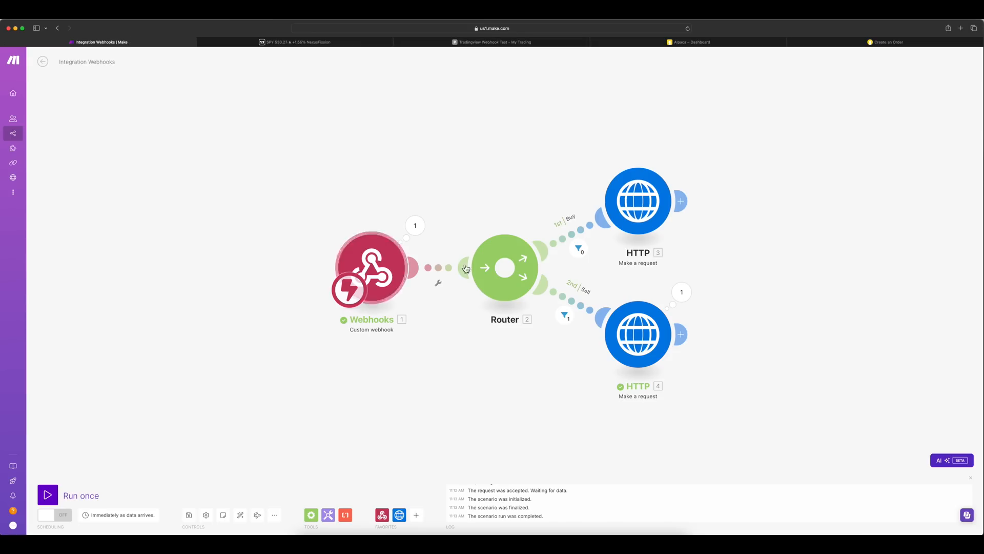
{"action": "left_click", "coordinate": [688, 42]}
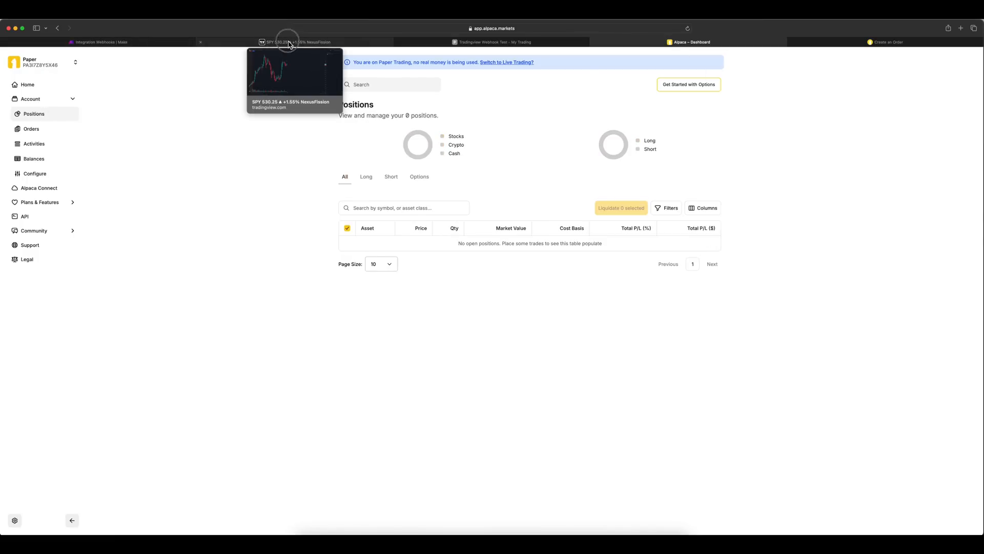
{"action": "left_click", "coordinate": [295, 42]}
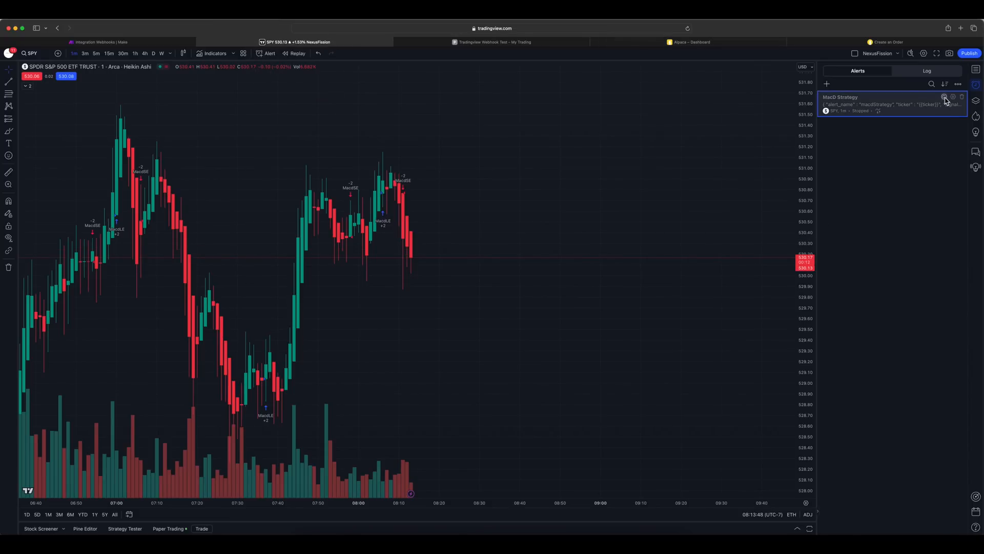
{"action": "mouse_move", "coordinate": [854, 93]}
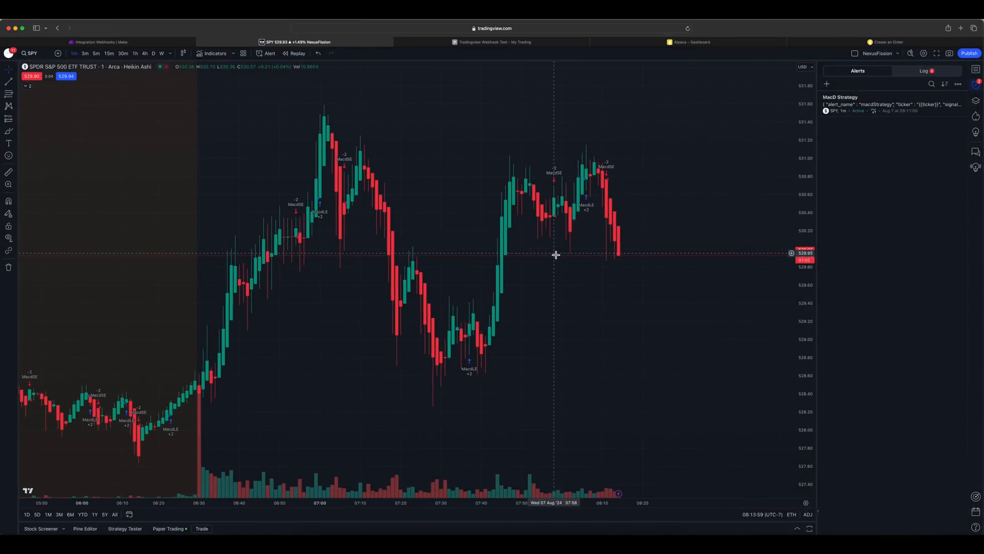
- Review the MacD Strategy alert log showing two triggered entries, then return to the Make.com scenario
{"action": "left_click", "coordinate": [927, 71]}
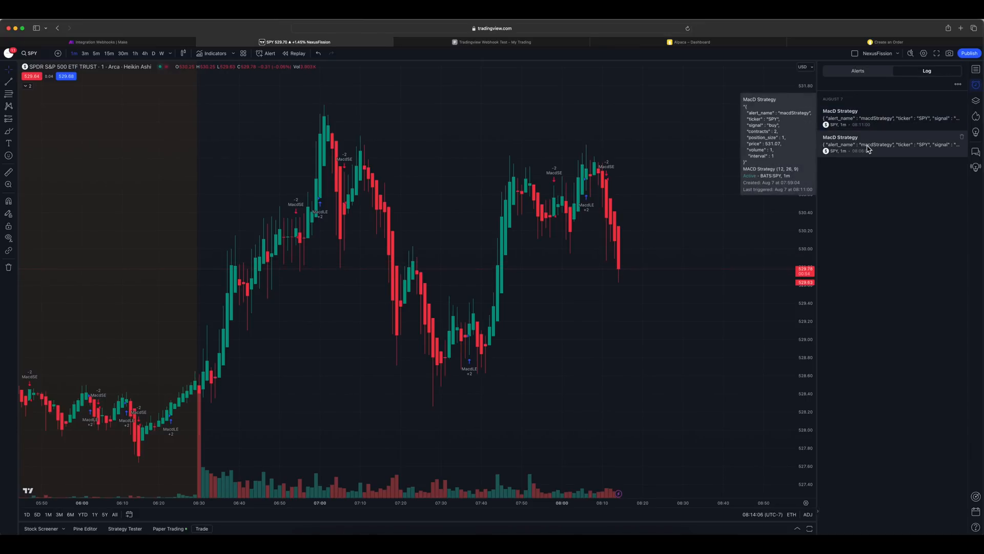
{"action": "mouse_move", "coordinate": [867, 148]}
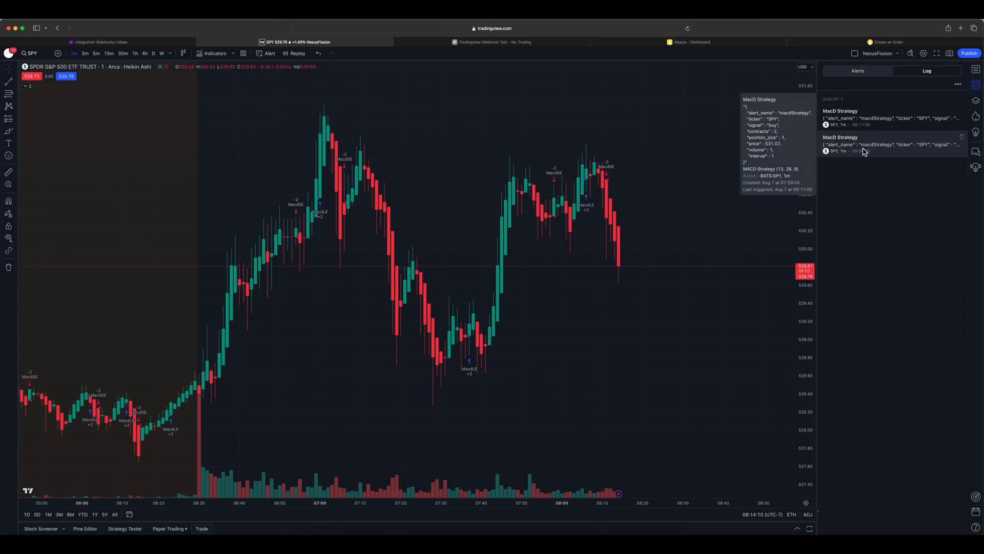
{"action": "left_click", "coordinate": [98, 42]}
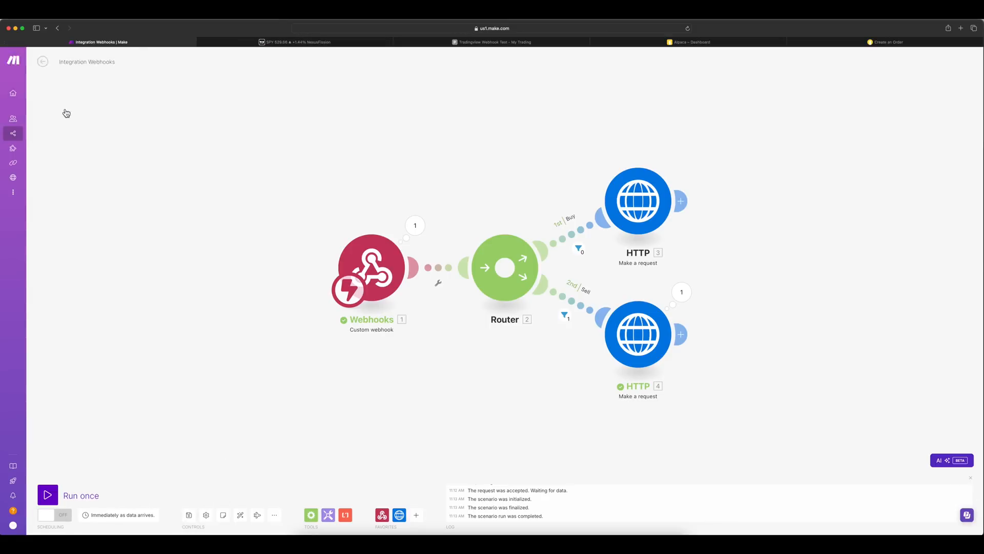
- Leave the editor with the scenario ON and view its run history of four successes and one error
{"action": "left_click", "coordinate": [54, 515]}
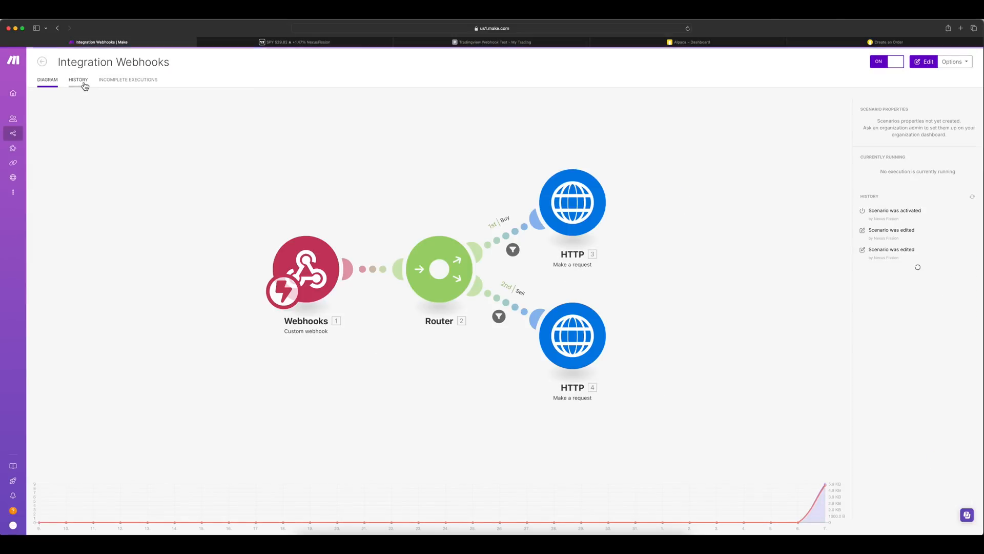
{"action": "left_click", "coordinate": [78, 80]}
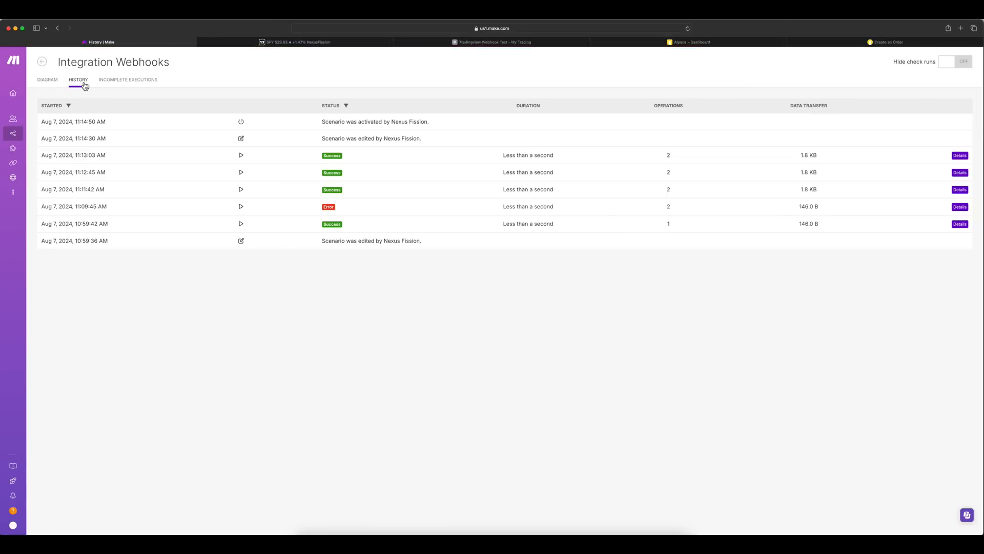
{"action": "mouse_move", "coordinate": [311, 173]}
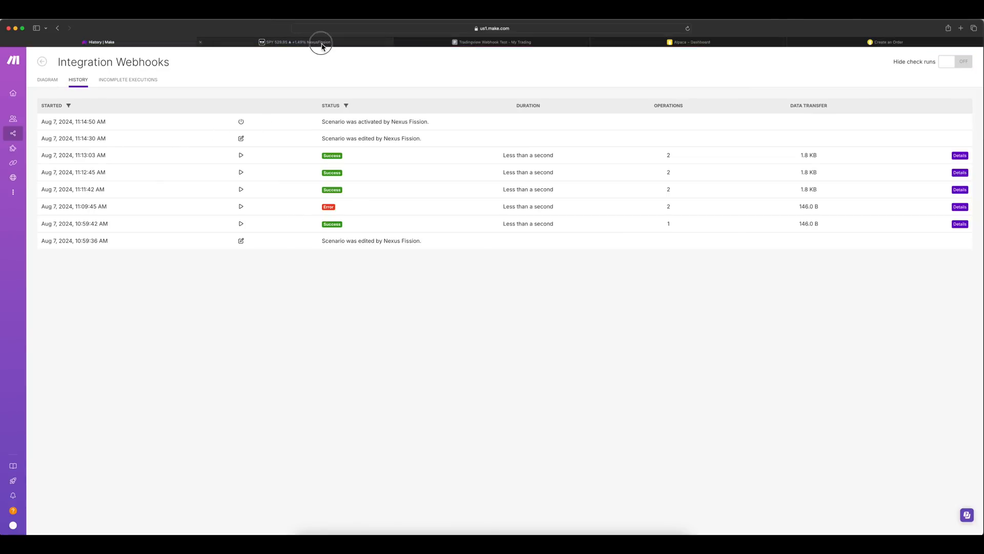
{"action": "left_click", "coordinate": [295, 42]}
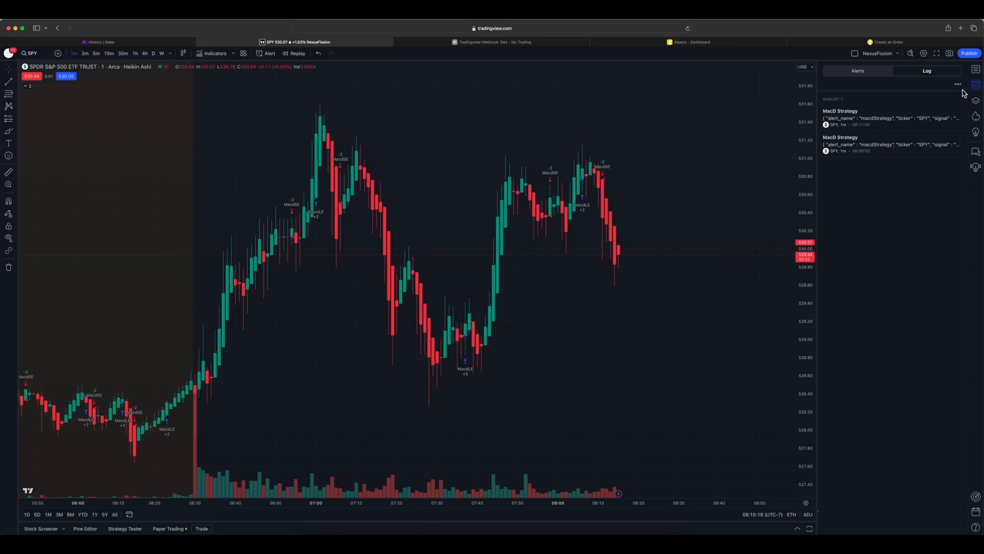
- Clear all records from the alerts log and switch the SPY chart to 5-second candles
{"action": "left_click", "coordinate": [958, 84]}
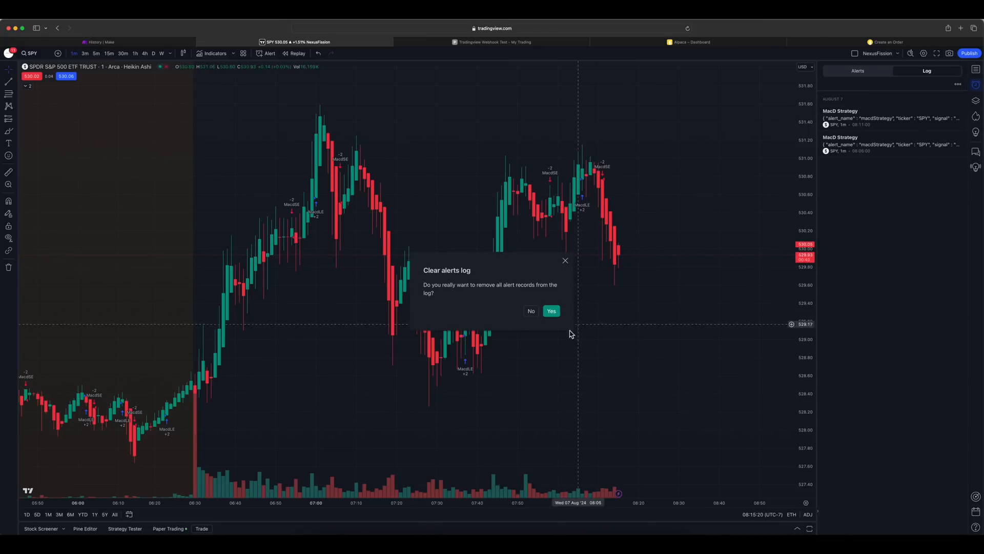
{"action": "left_click", "coordinate": [551, 310]}
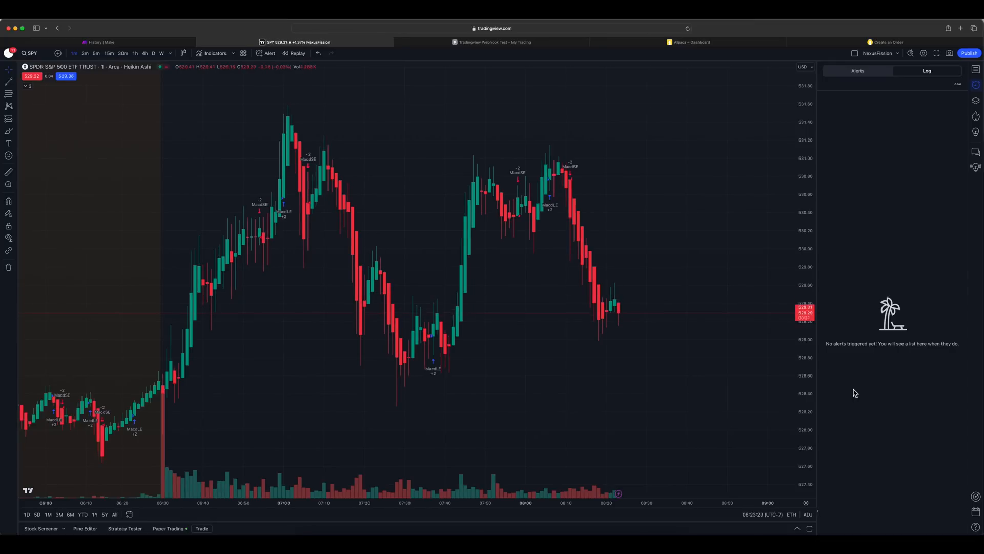
{"action": "left_click", "coordinate": [857, 71]}
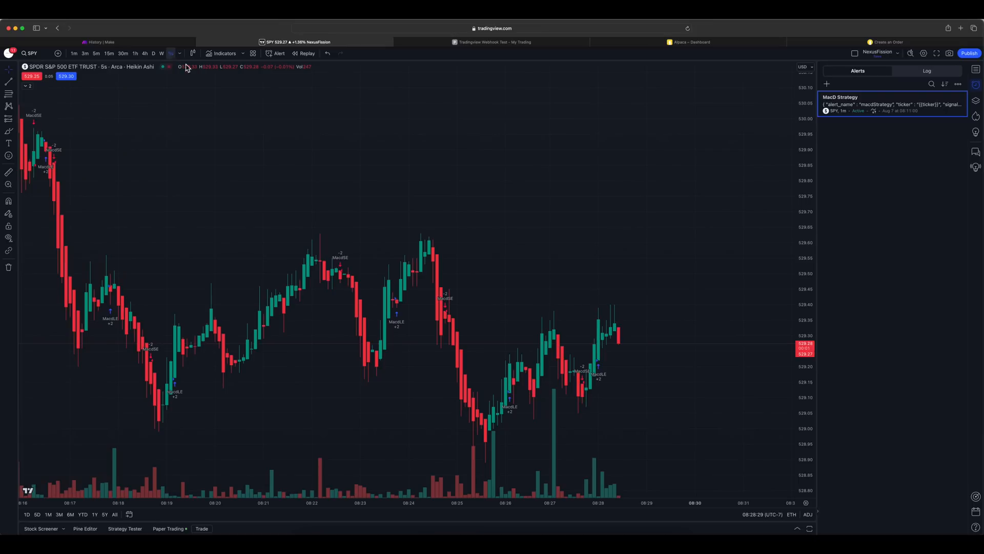
- Create the MacD5secstrategy alert on SPY, stop the original MacD Strategy alert, and check its first logged trigger
{"action": "left_click", "coordinate": [278, 52]}
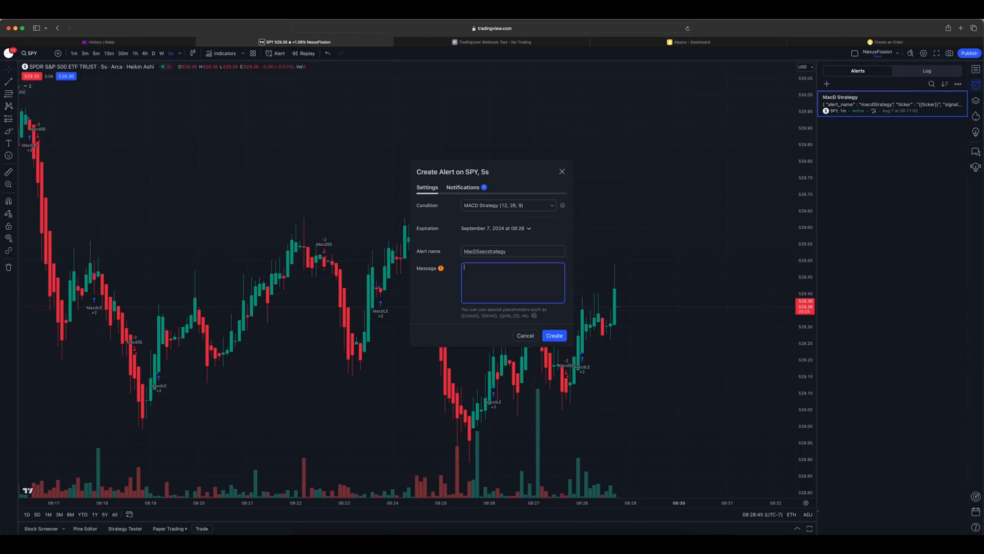
{"action": "left_click", "coordinate": [554, 336]}
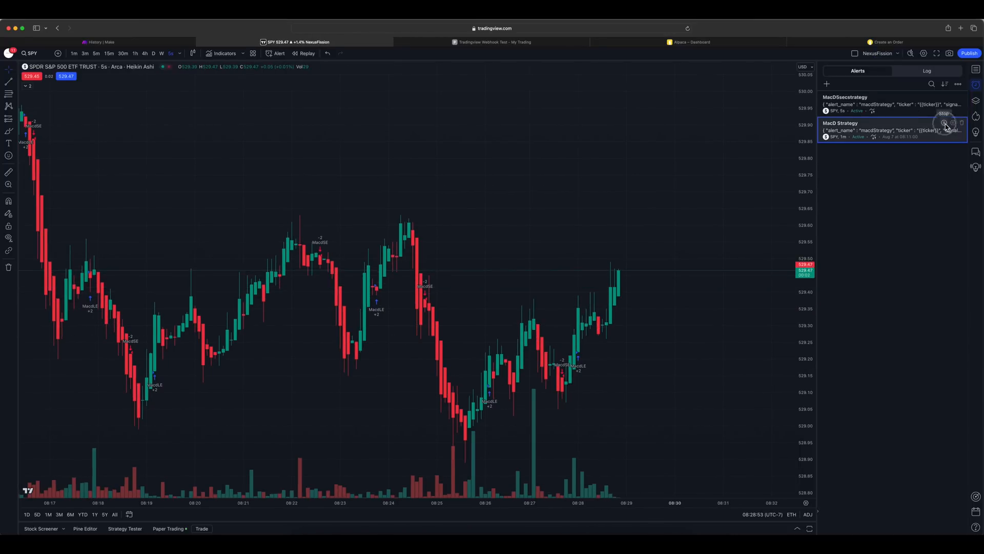
{"action": "left_click", "coordinate": [945, 123]}
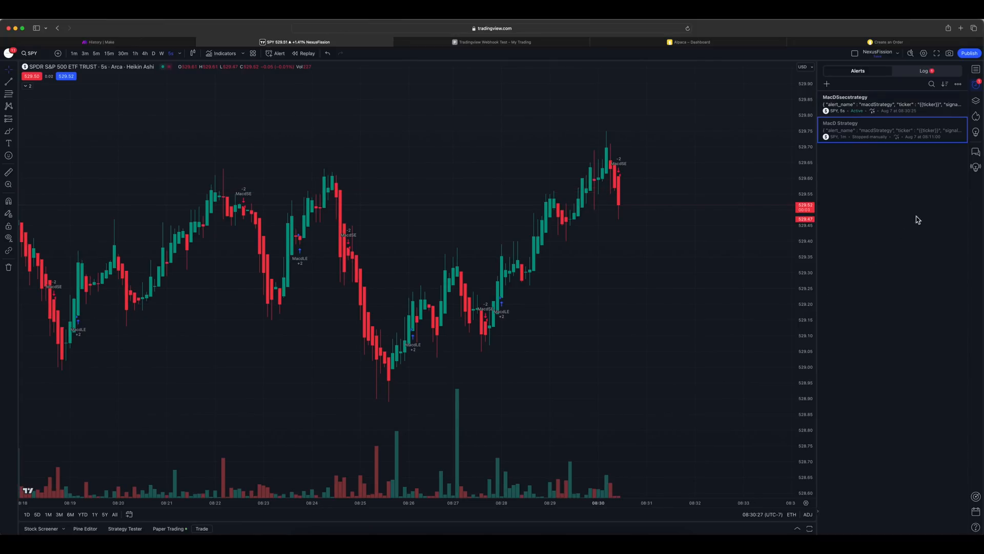
{"action": "left_click", "coordinate": [926, 70]}
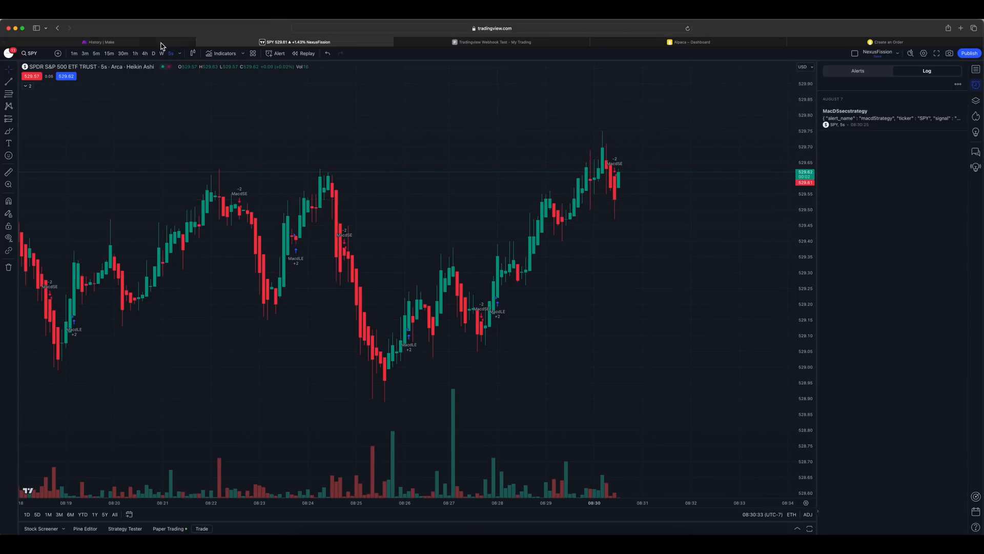
{"action": "left_click", "coordinate": [100, 42]}
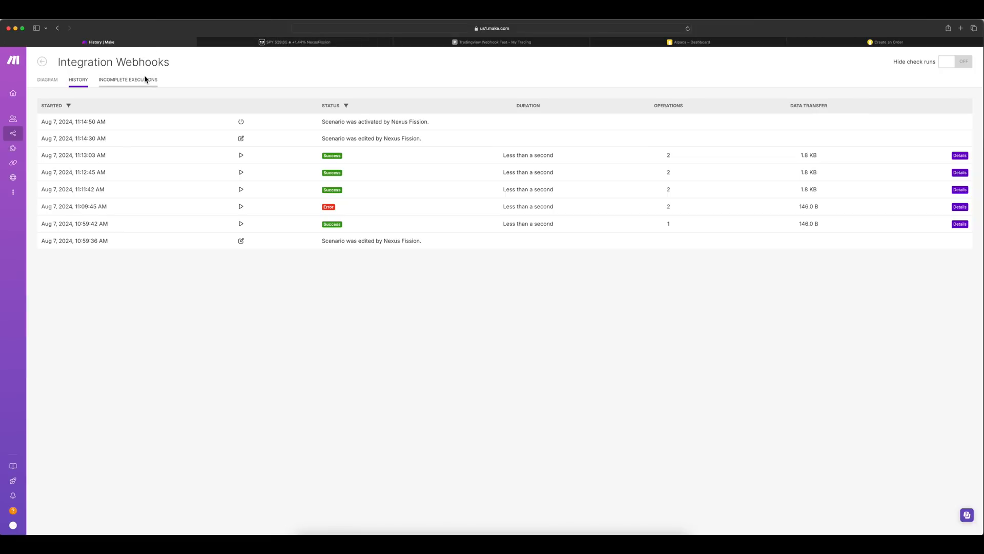
{"action": "mouse_move", "coordinate": [145, 86]}
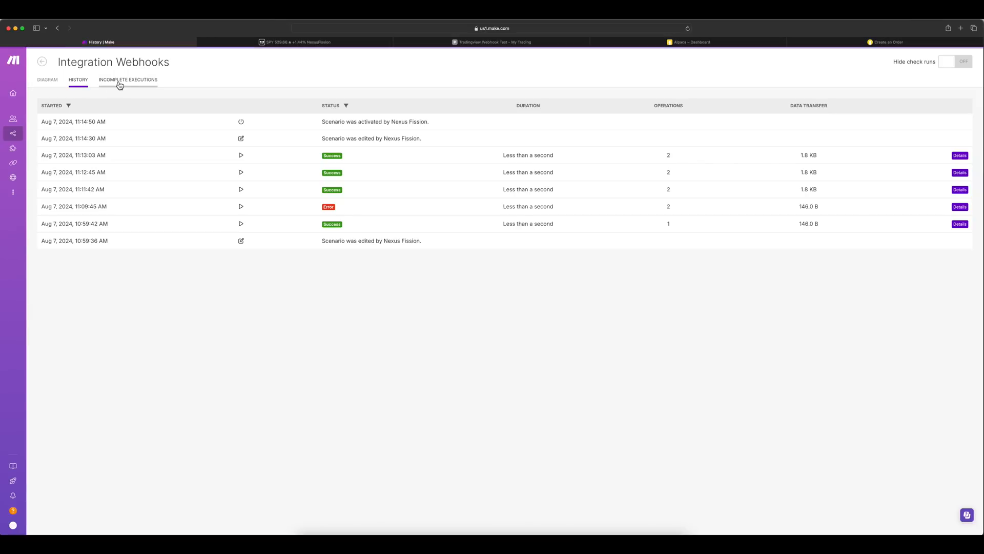
- Check incomplete executions, view the 11:30 AM run details showing only the Sell request ran, then check Alpaca positions
{"action": "left_click", "coordinate": [128, 80]}
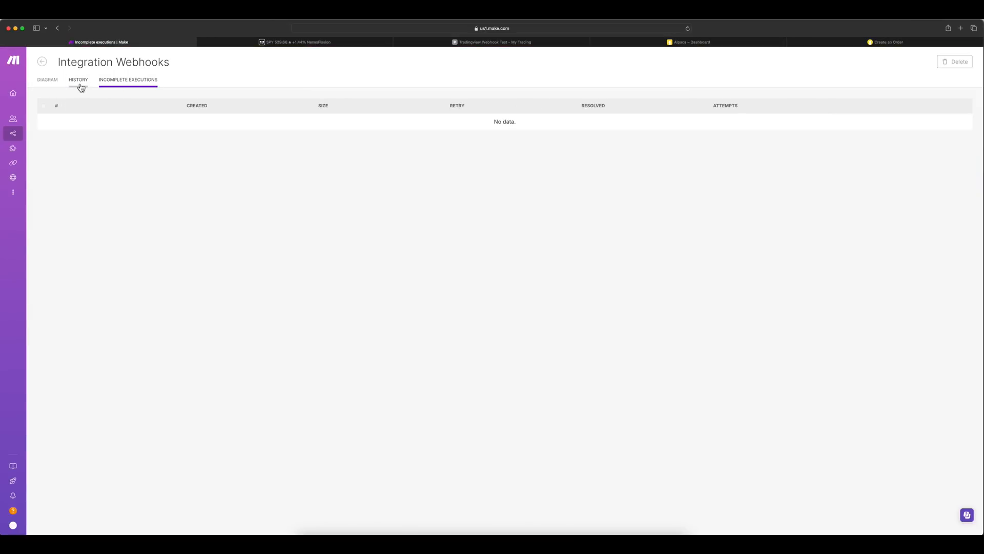
{"action": "left_click", "coordinate": [78, 80]}
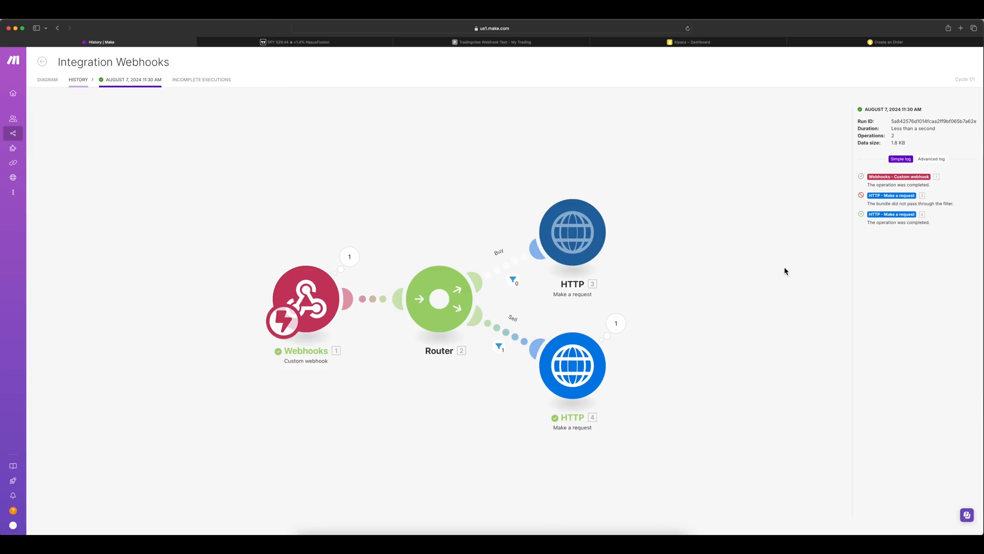
{"action": "left_click", "coordinate": [689, 42]}
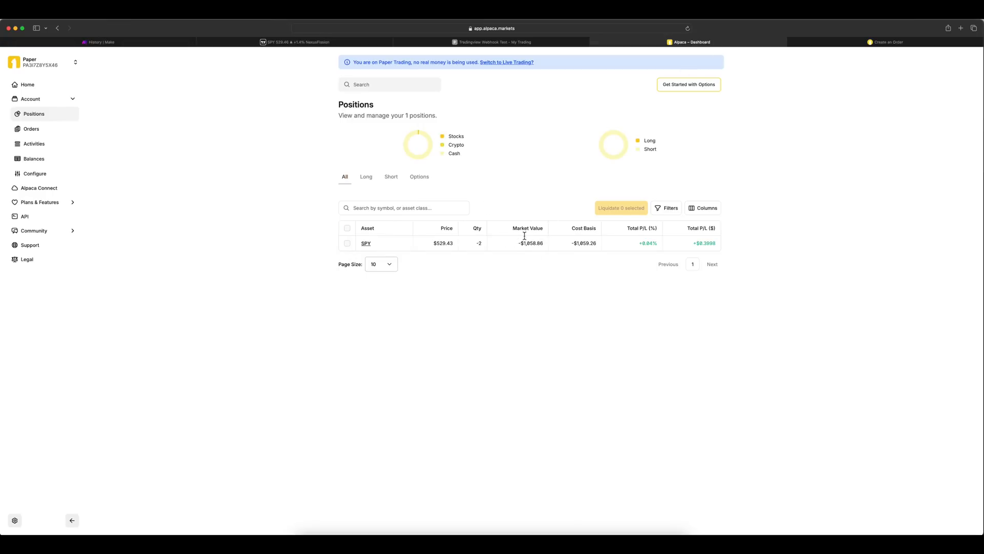
- View TradingView's log of three MacD5secstrategy triggers and return to the Make.com run details
{"action": "left_click", "coordinate": [295, 42]}
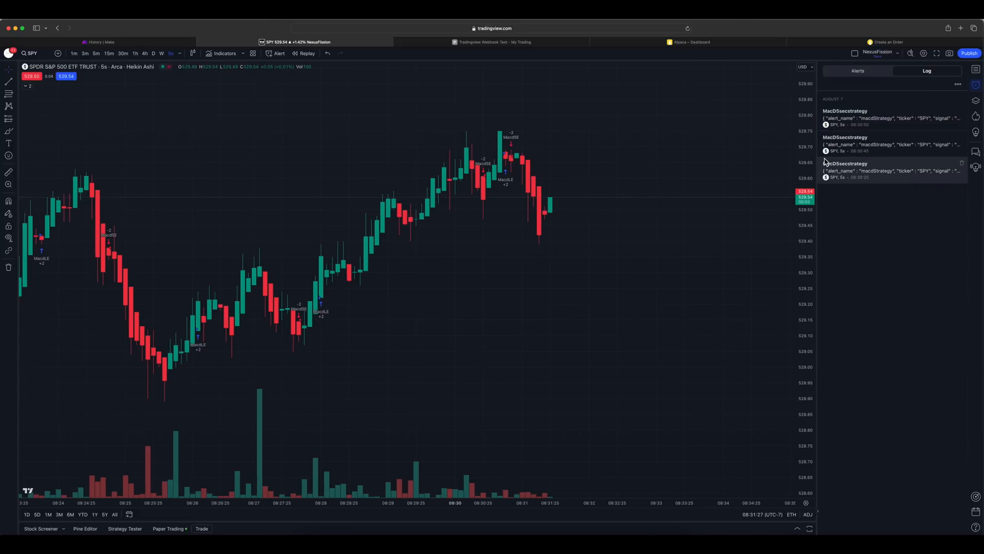
{"action": "left_click", "coordinate": [98, 42]}
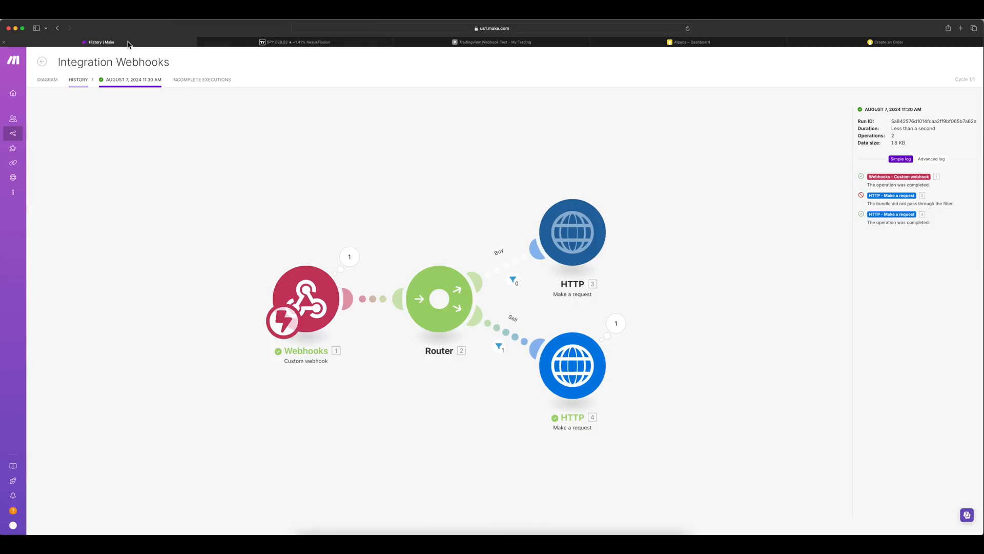
{"action": "mouse_move", "coordinate": [144, 93]}
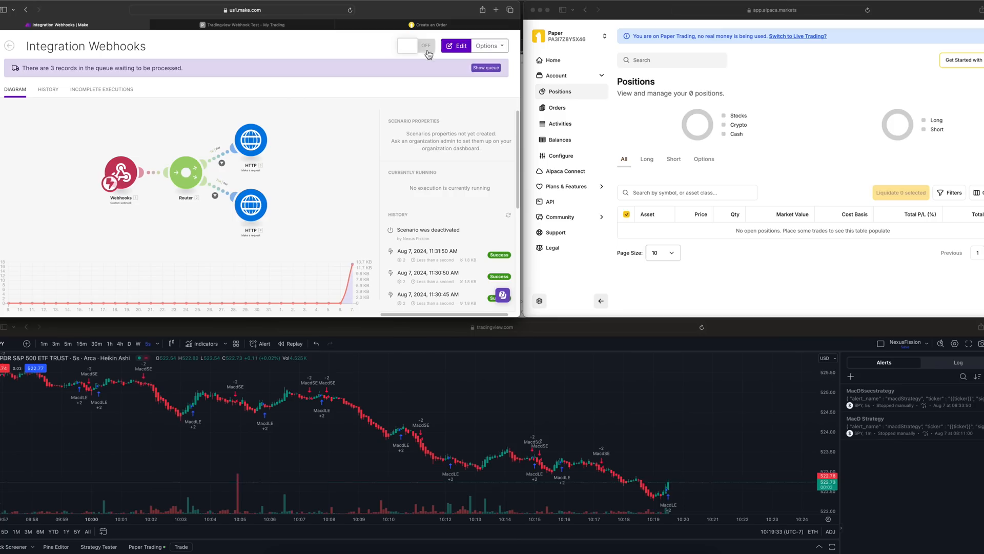
- Switch the Integration Webhooks scenario back ON and view TradingView's empty alerts log
{"action": "left_click", "coordinate": [417, 45]}
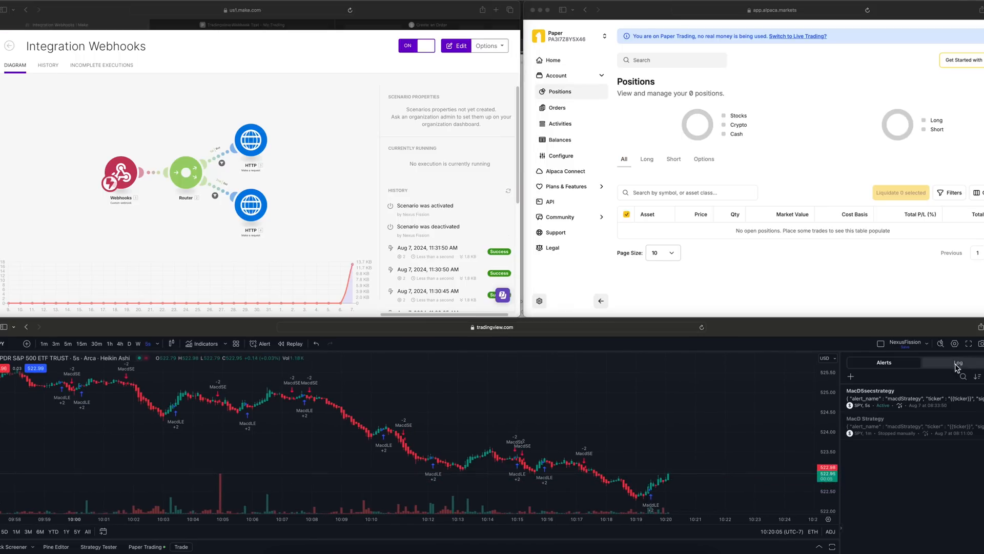
{"action": "left_click", "coordinate": [959, 362]}
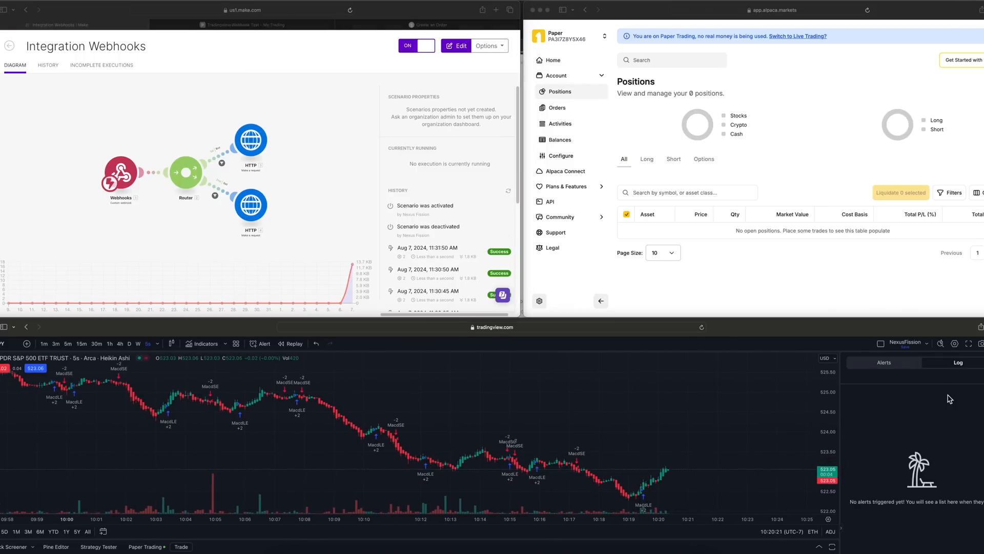